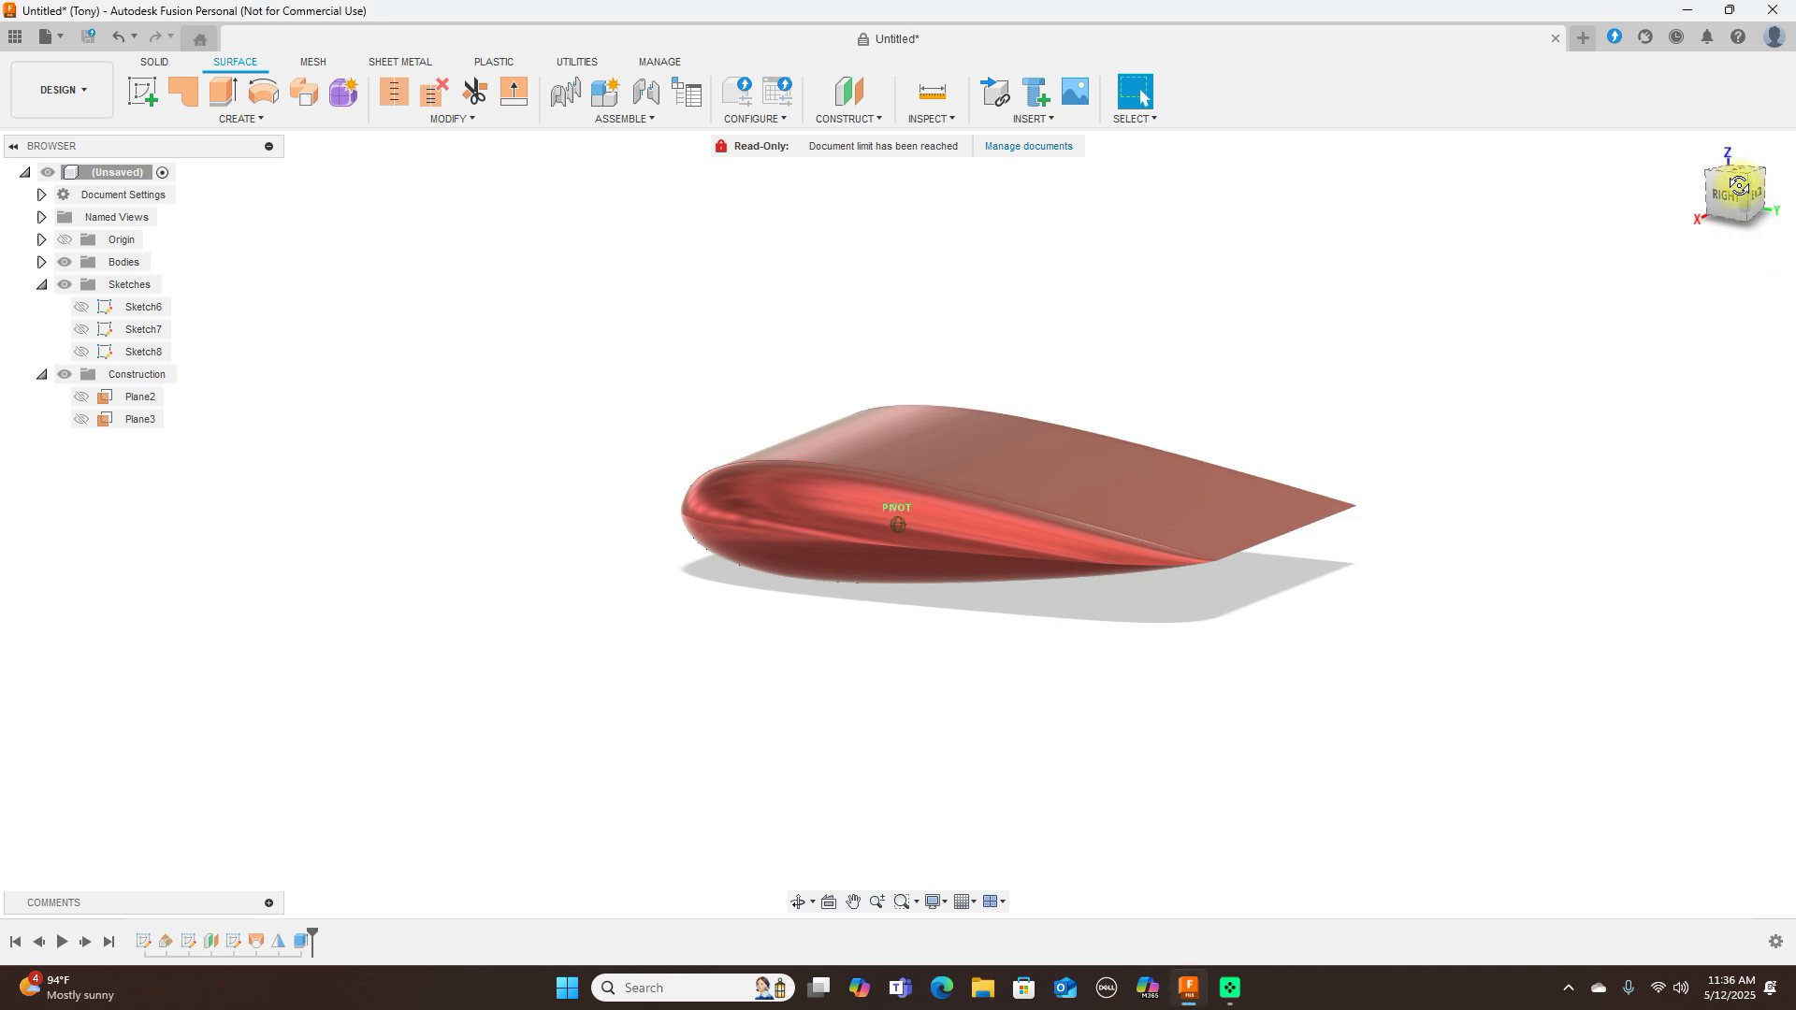
- Start a new blank design from the File menu after viewing the reference wing
left_click_drag(896, 524, 861, 604)
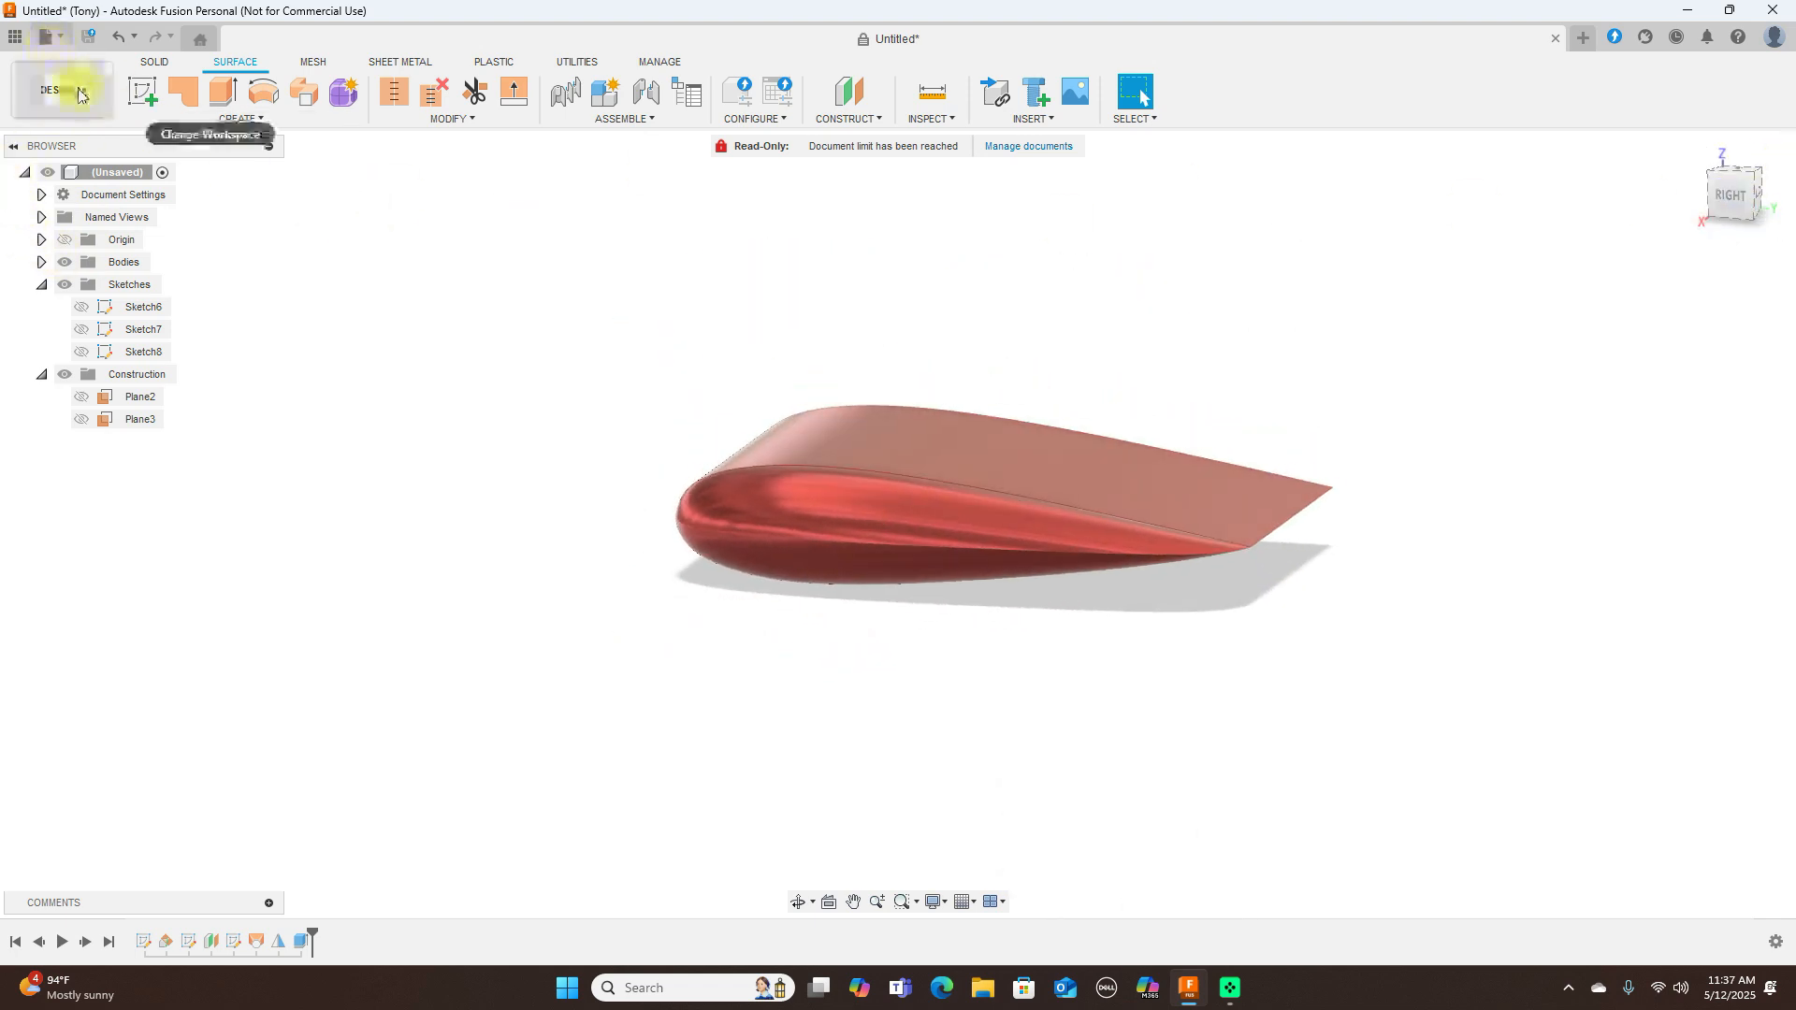
left_click(60, 90)
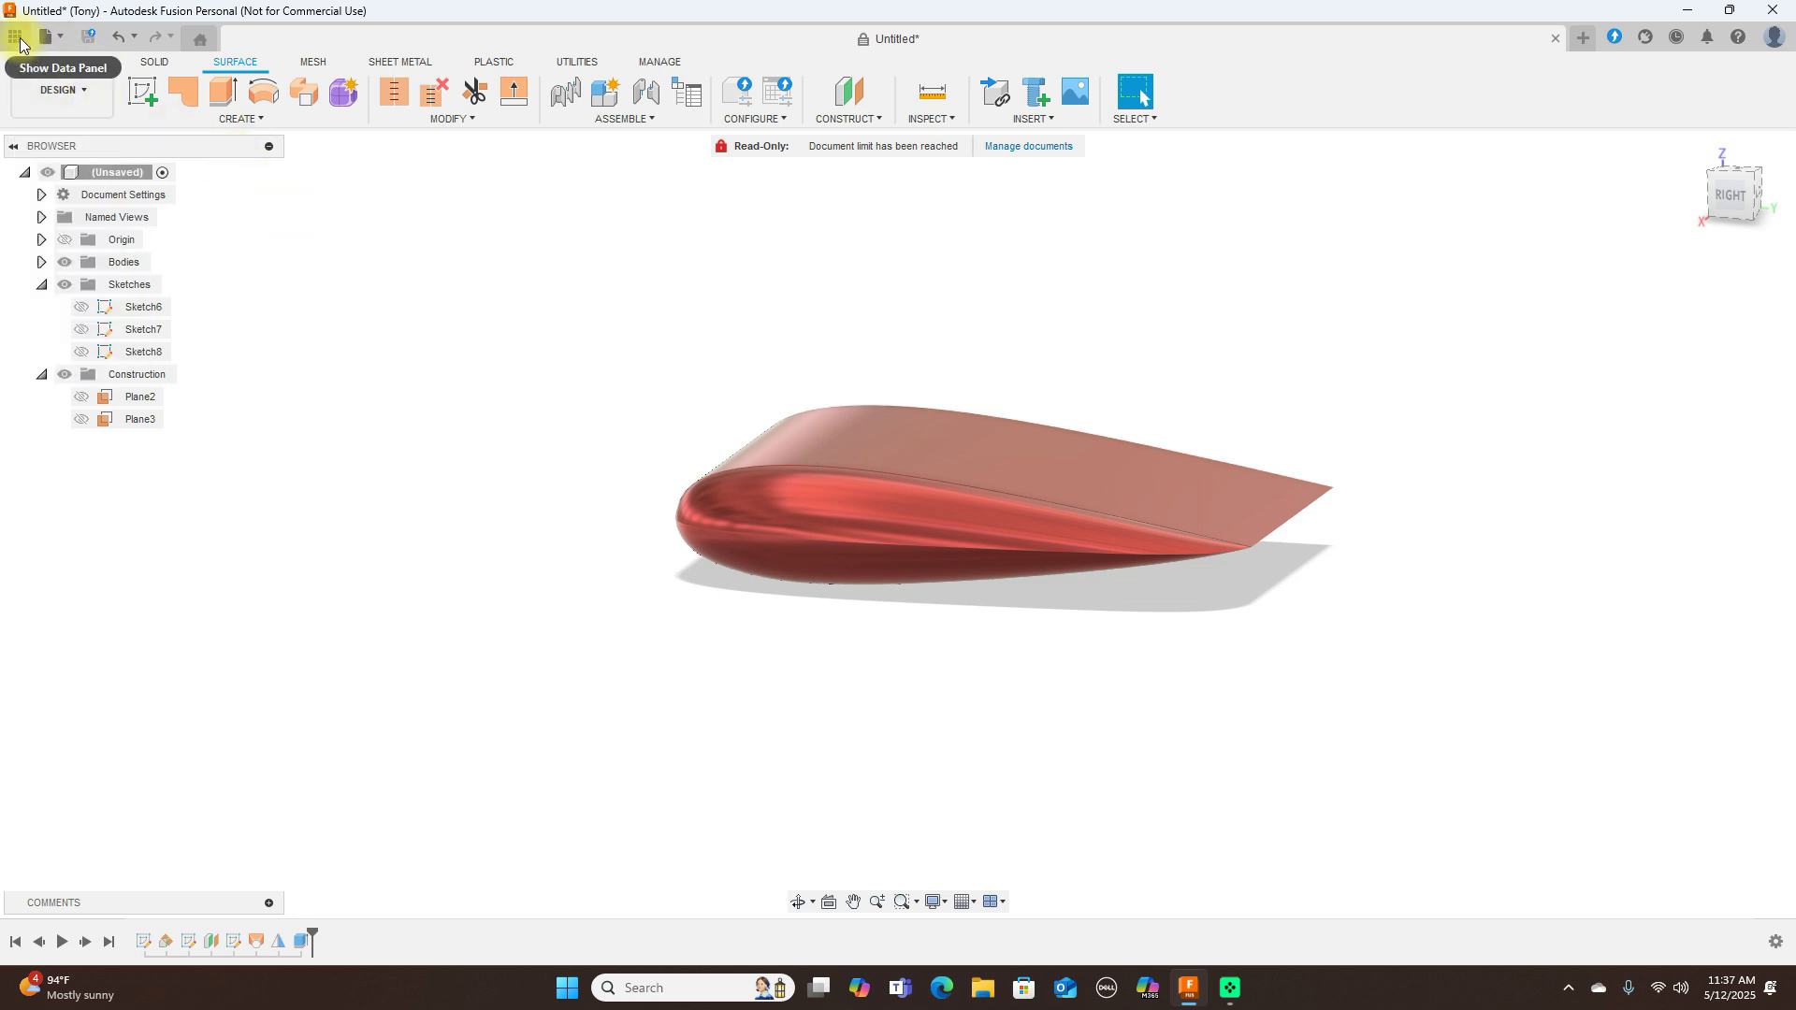
left_click(19, 37)
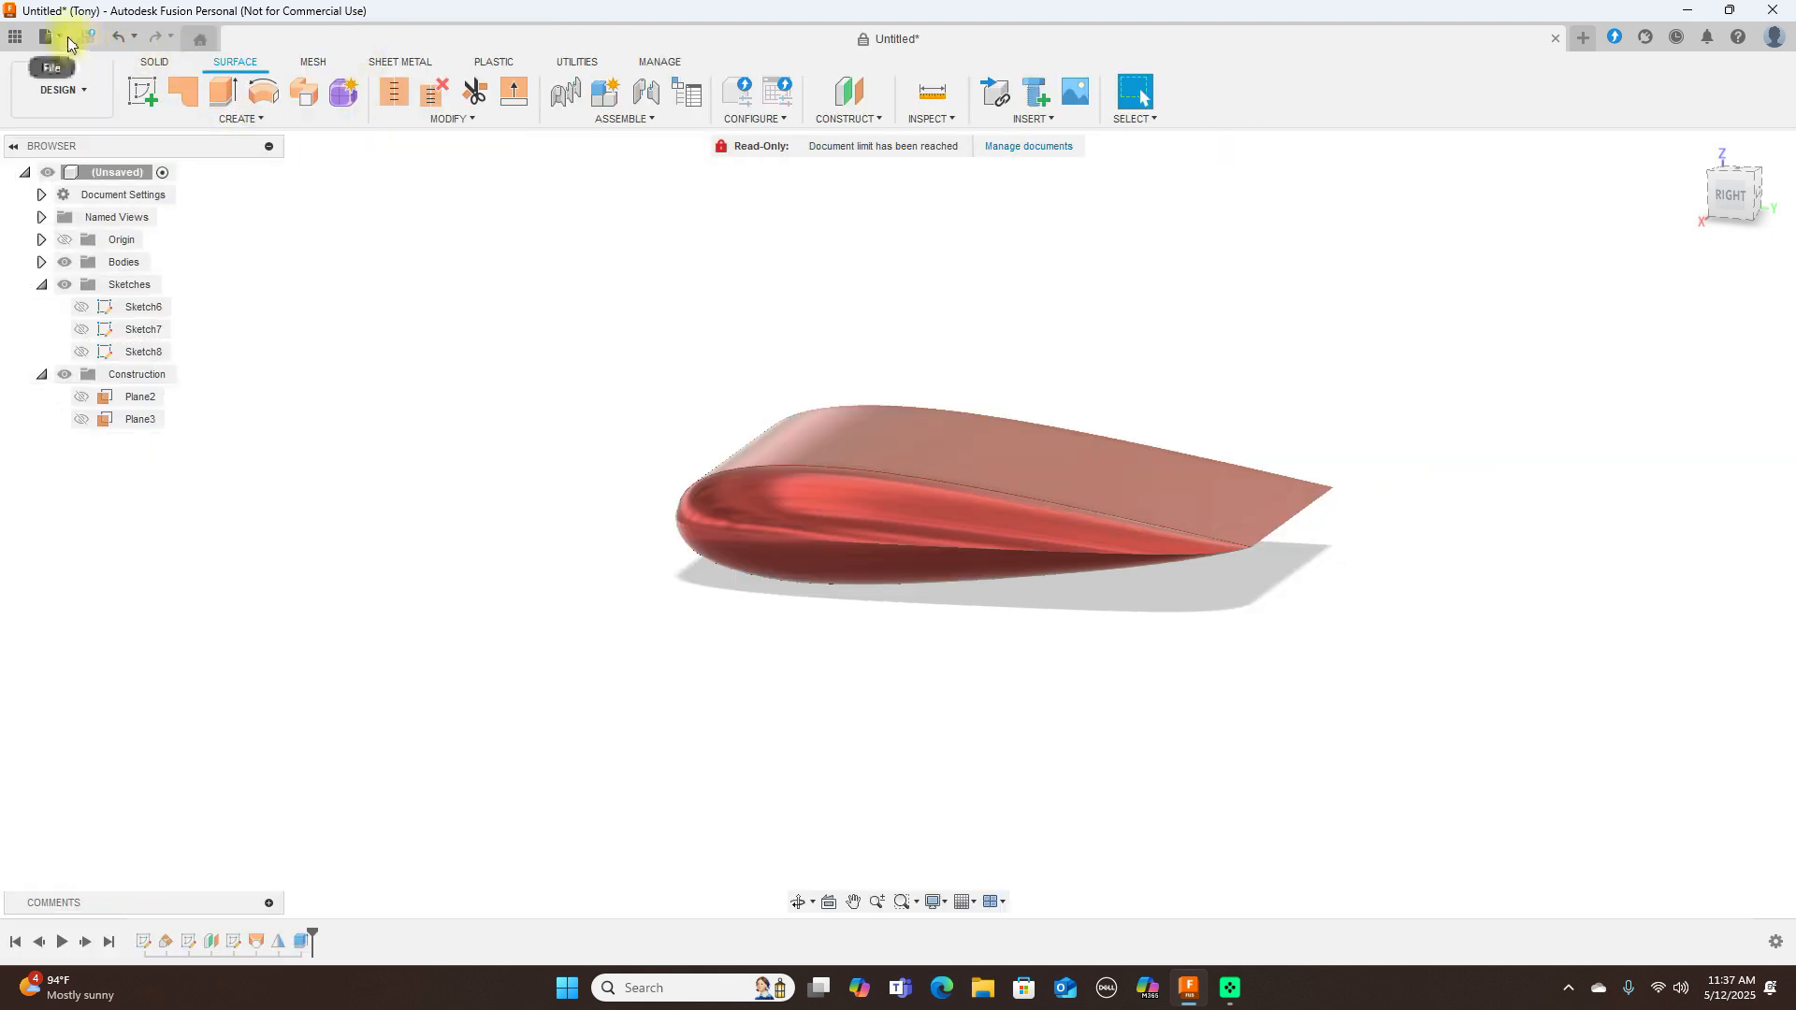
left_click(52, 67)
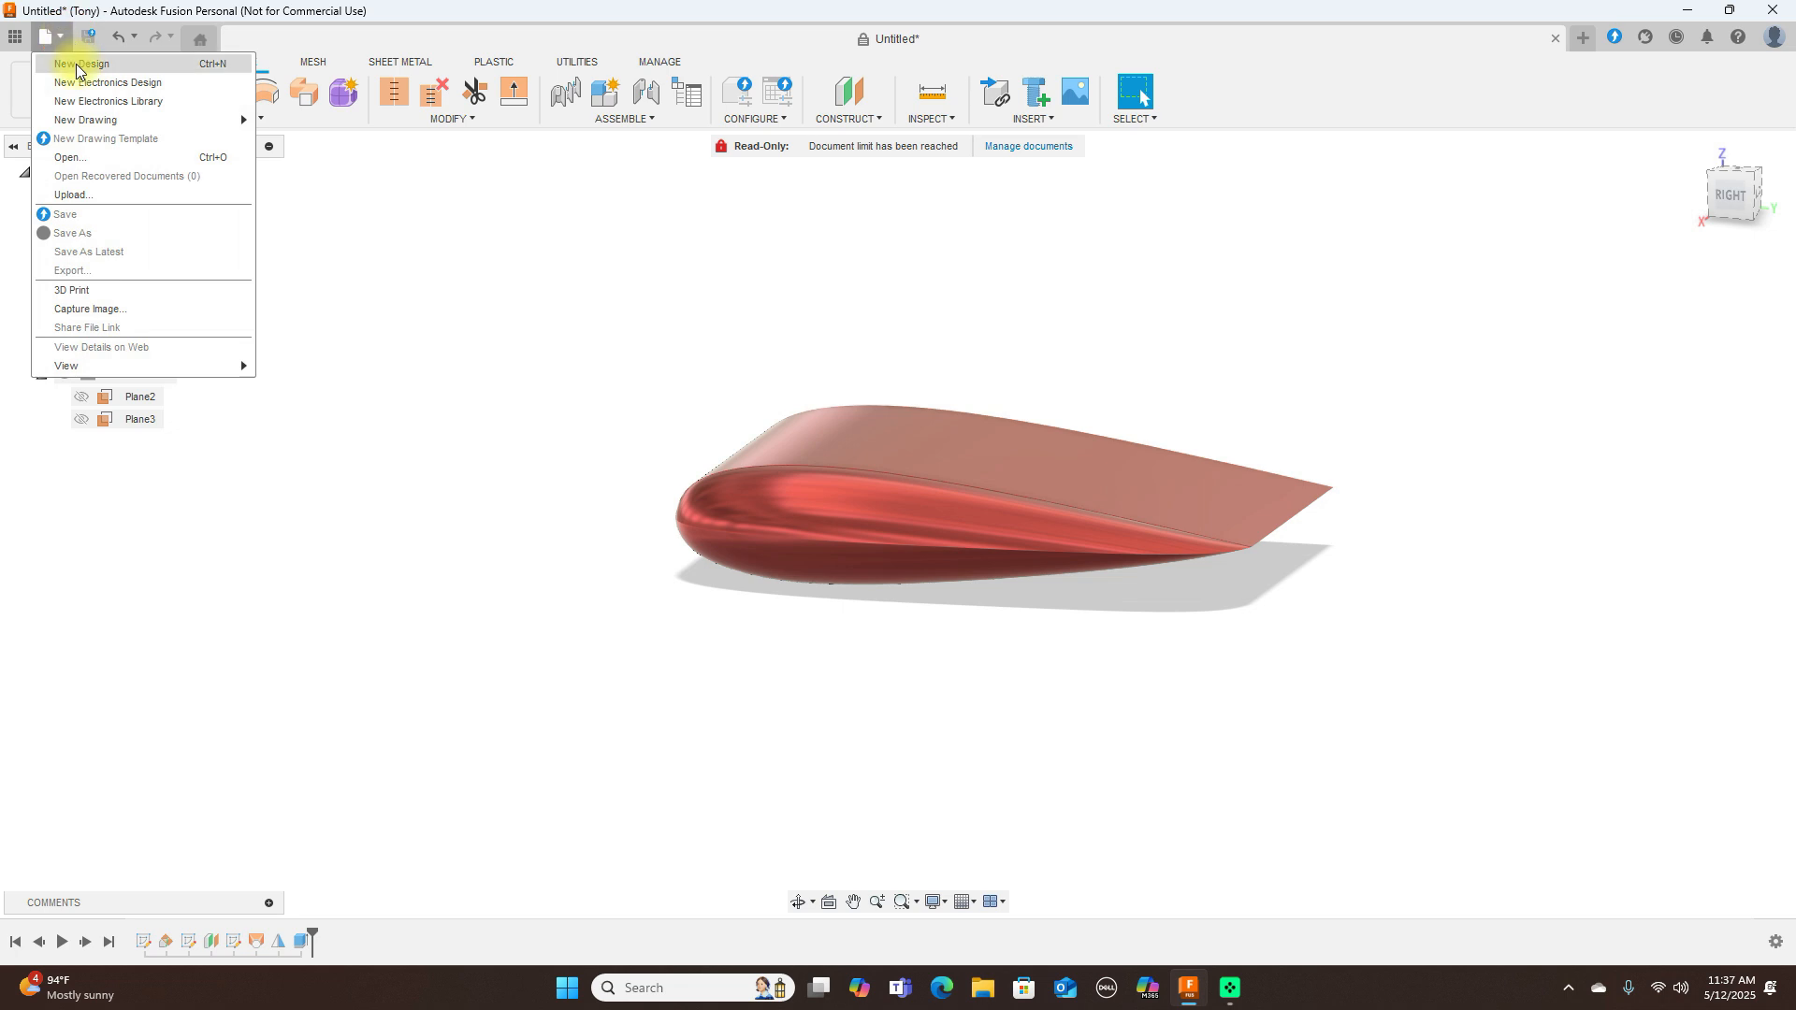
left_click(80, 64)
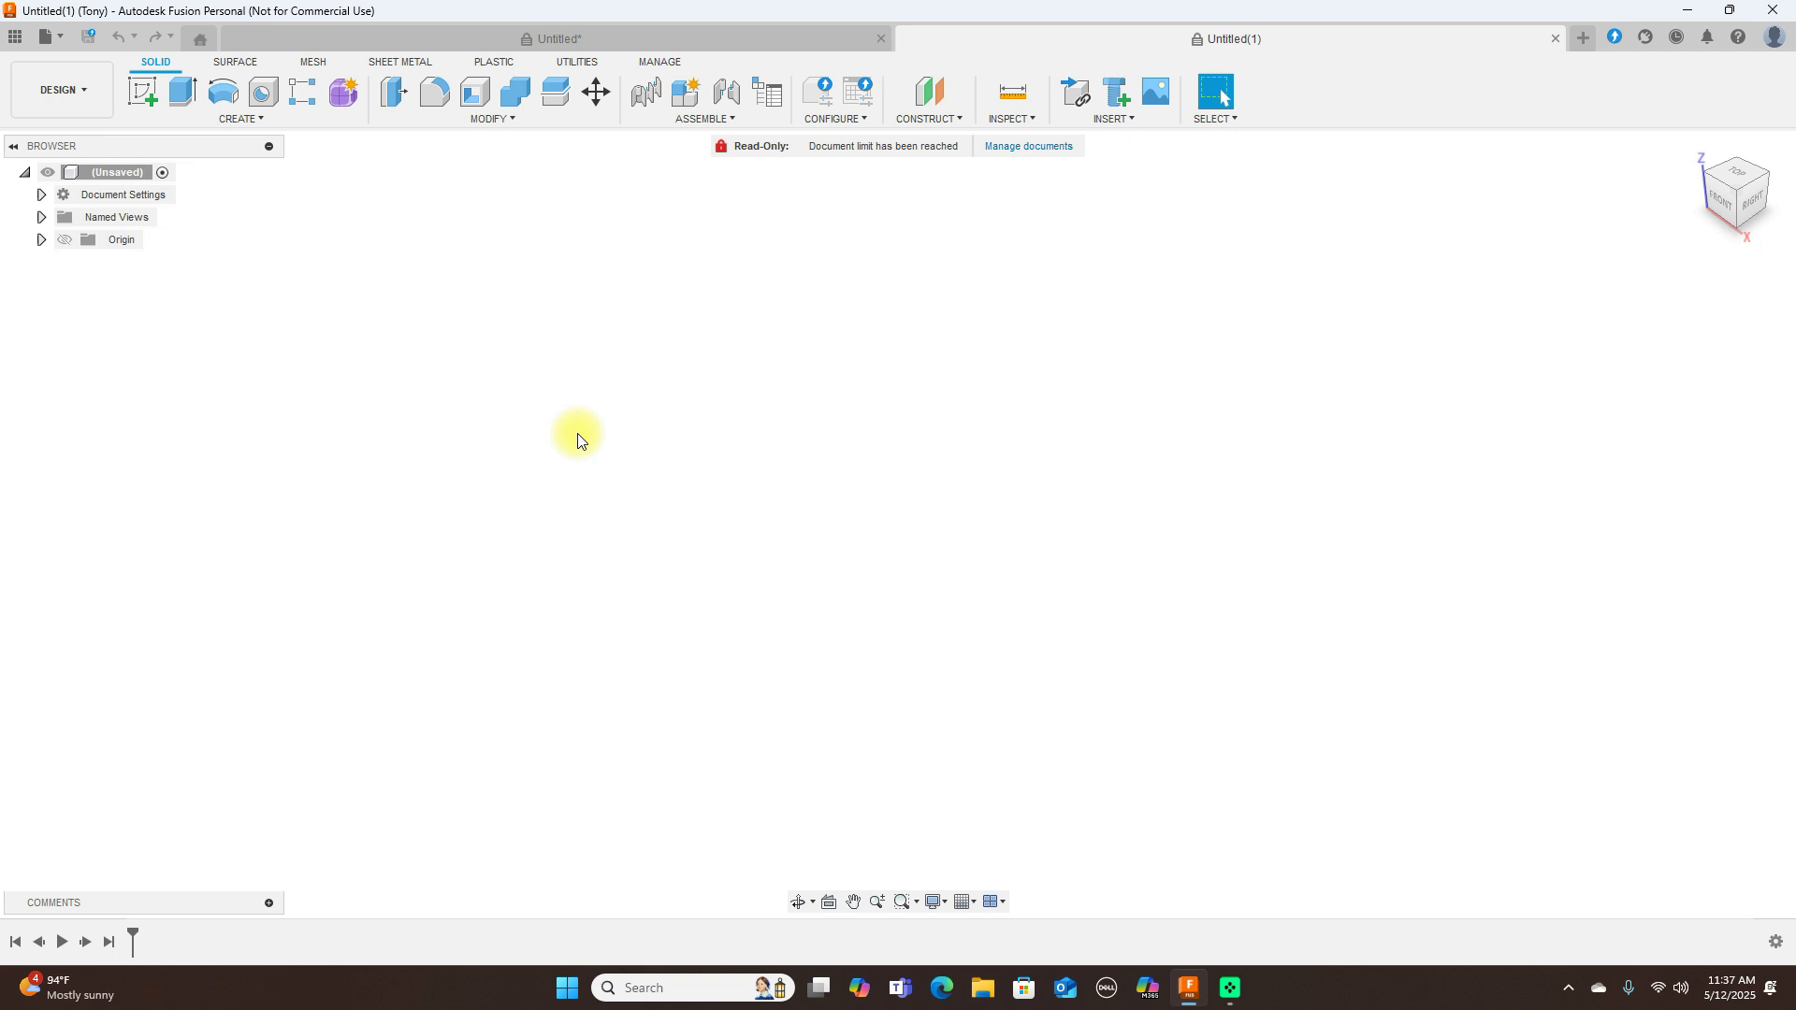
mouse_move(1773, 315)
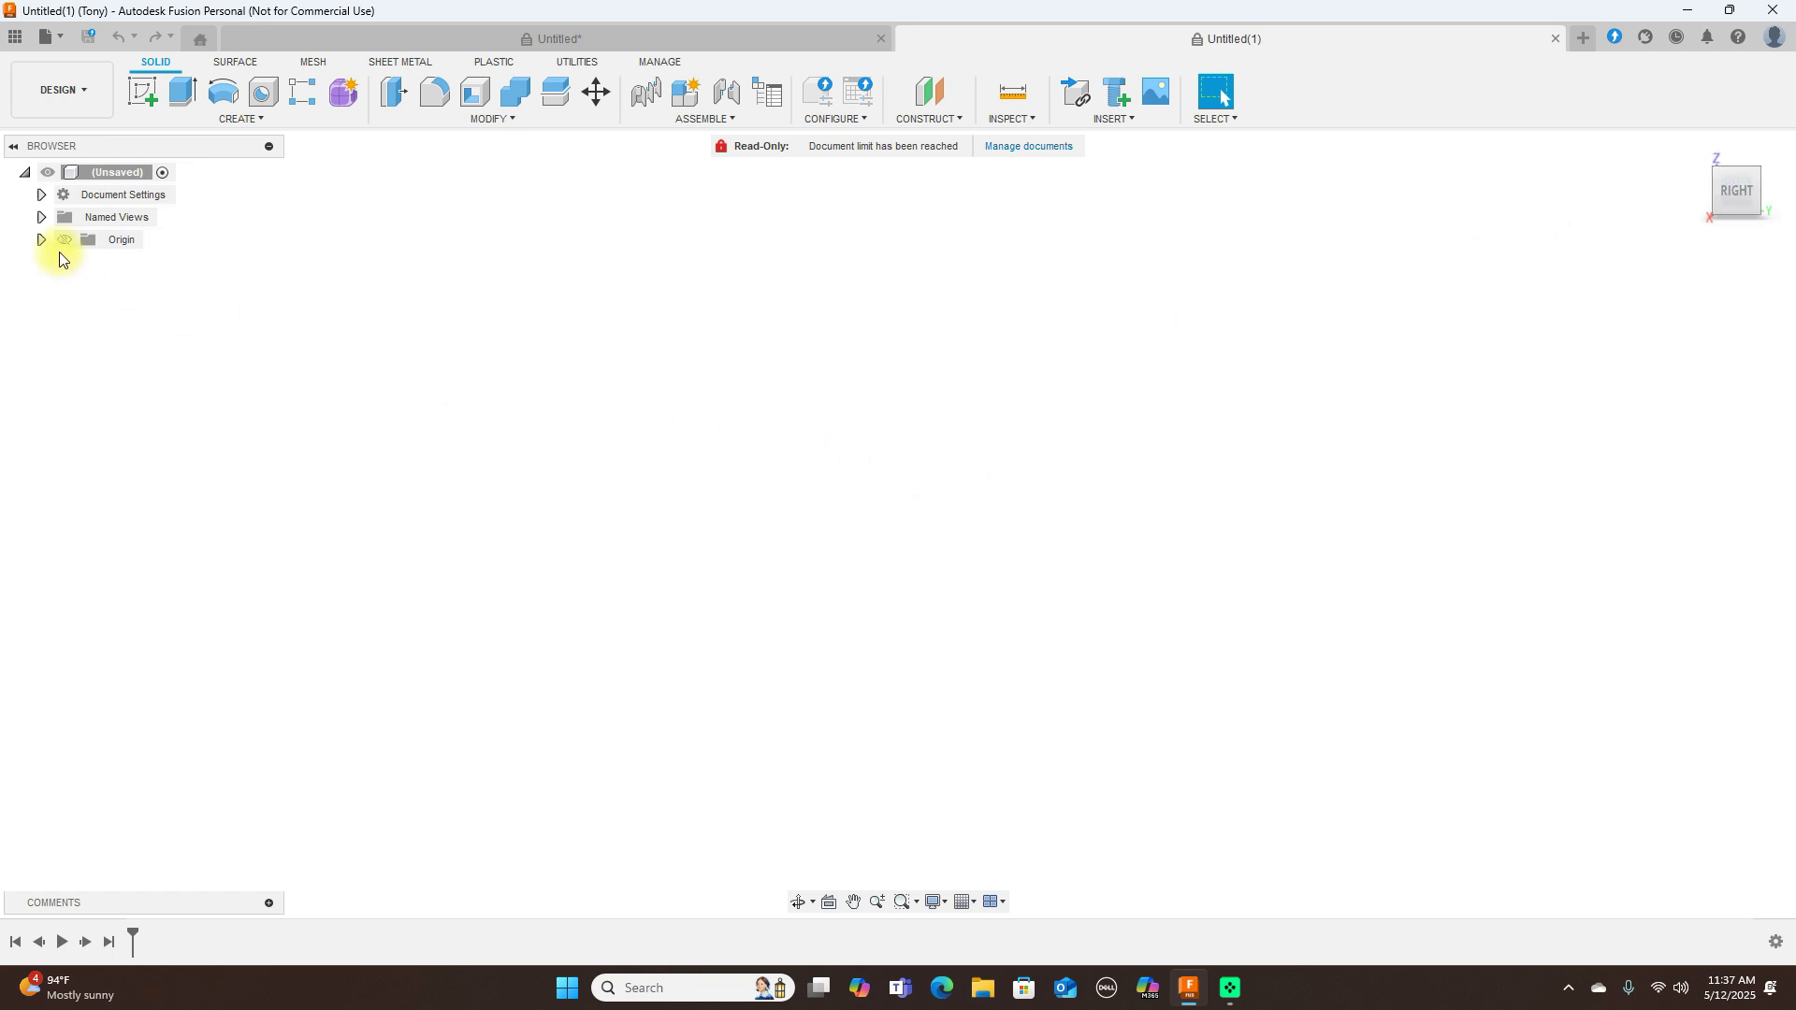
- Show the Origin and sketch the airfoil profile: a curved spline closed by a straight chord line
left_click(119, 239)
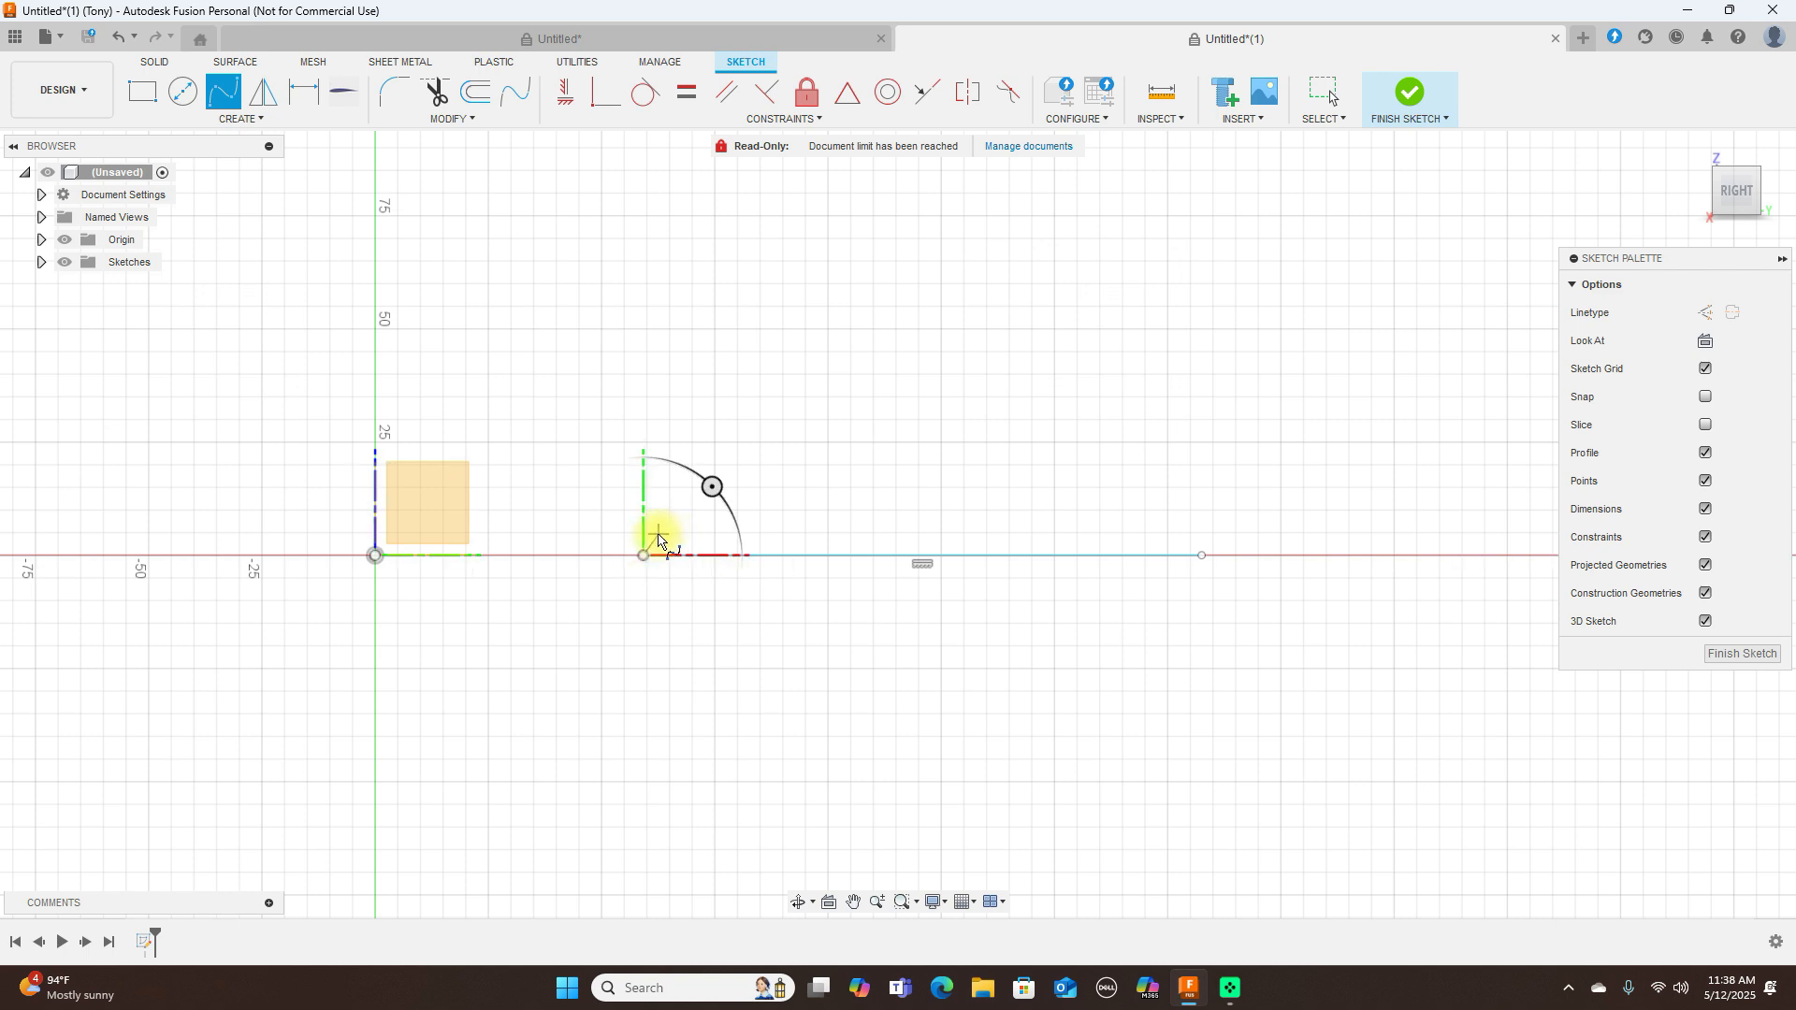
mouse_move(656, 544)
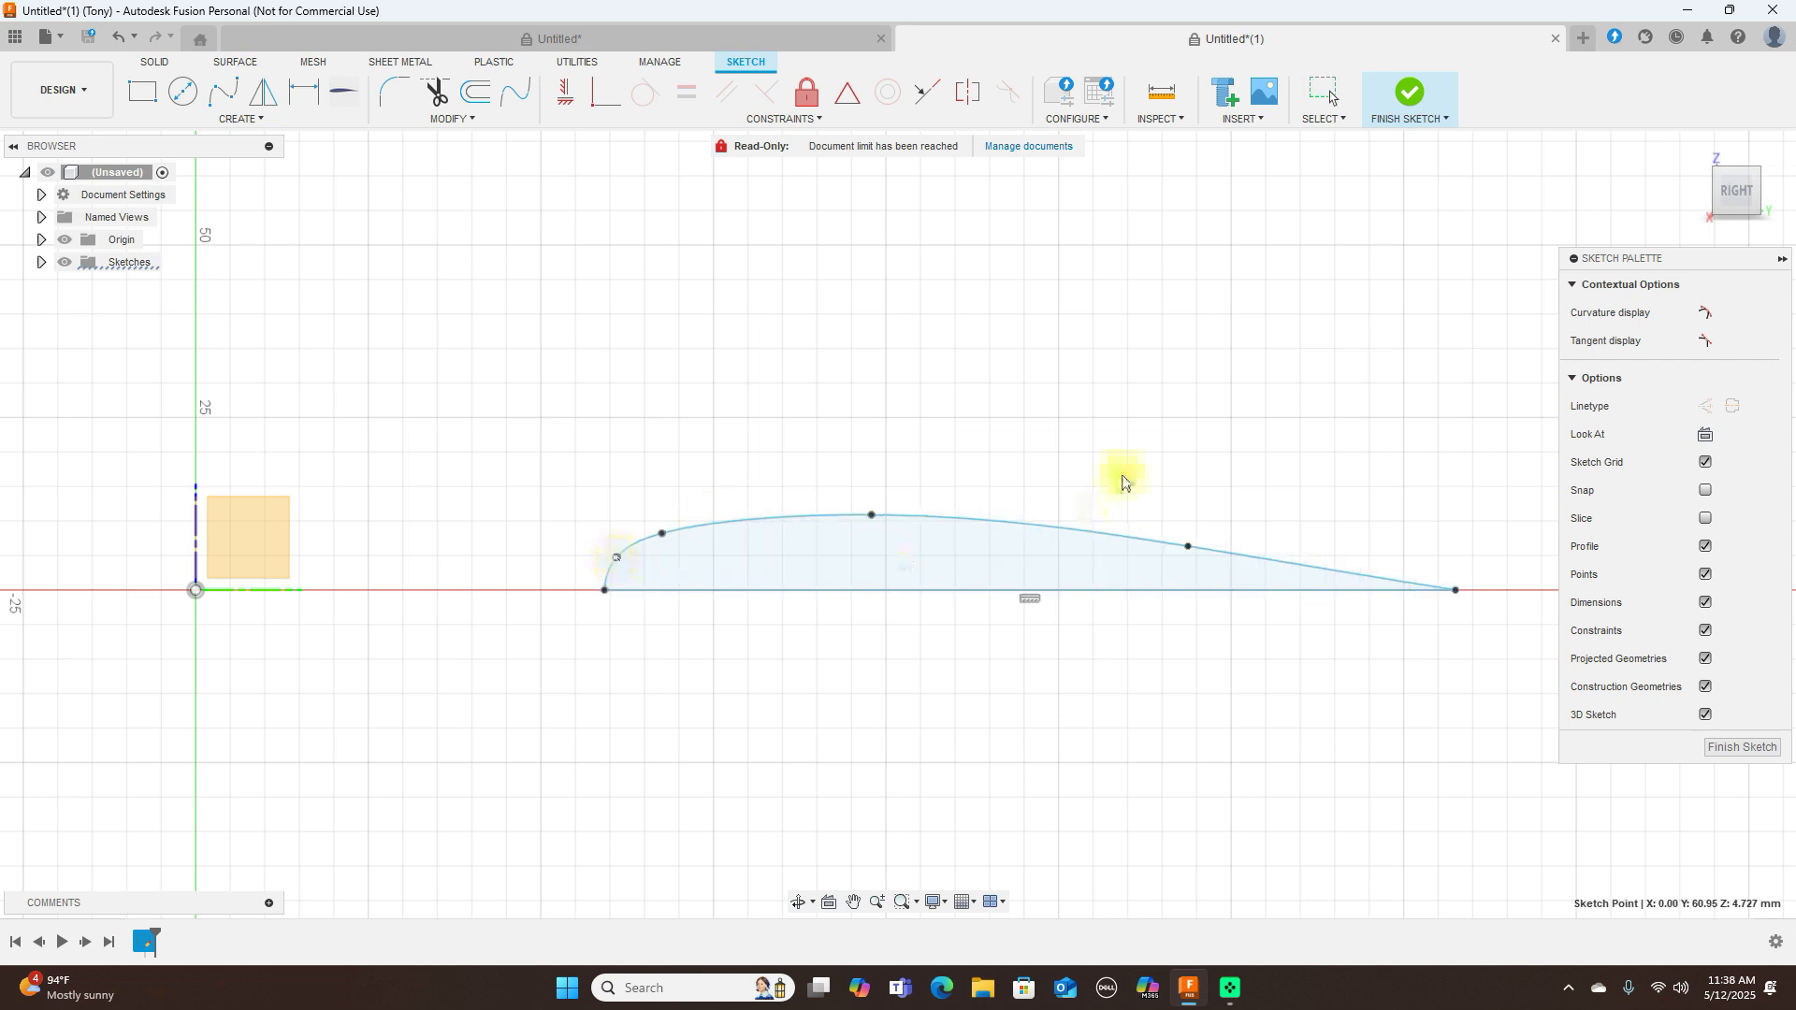
scroll("down", 3)
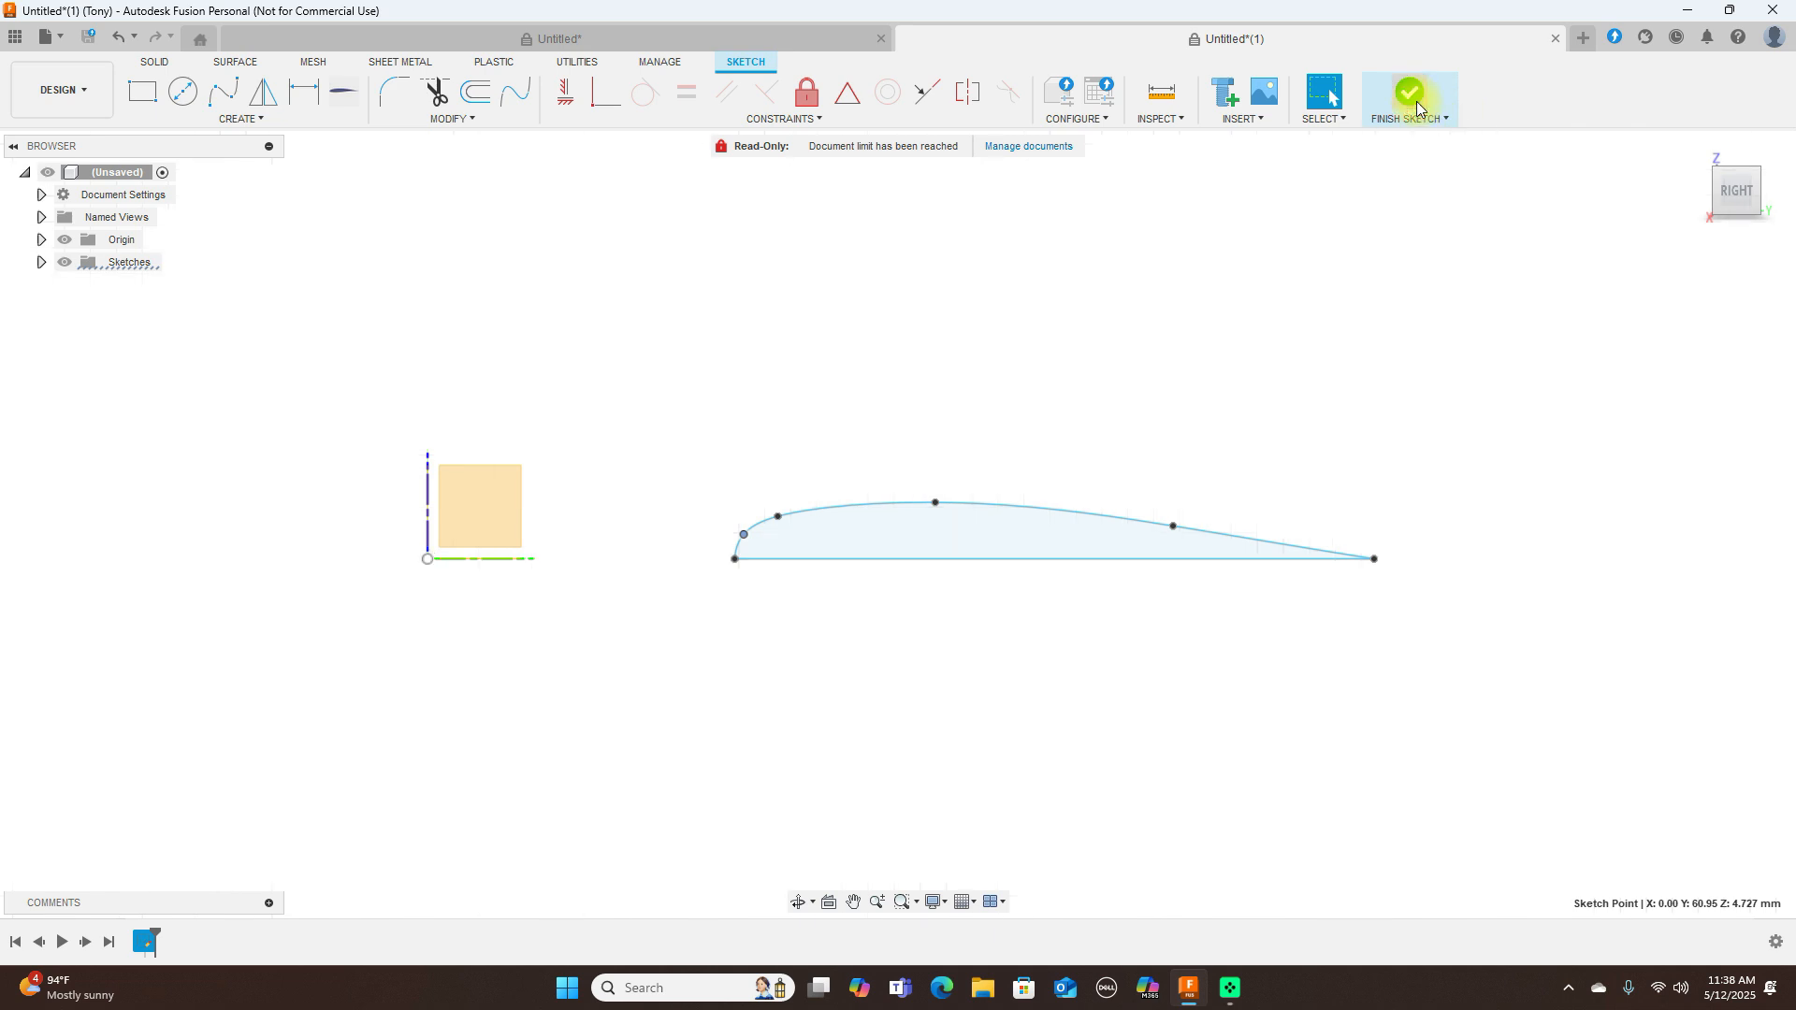
- Finish the airfoil sketch, add a Plane at Angle on the chord line and sketch on it
left_click(1406, 97)
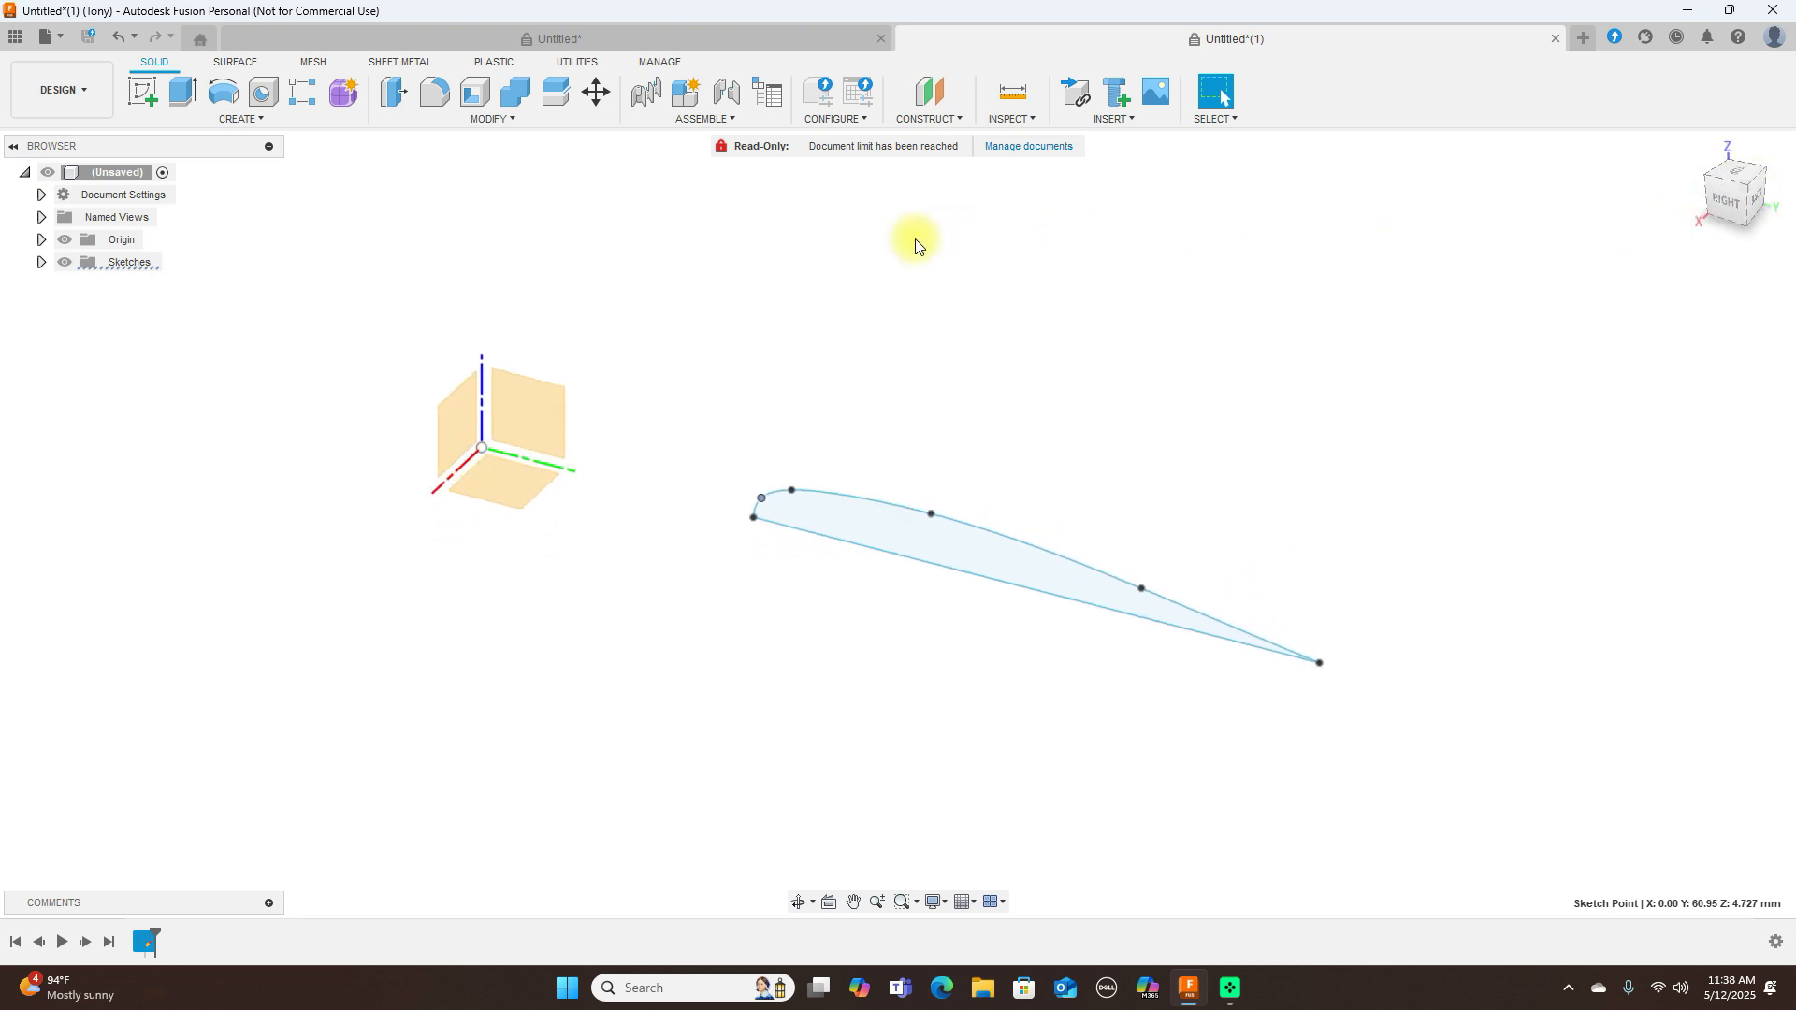
left_click(928, 101)
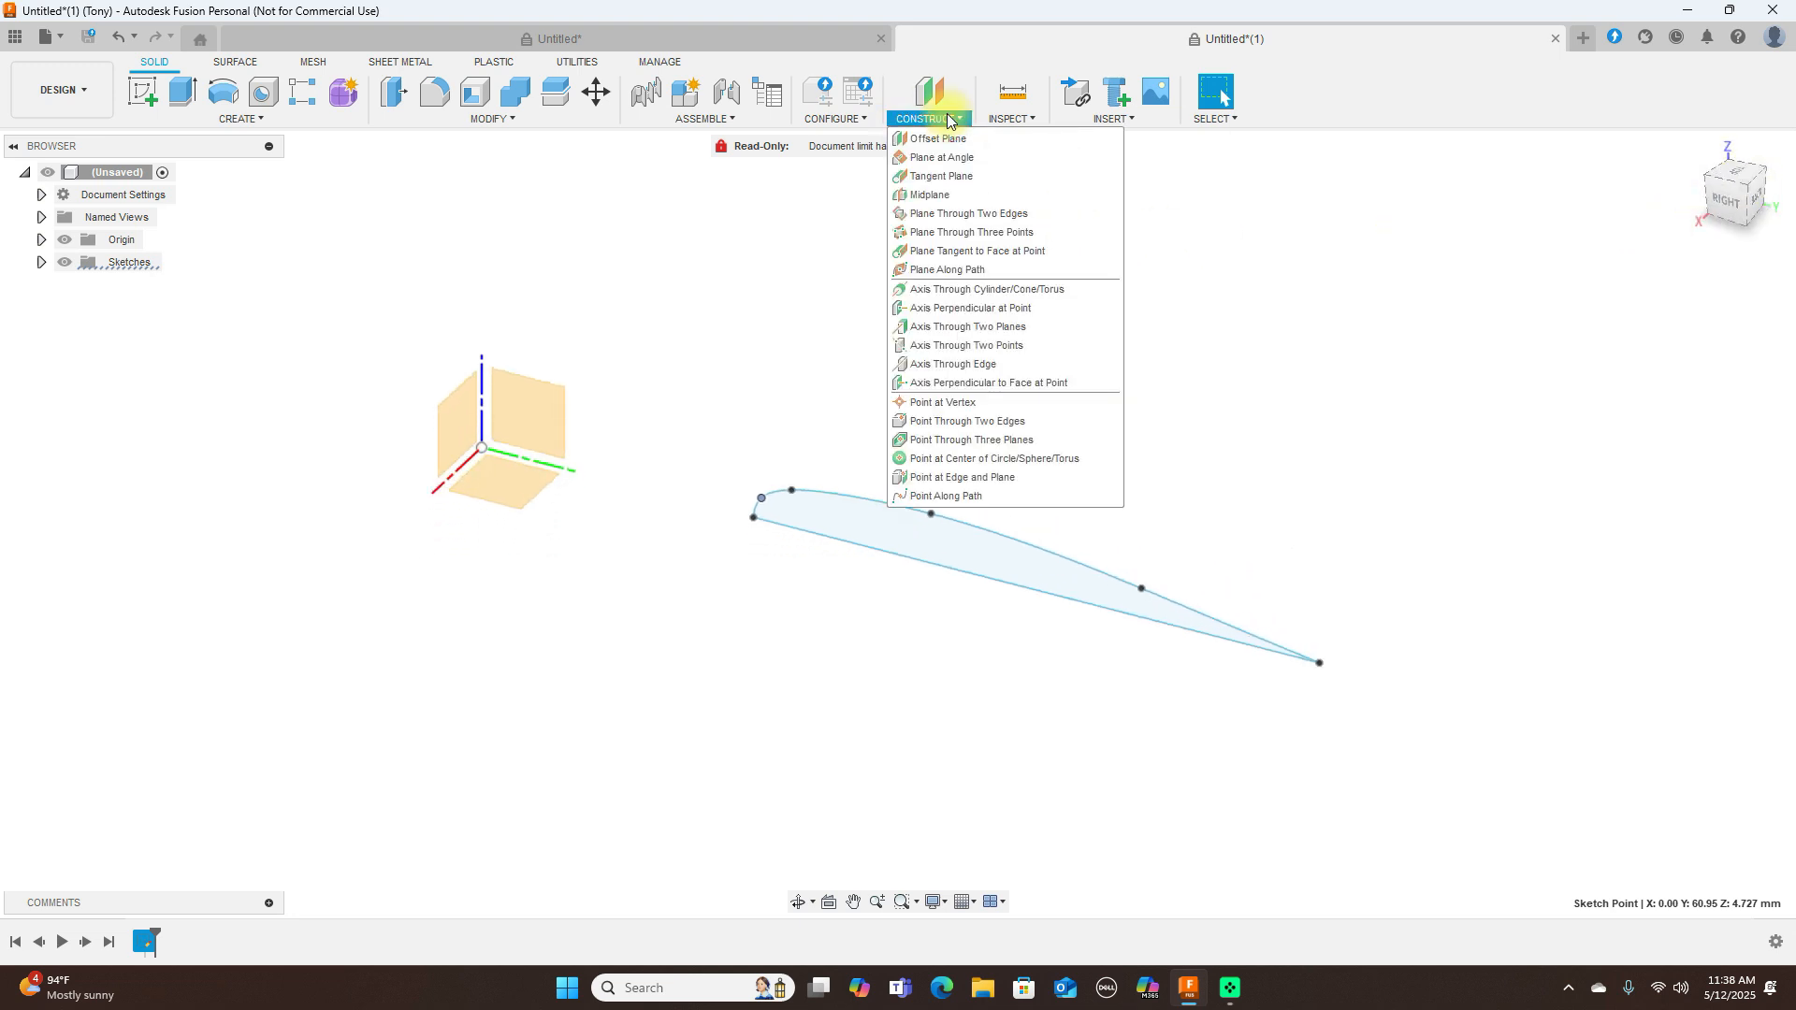
left_click(939, 157)
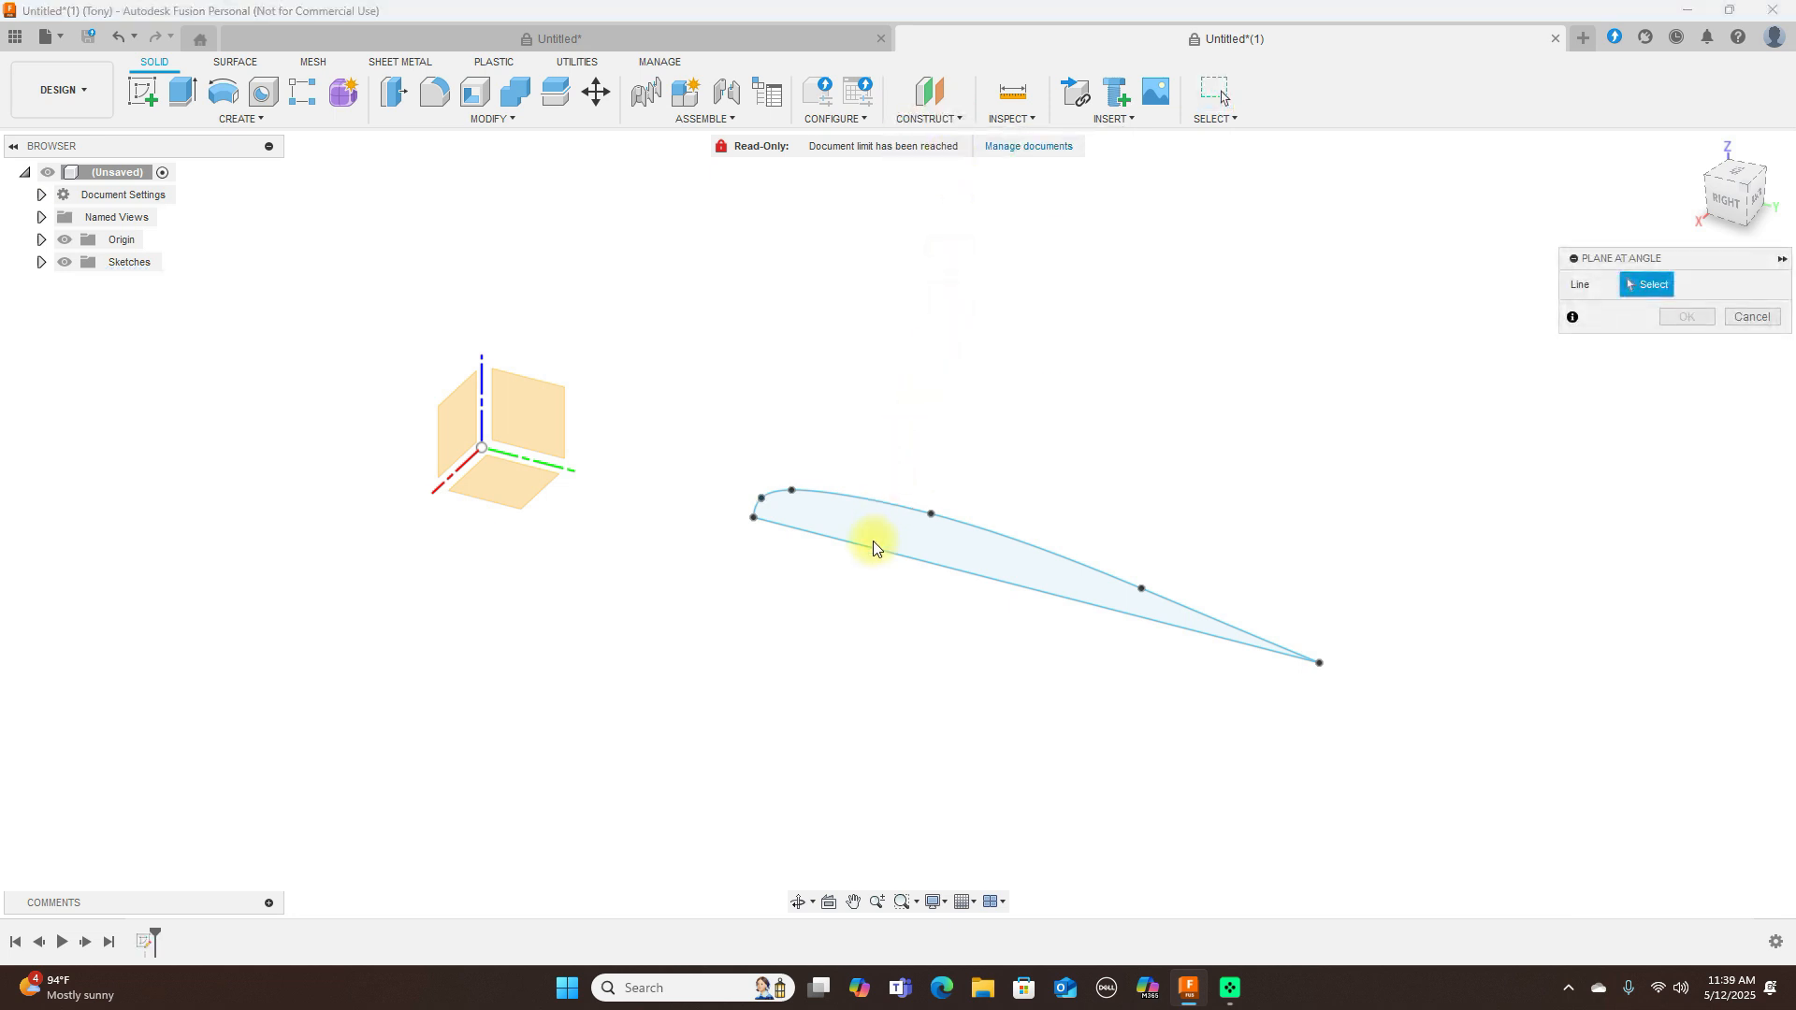
left_click(870, 527)
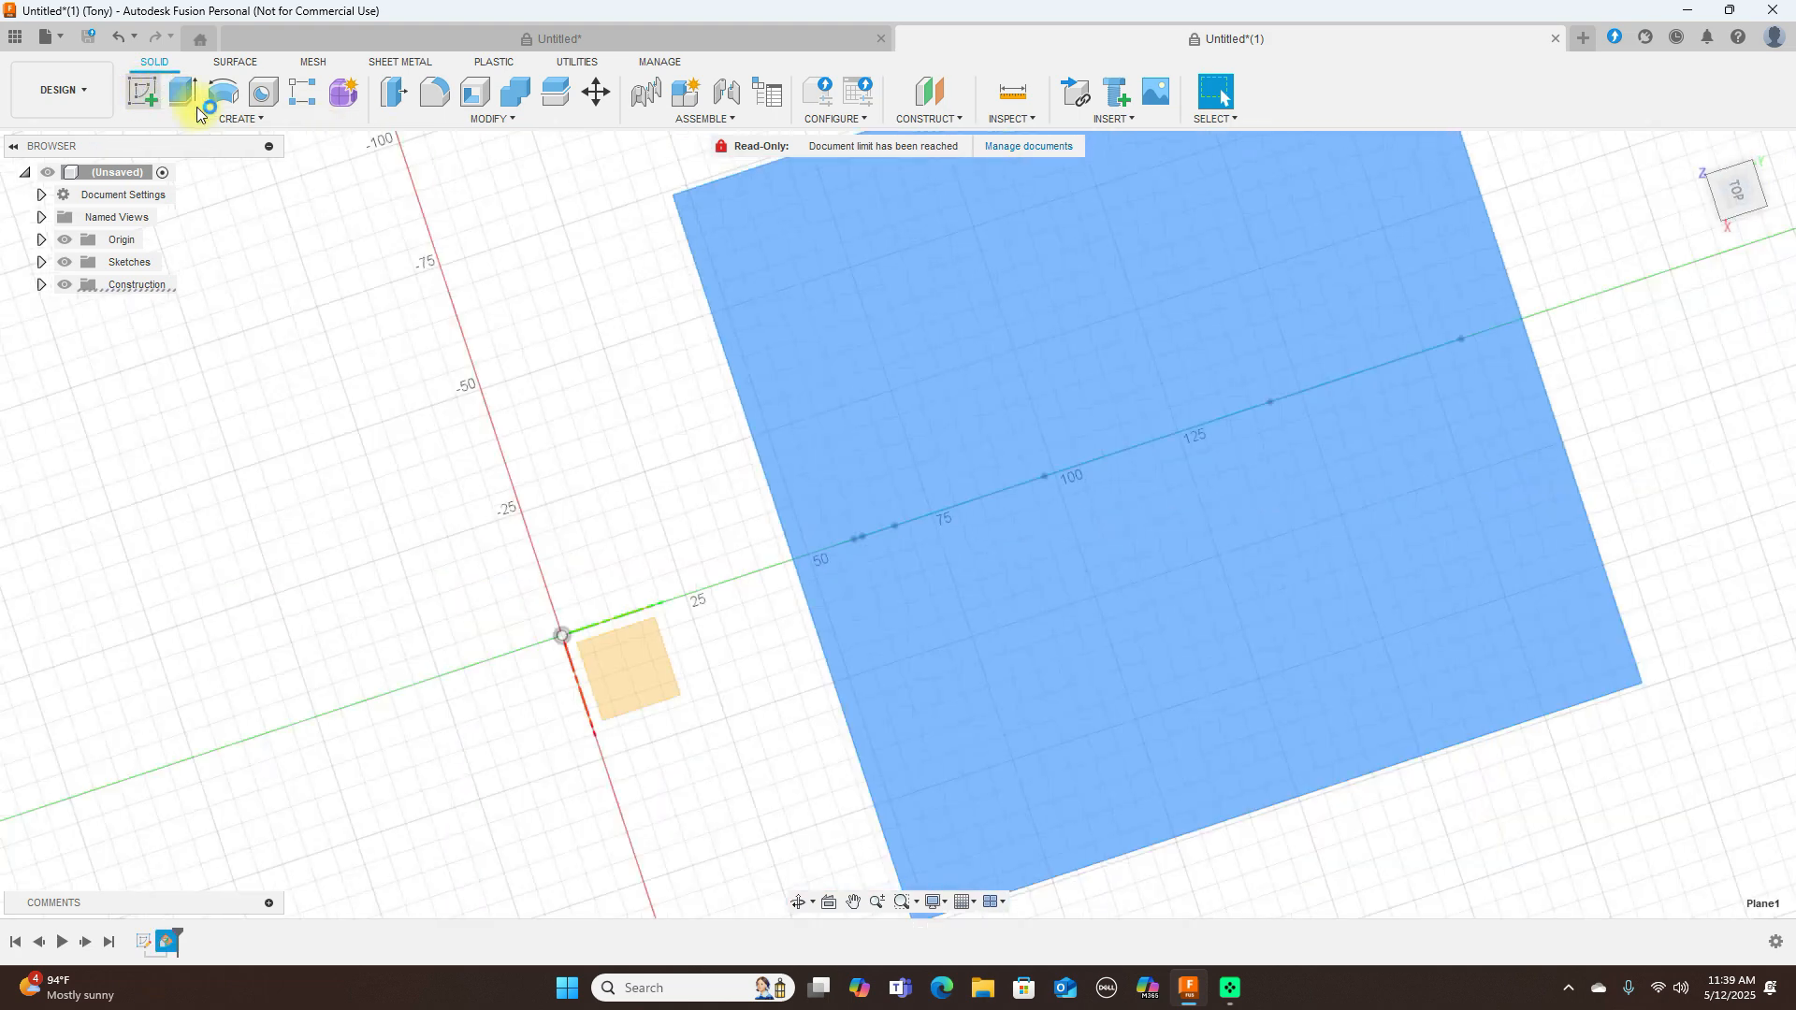
left_click(180, 91)
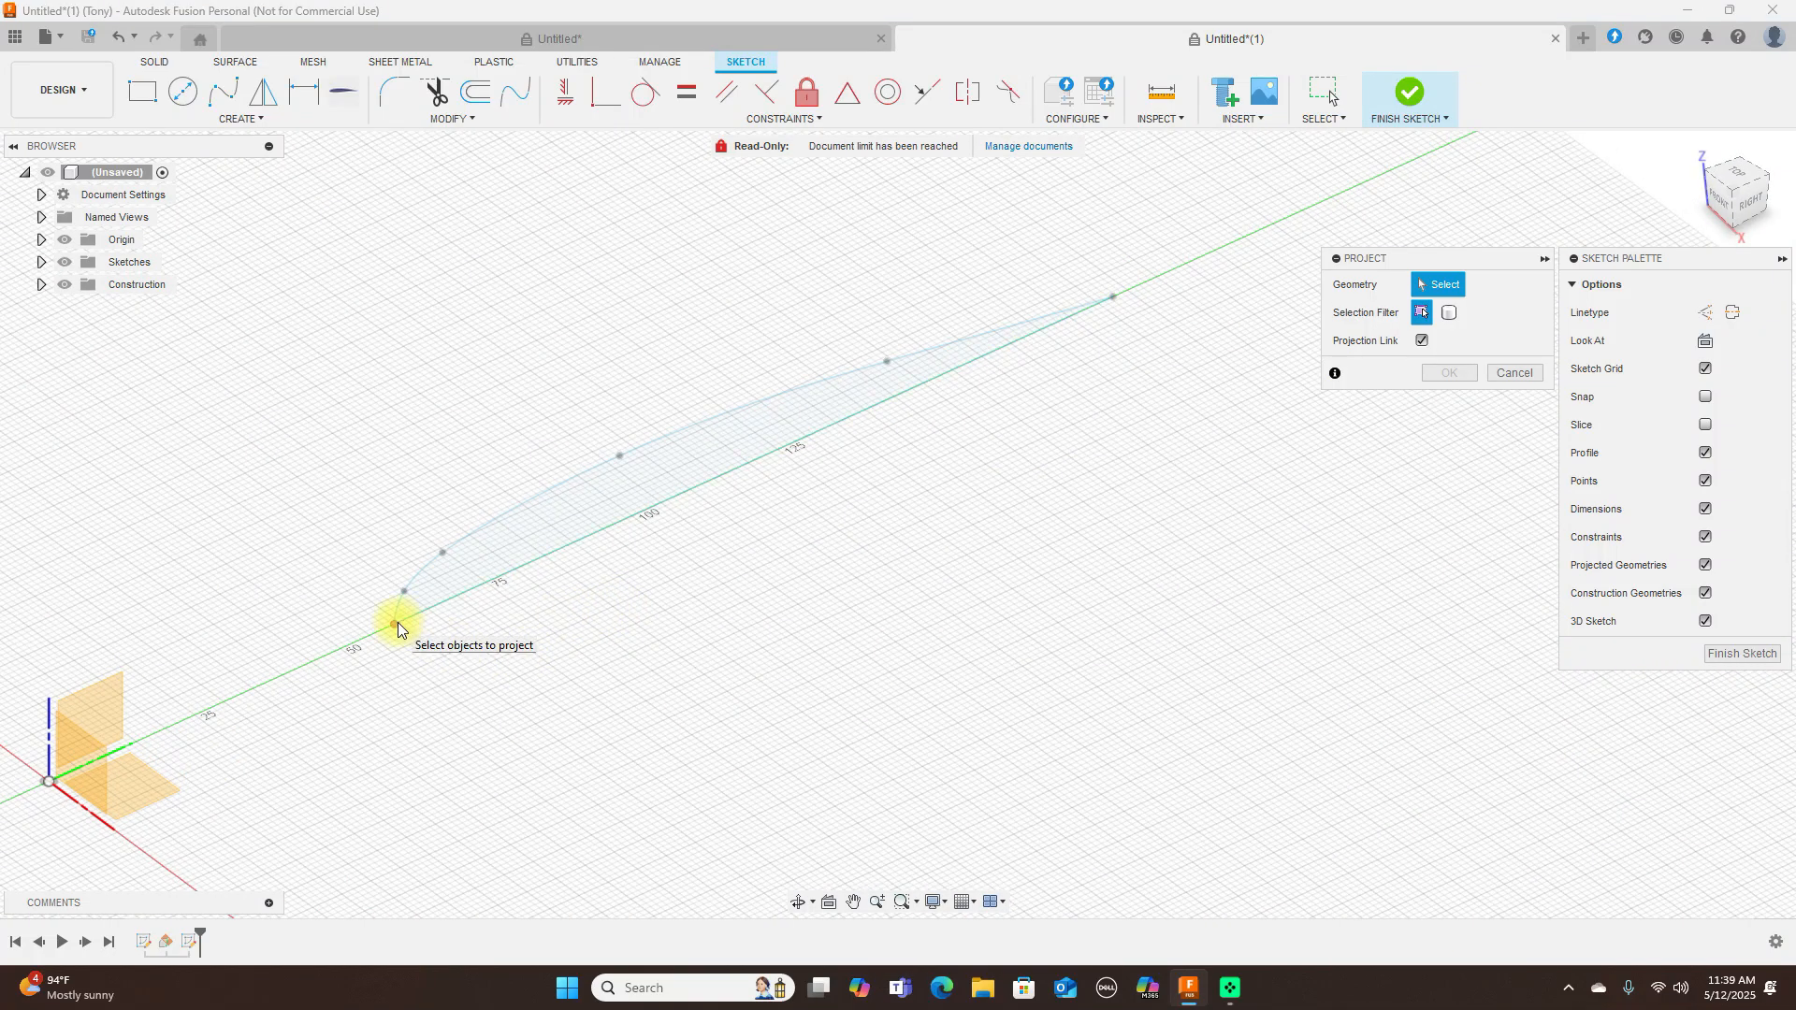
- Project the chord into the sketch and draw a rounded spline wingtip outline joining its ends
left_click(1104, 309)
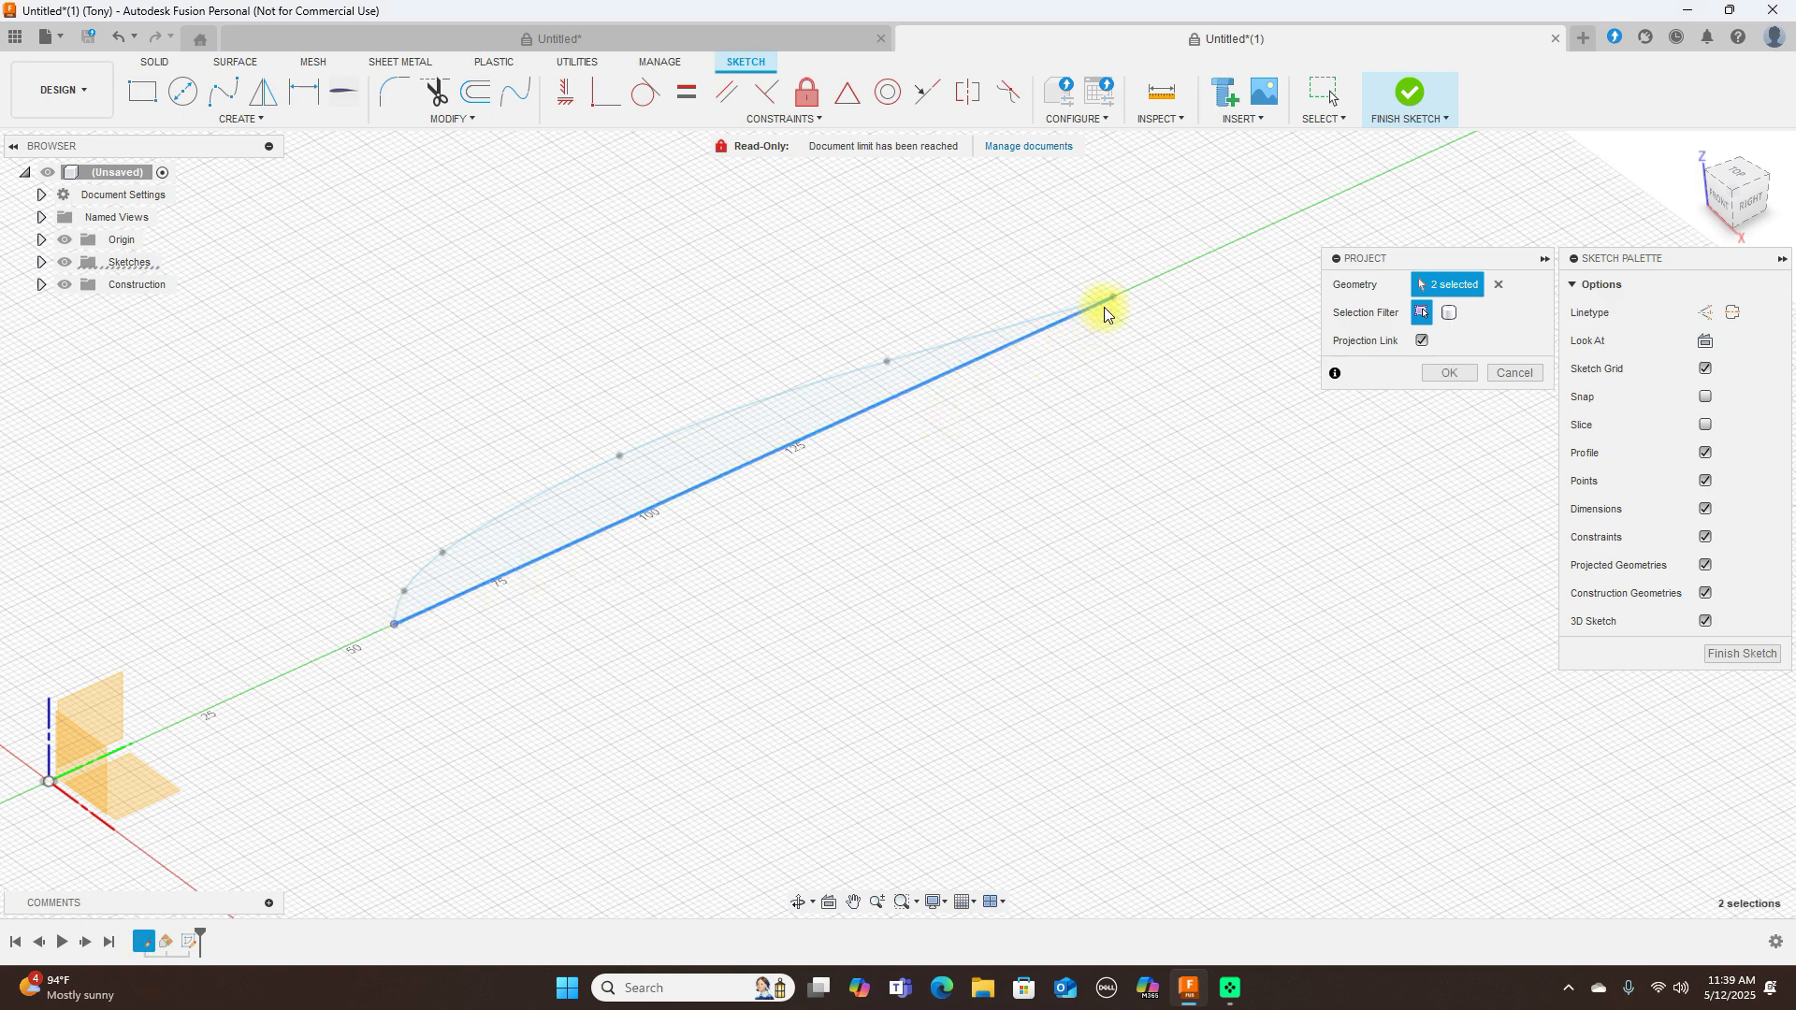
left_click(1109, 297)
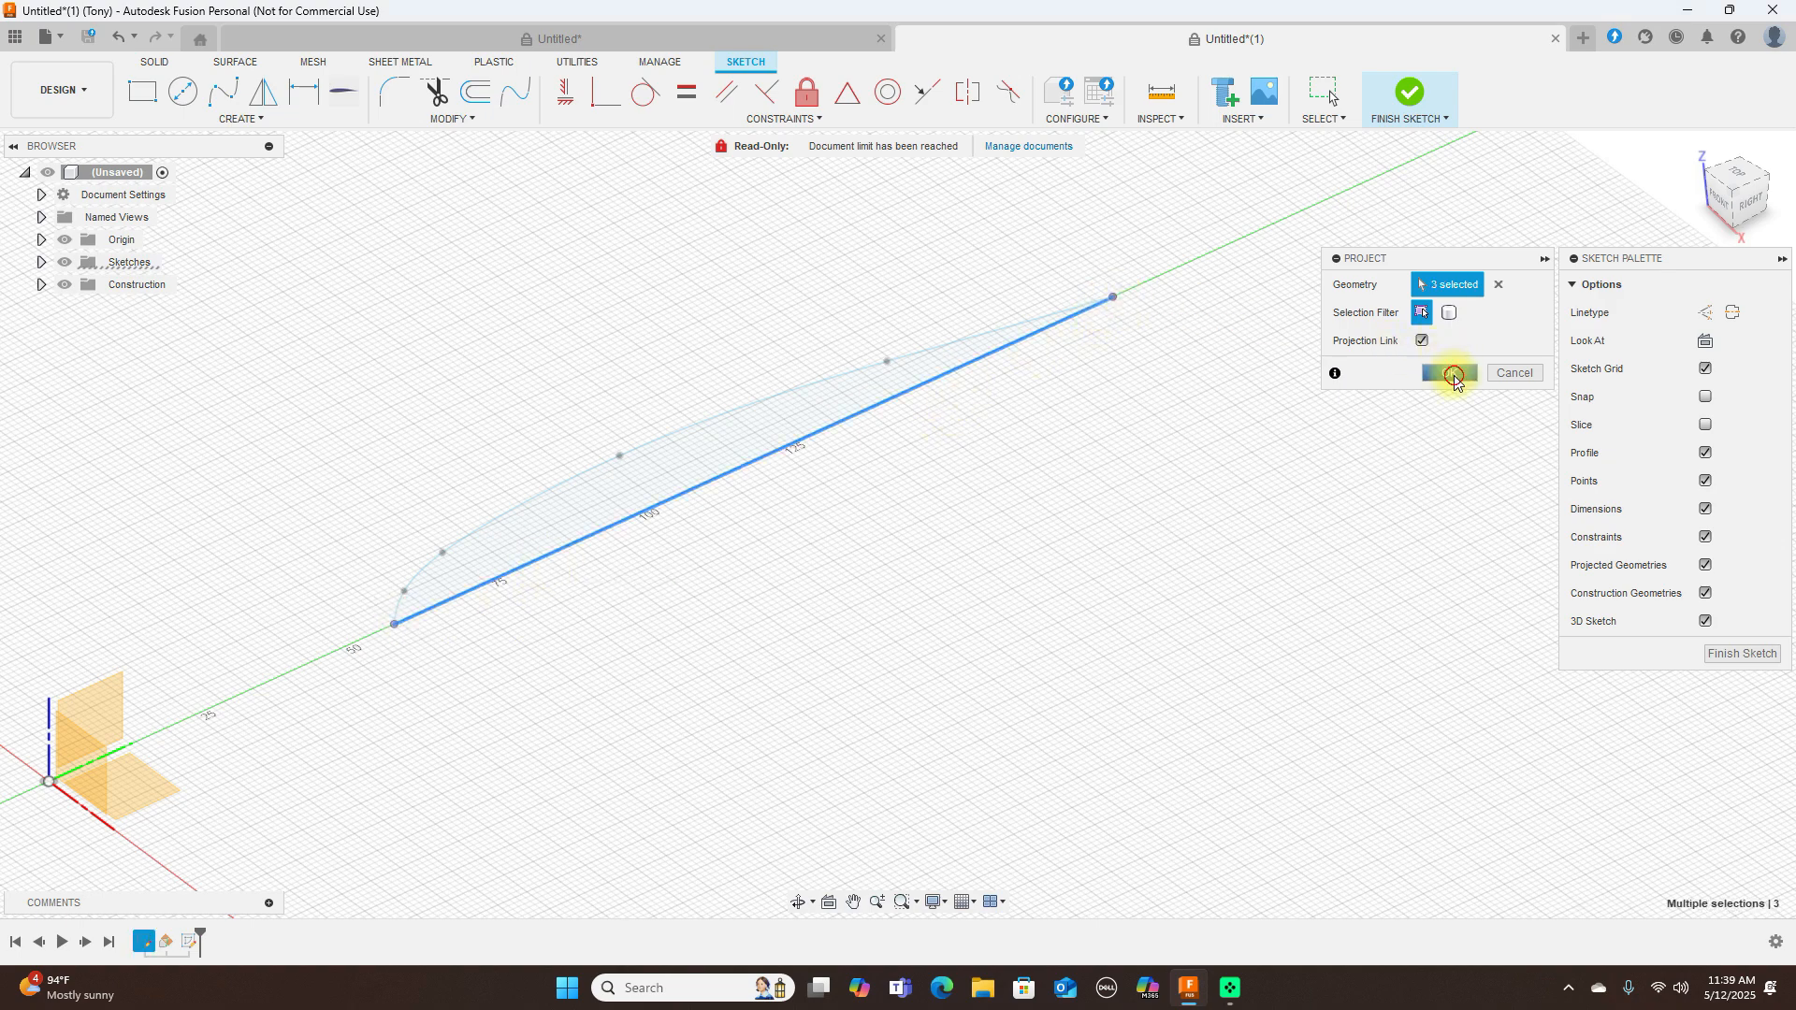
left_click(1447, 372)
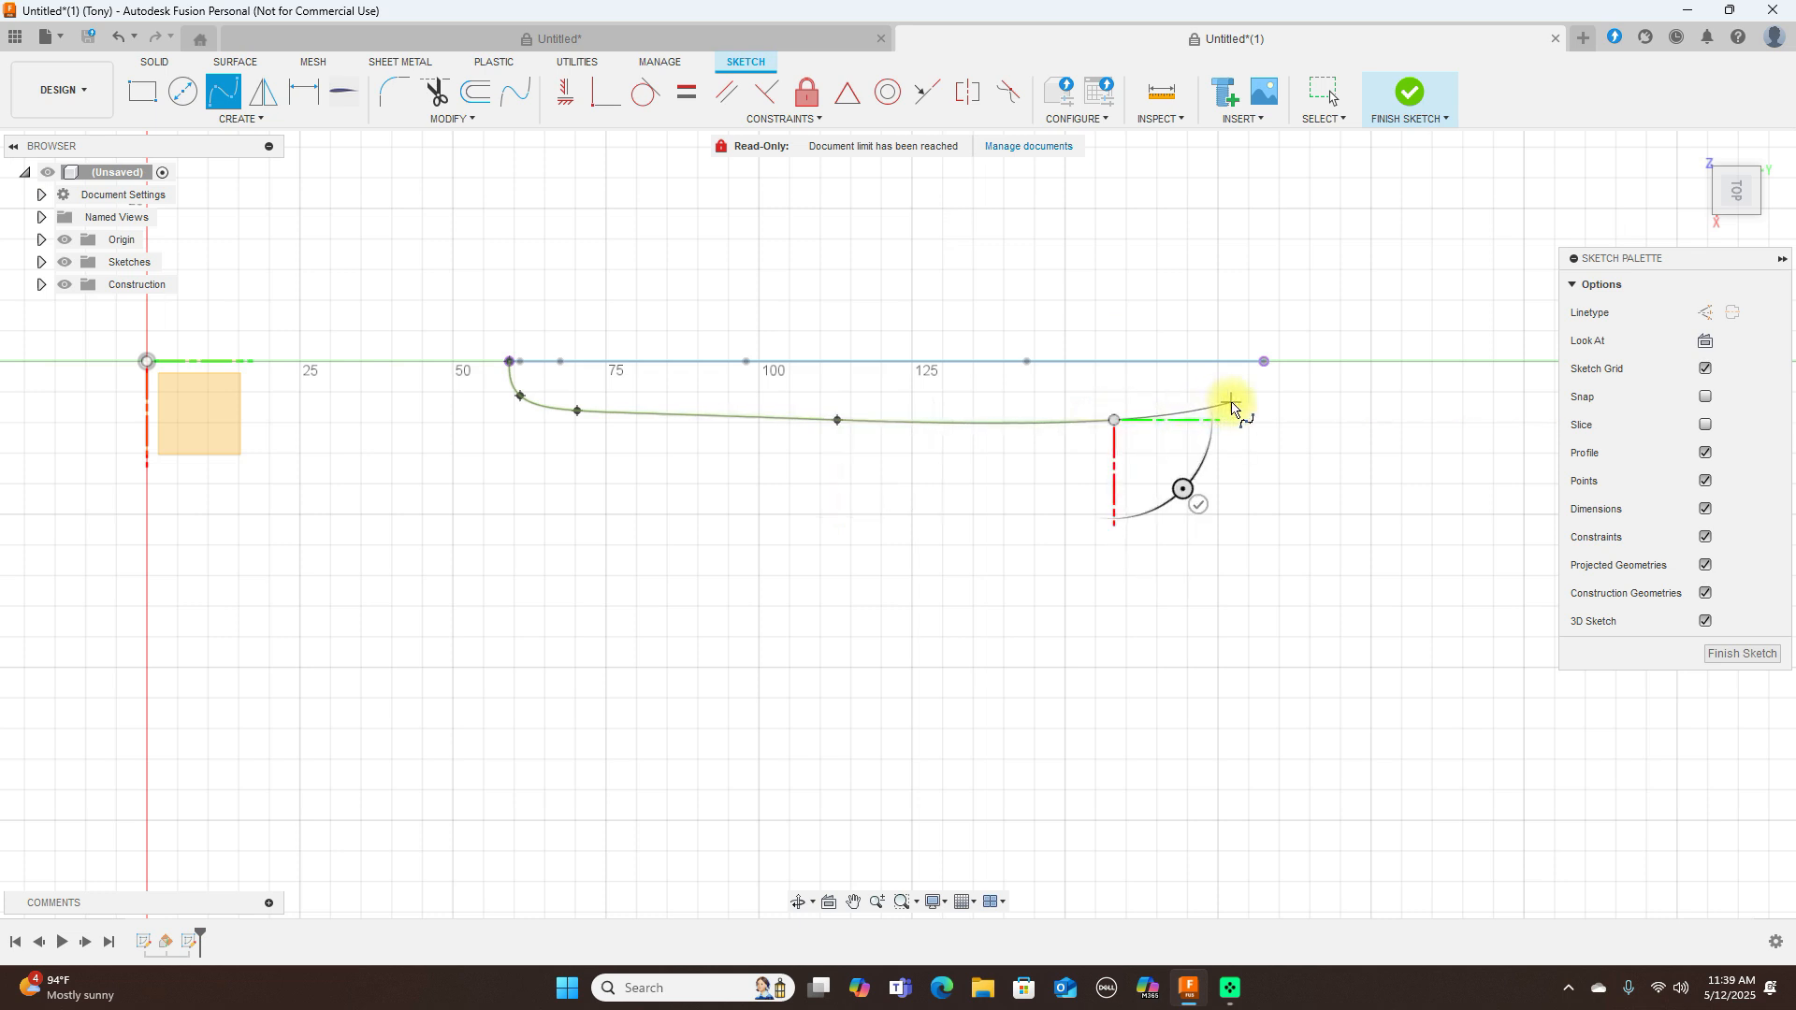
right_click(1231, 406)
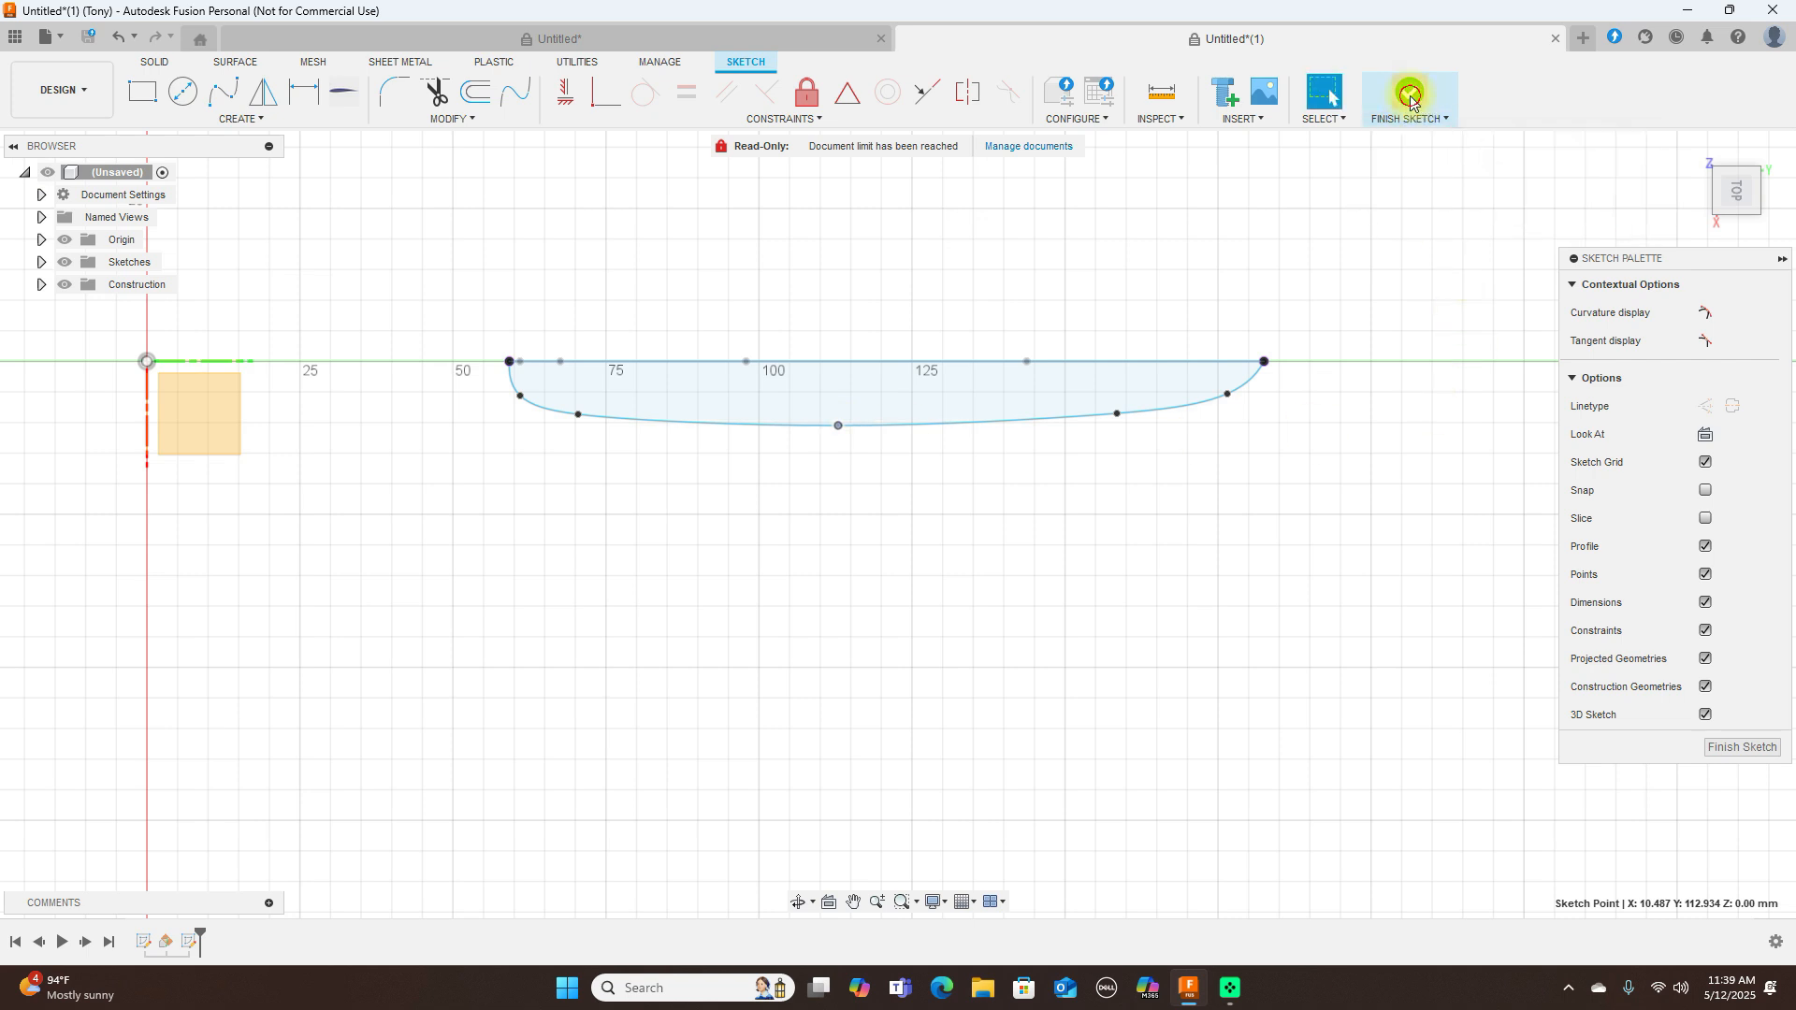
- Finish the sketch and loft a surface between the airfoil profile and wingtip outline, then view it from the side
left_click(1406, 100)
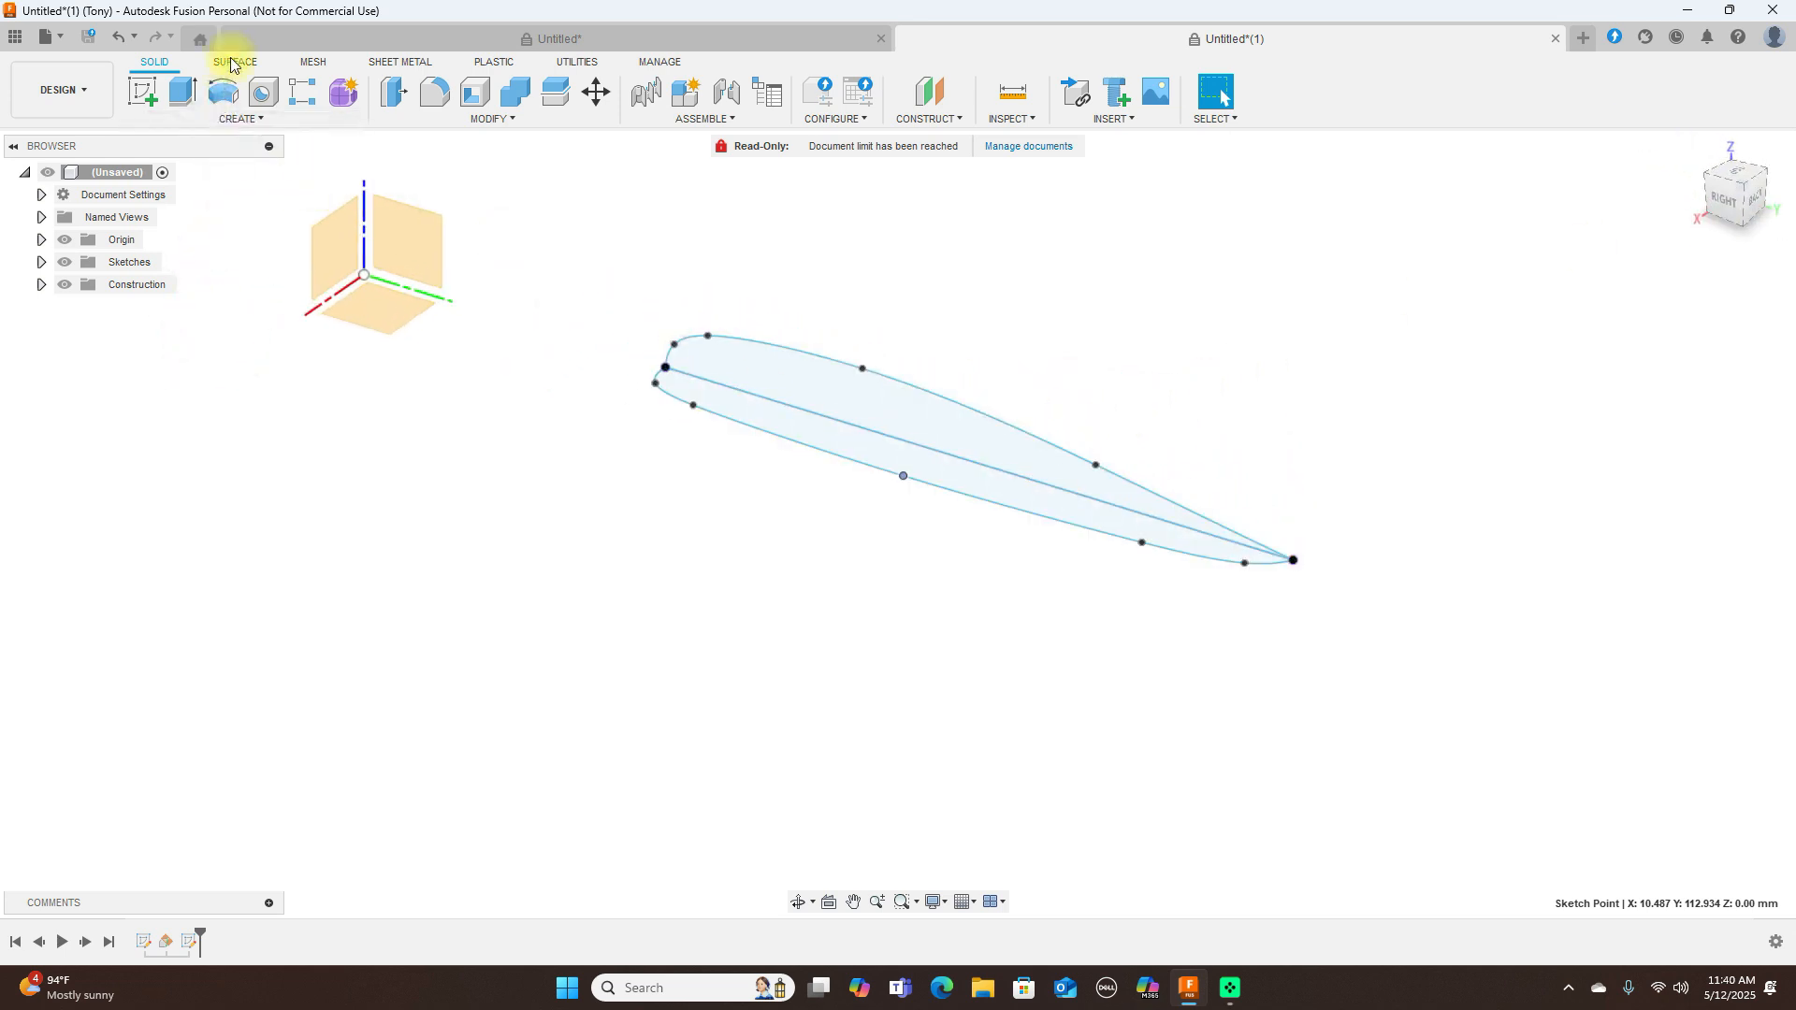
left_click(238, 118)
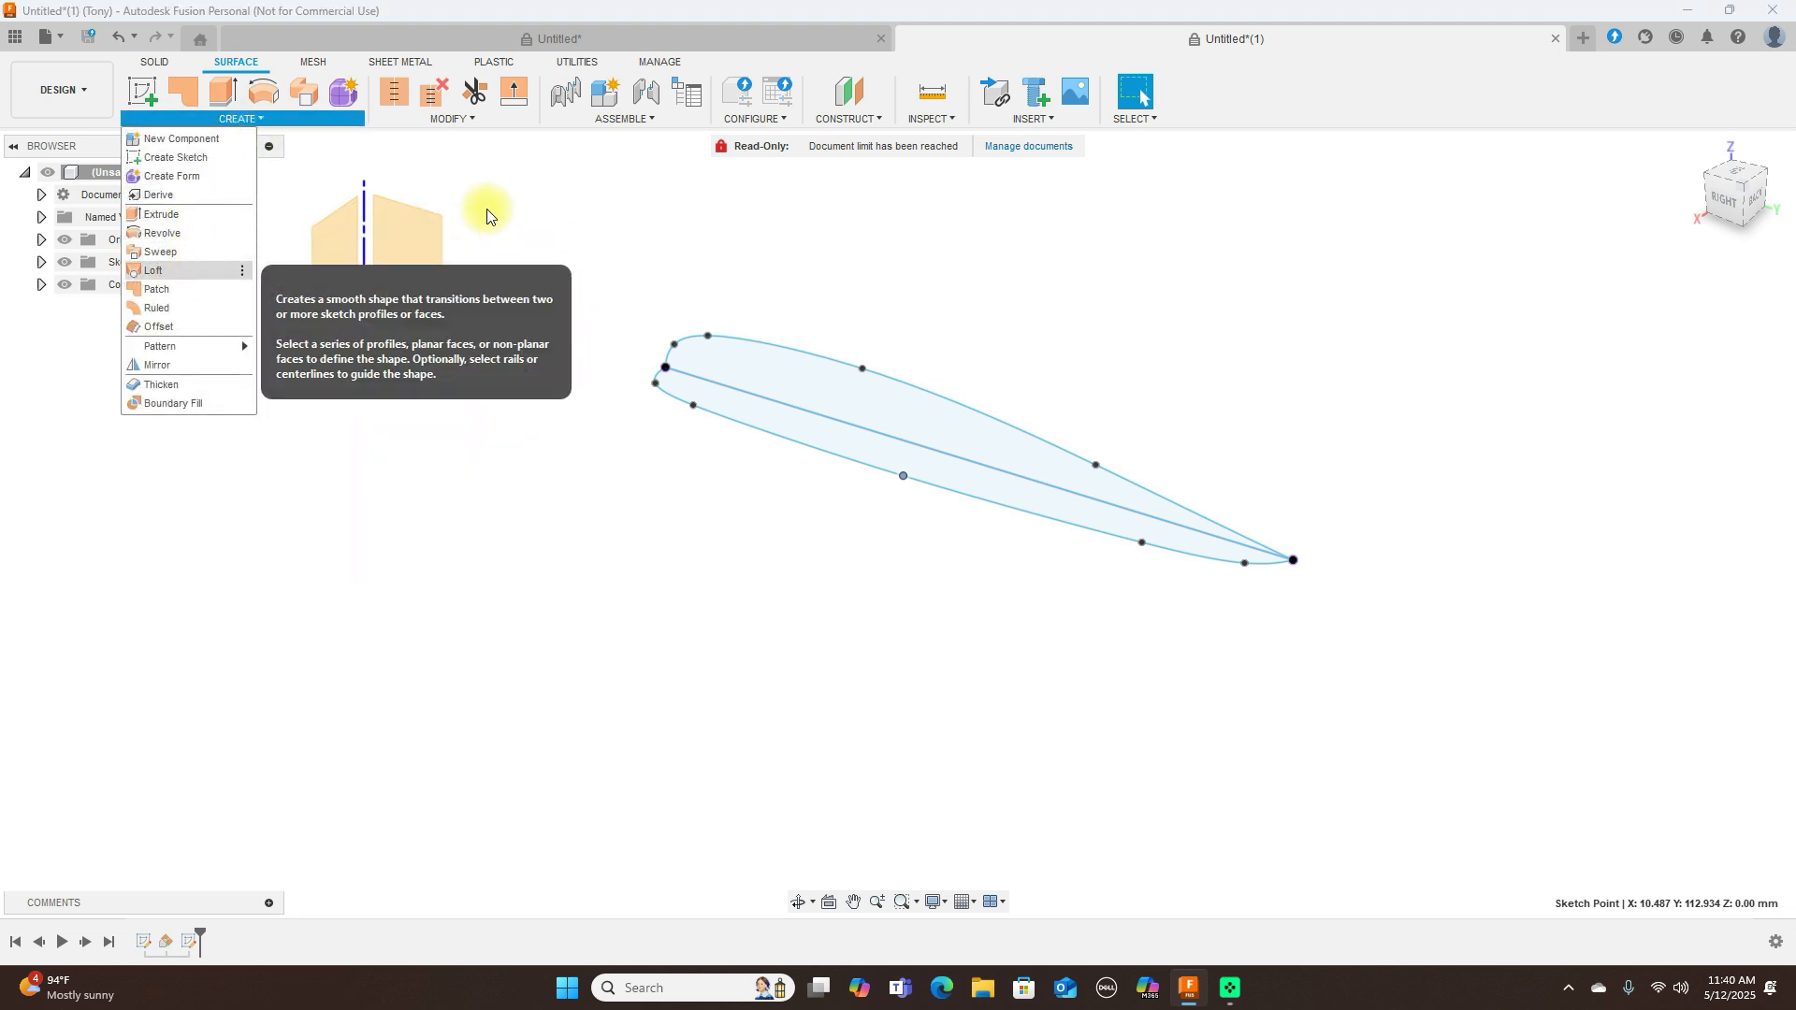
left_click(151, 270)
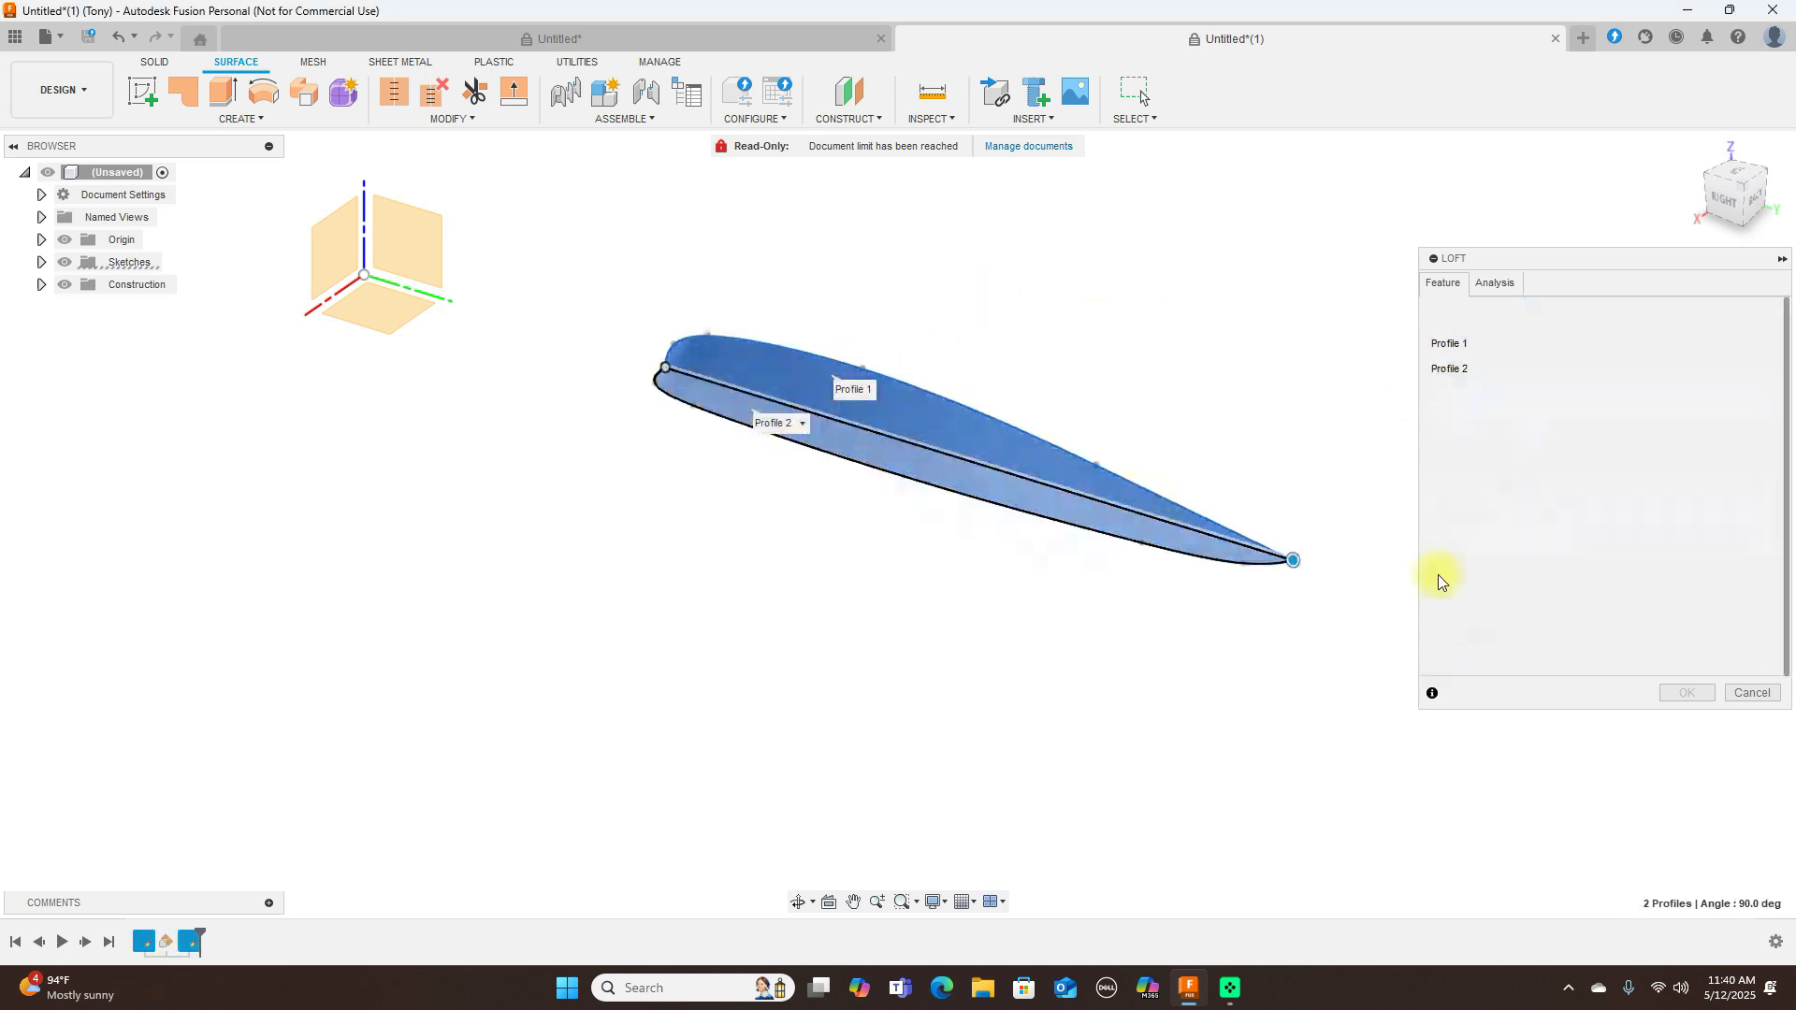
left_click(1683, 692)
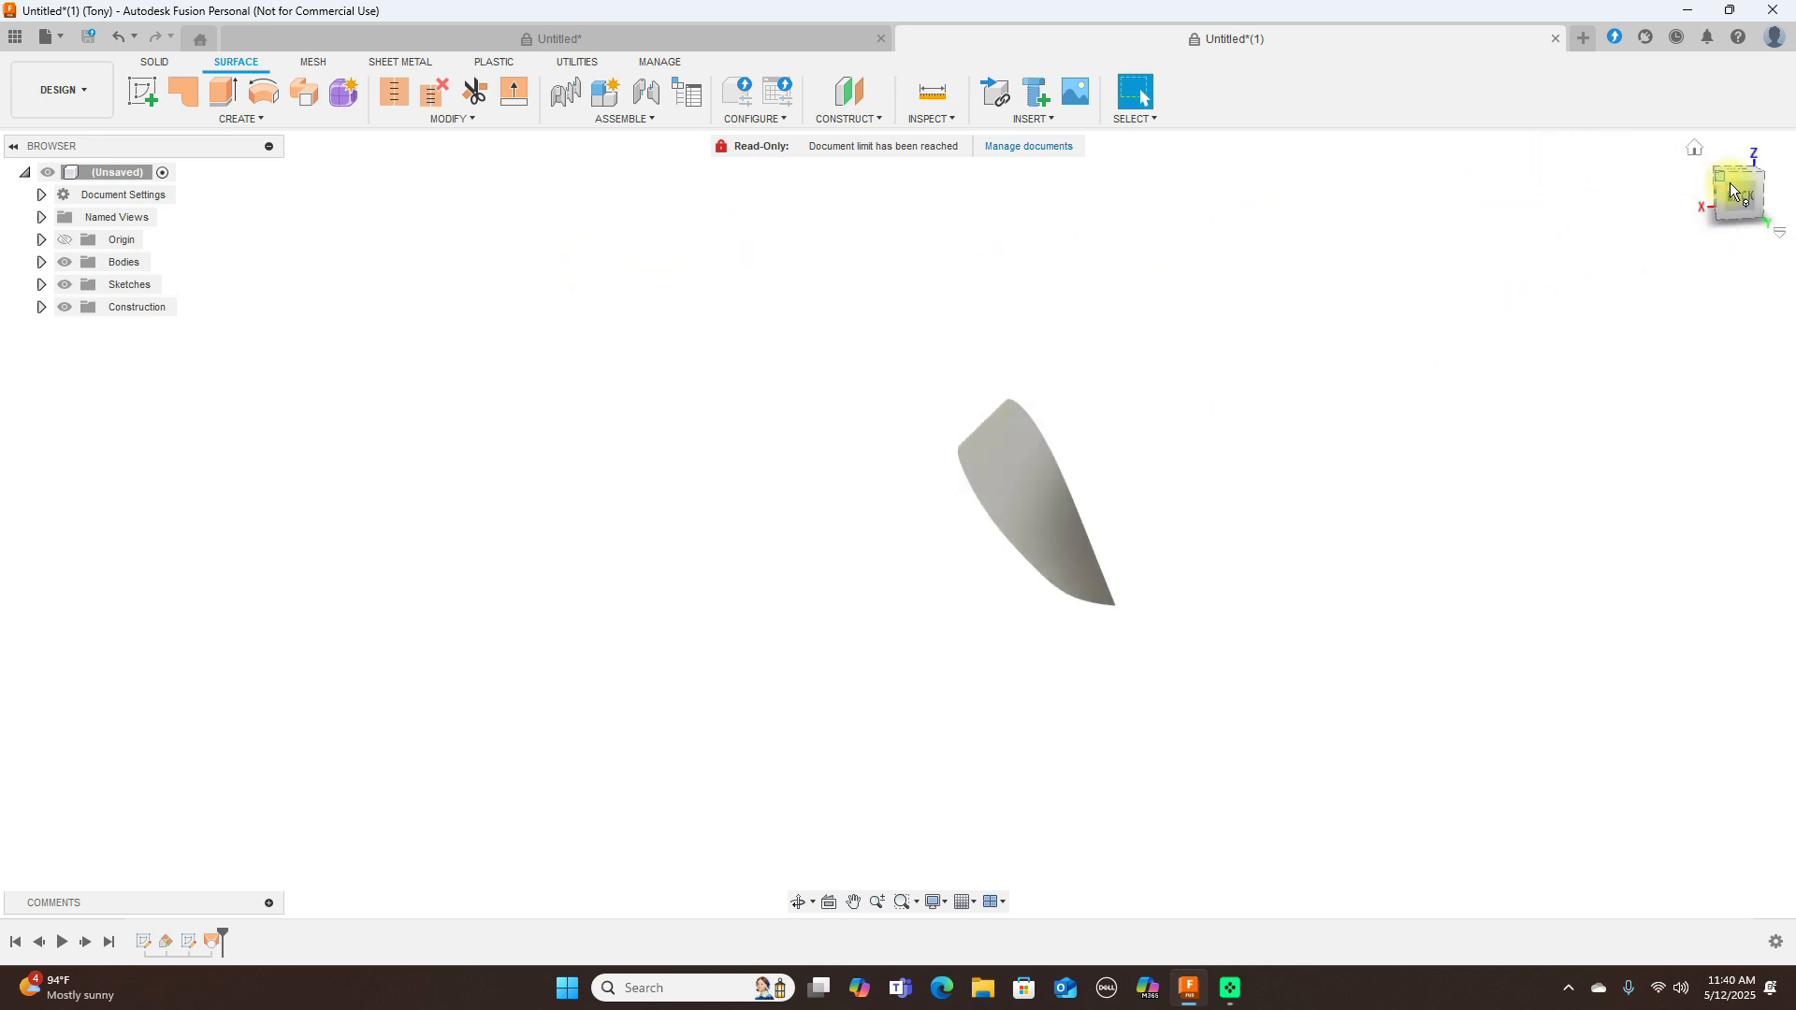
left_click(1733, 191)
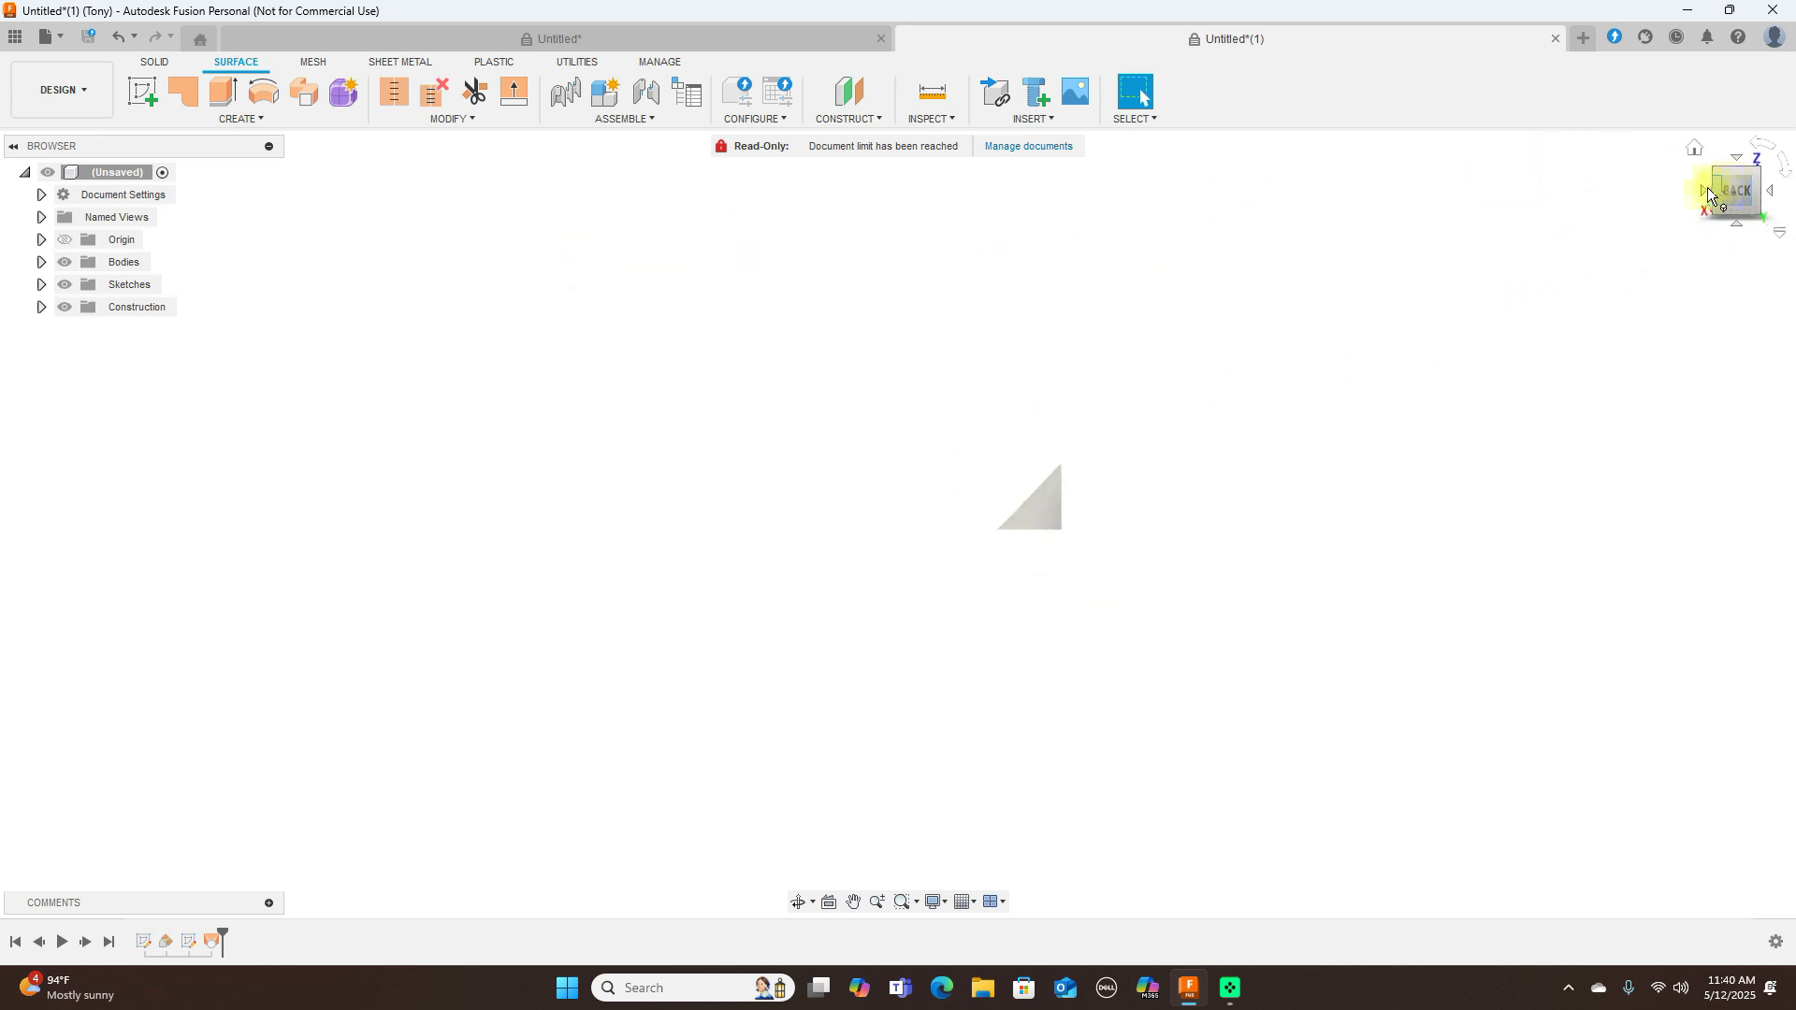
left_click(1732, 191)
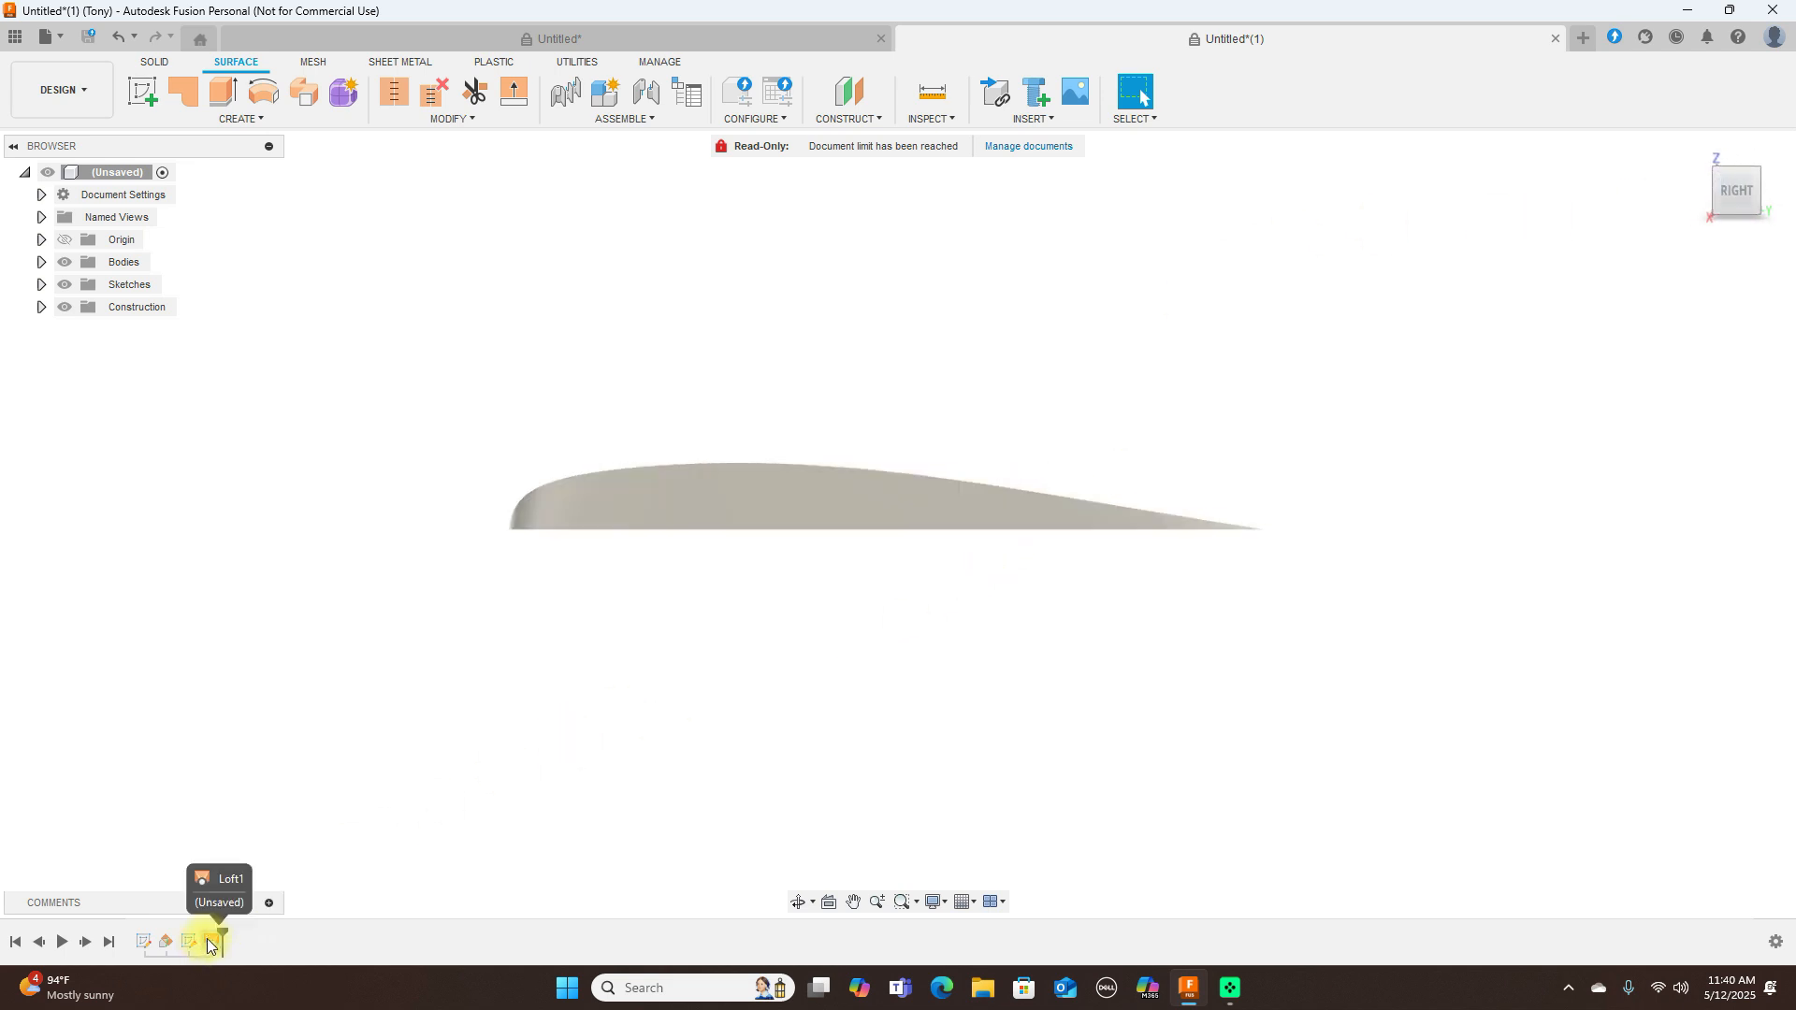
- Remove the Loft1 feature and make Sketch1 and Sketch2 visible in the browser
right_click(209, 941)
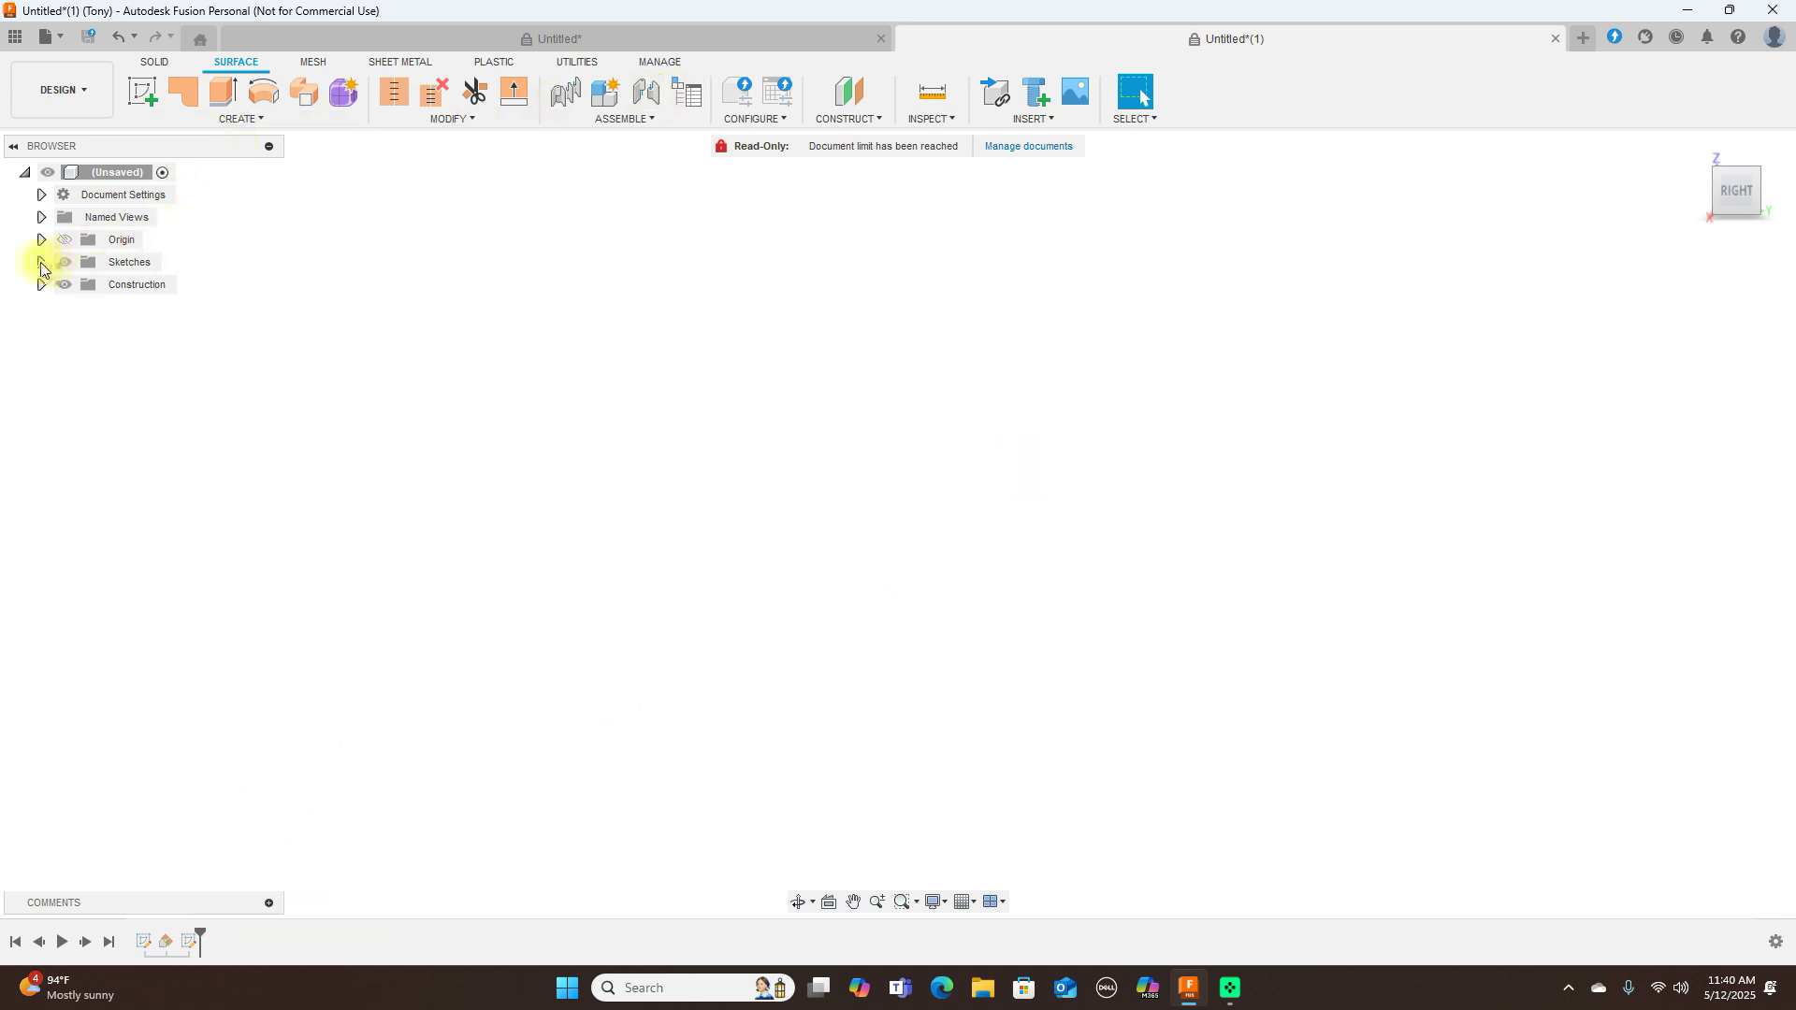
left_click(41, 262)
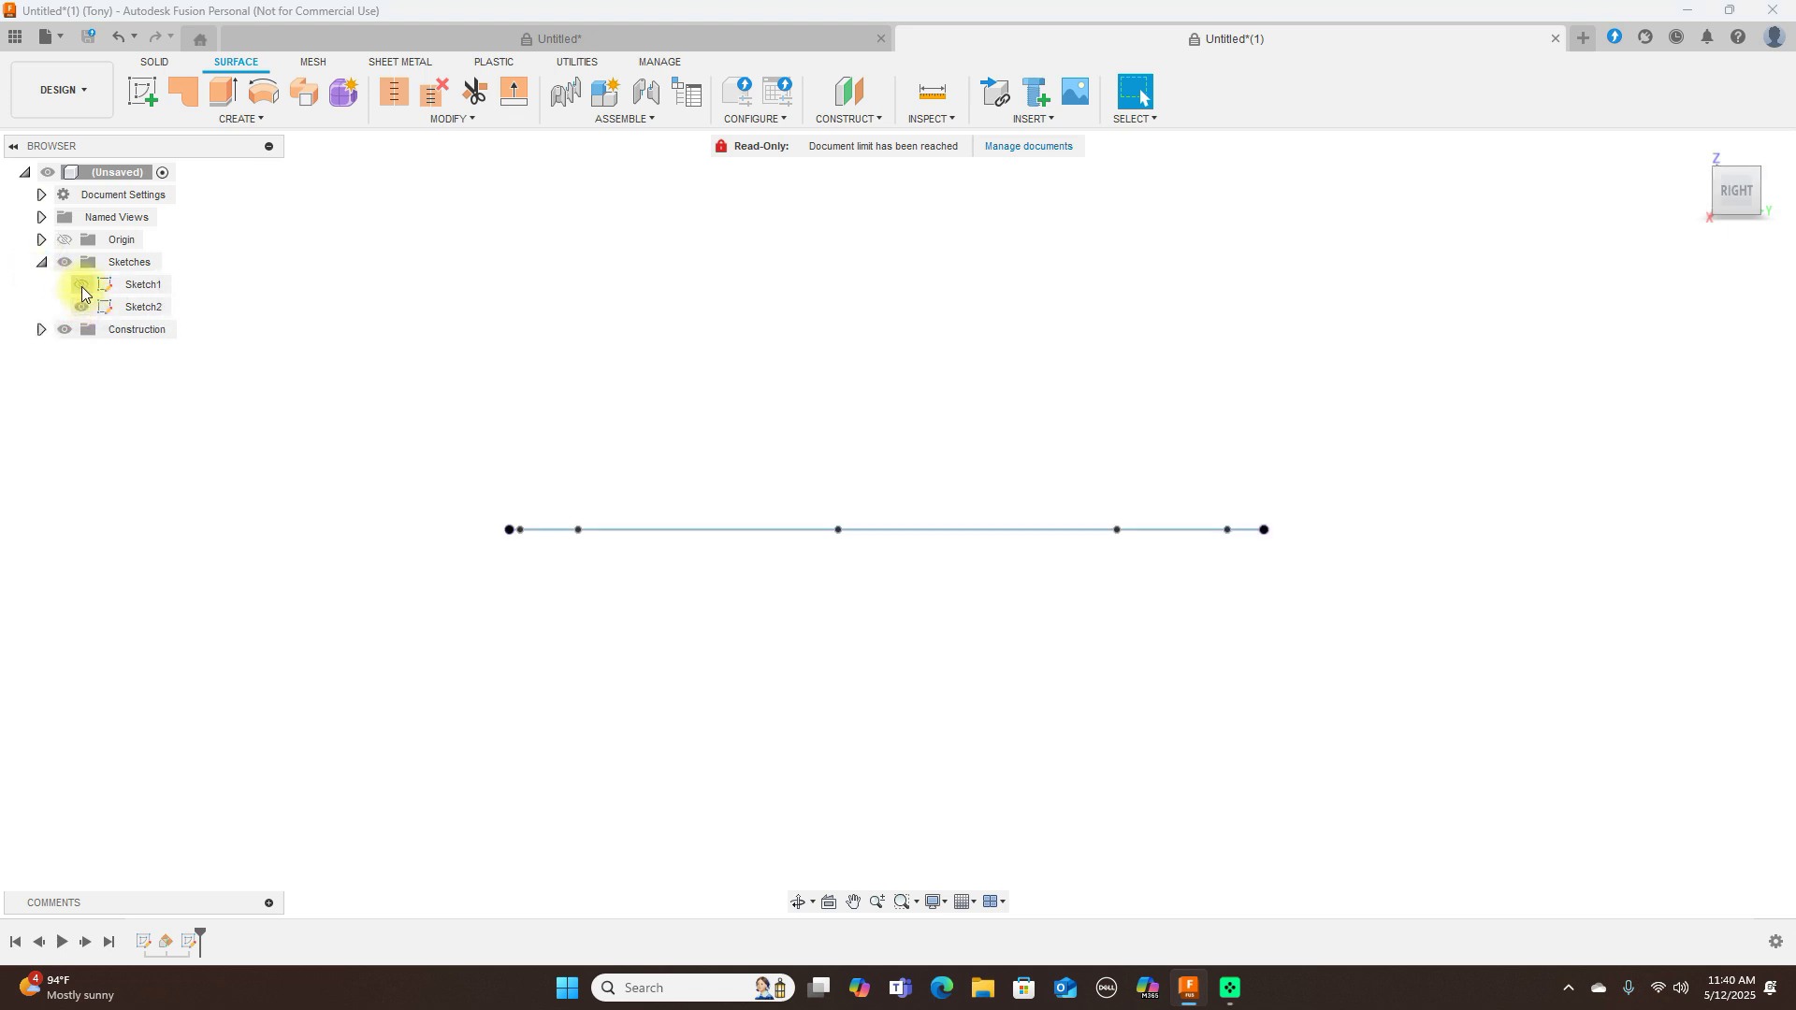
left_click(80, 284)
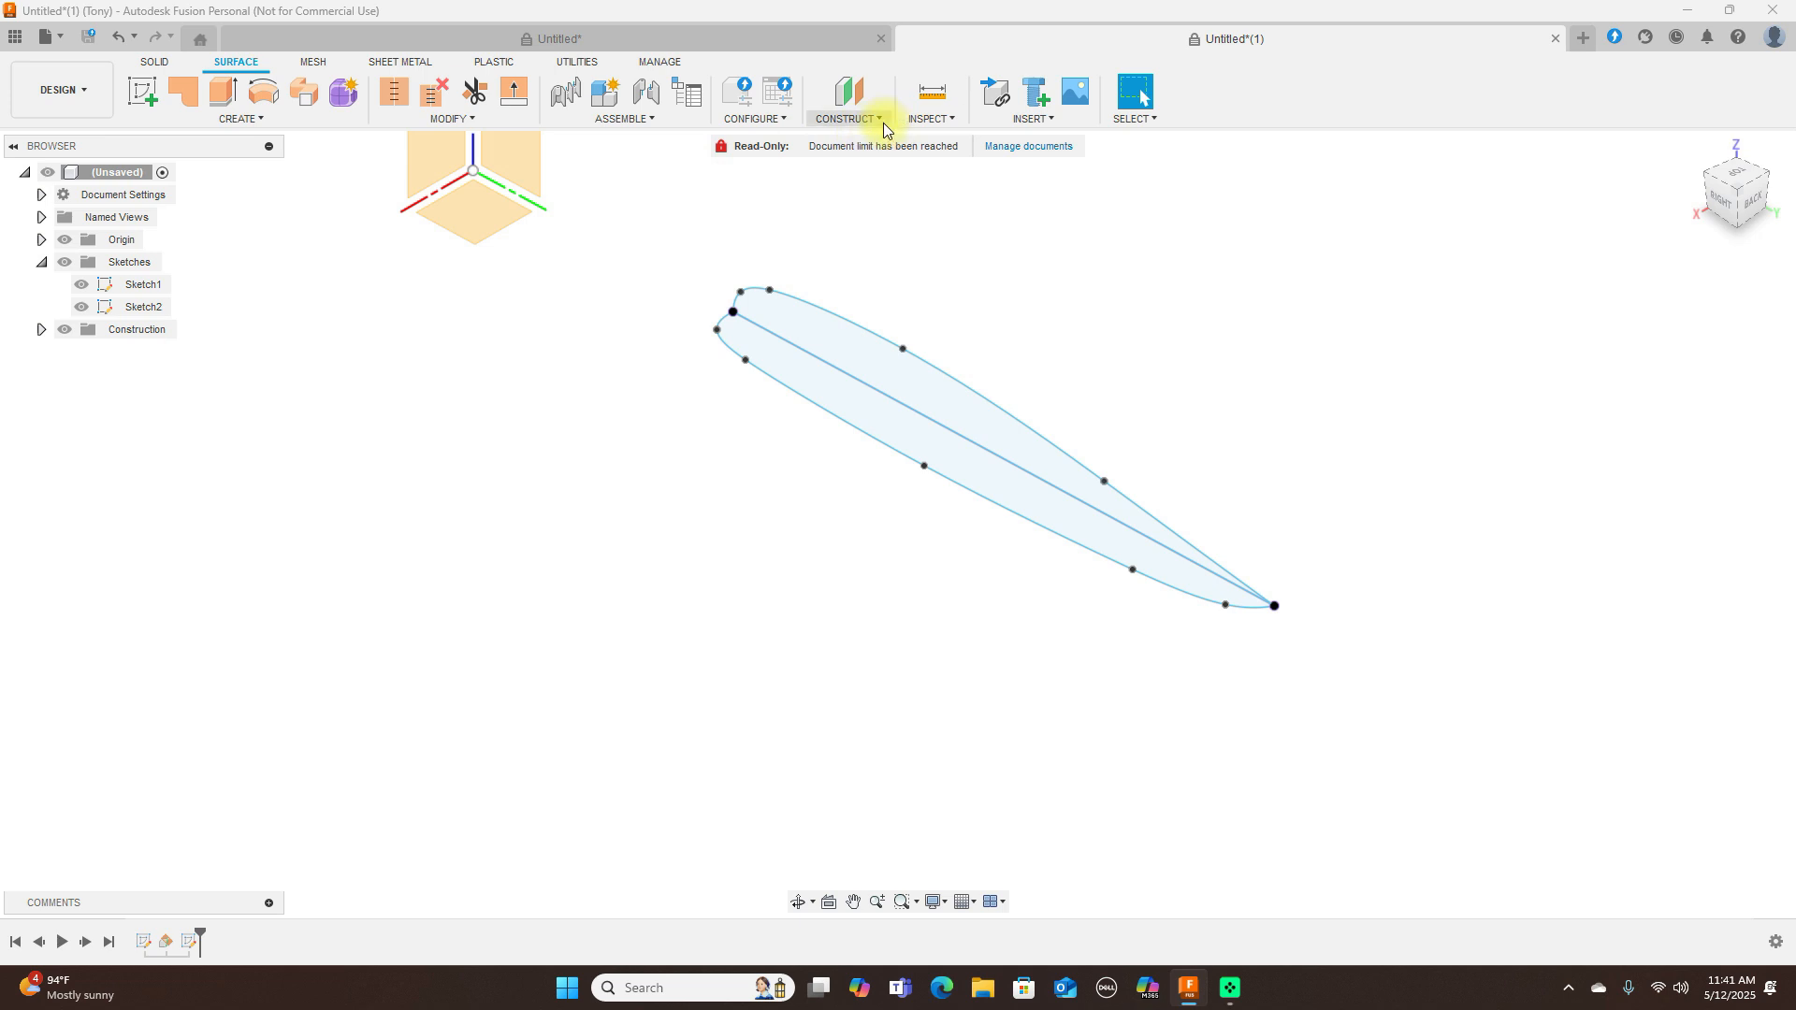
- Create an Offset Plane 95 mm from the XZ plane toward the wingtip
left_click(848, 89)
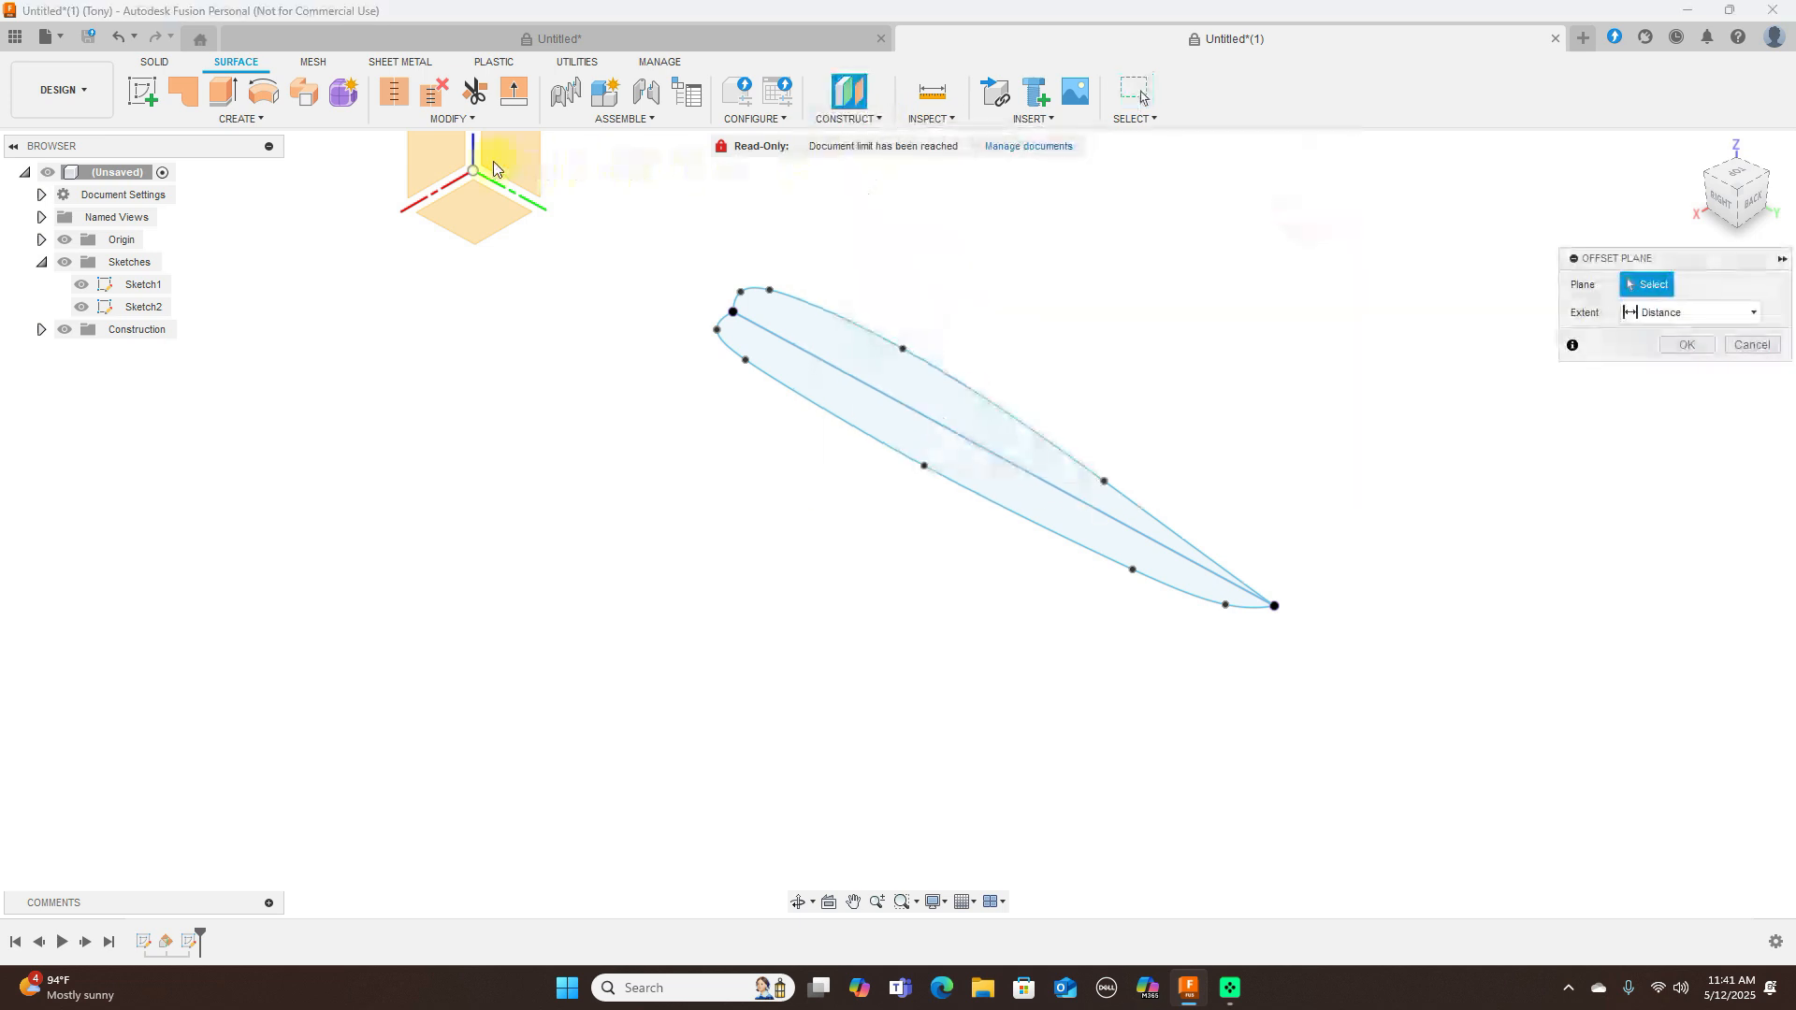
left_click(445, 258)
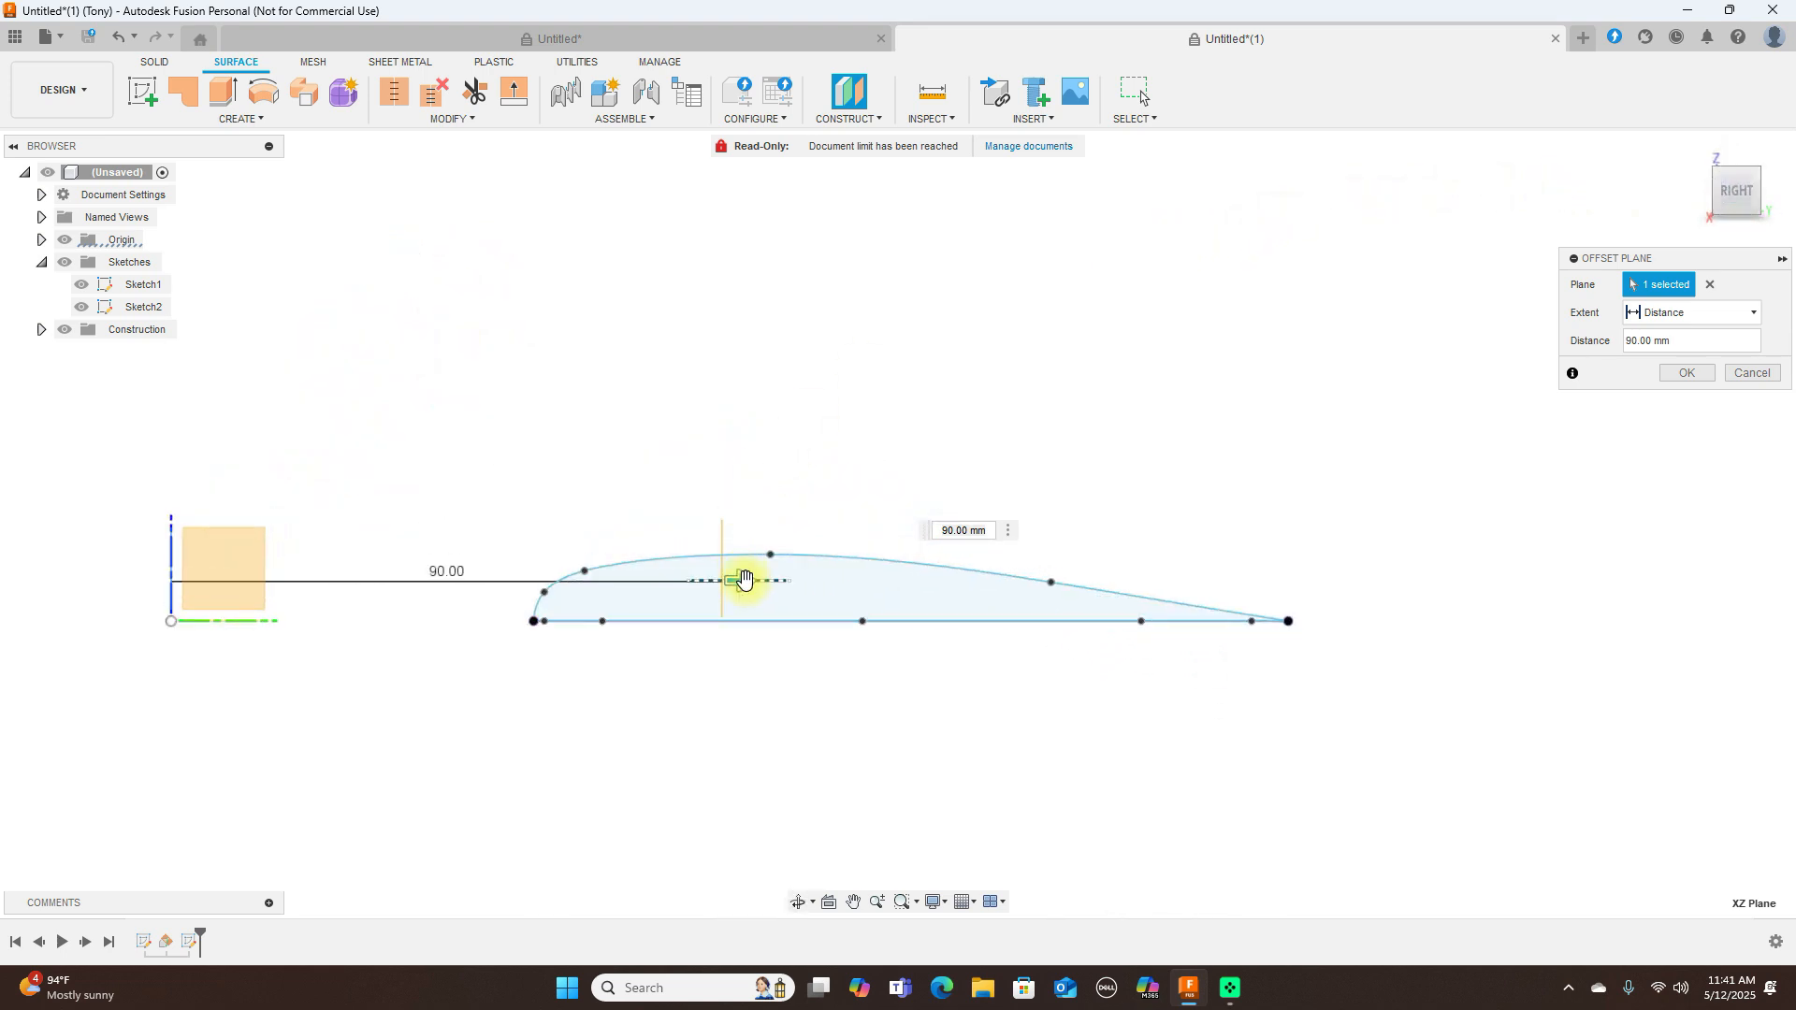
left_click_drag(735, 580, 769, 580)
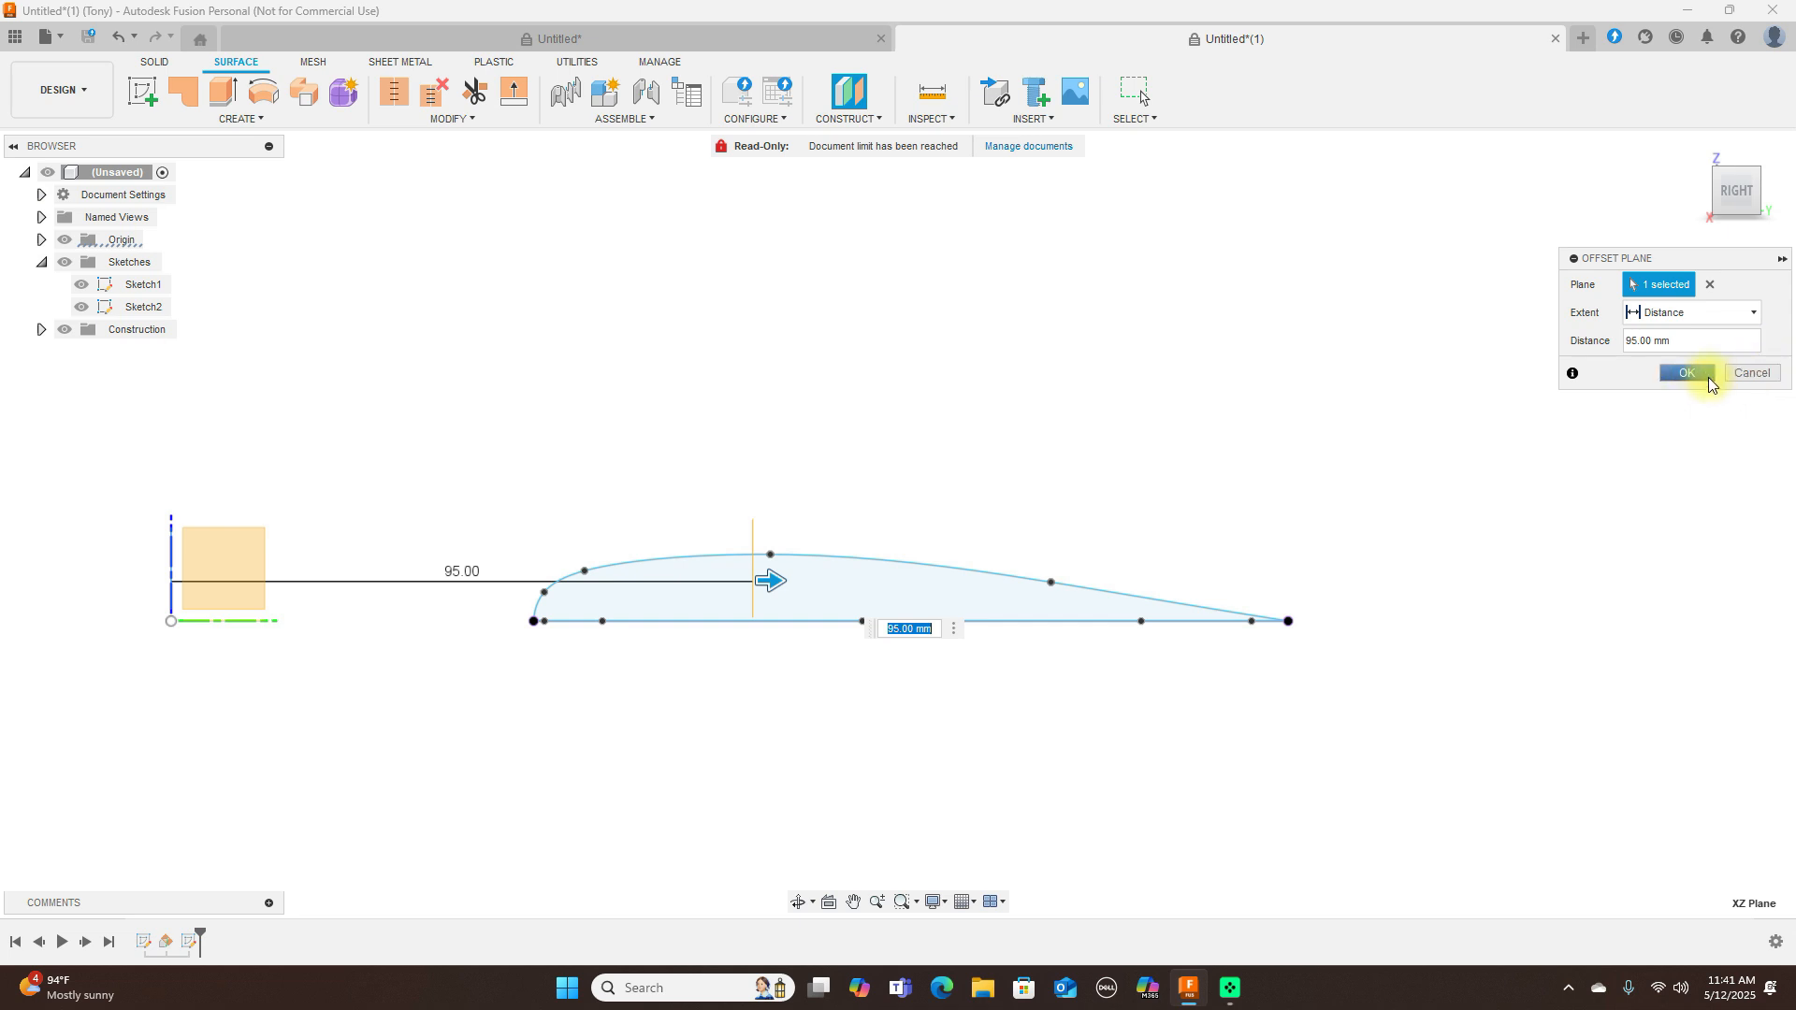
left_click(1685, 372)
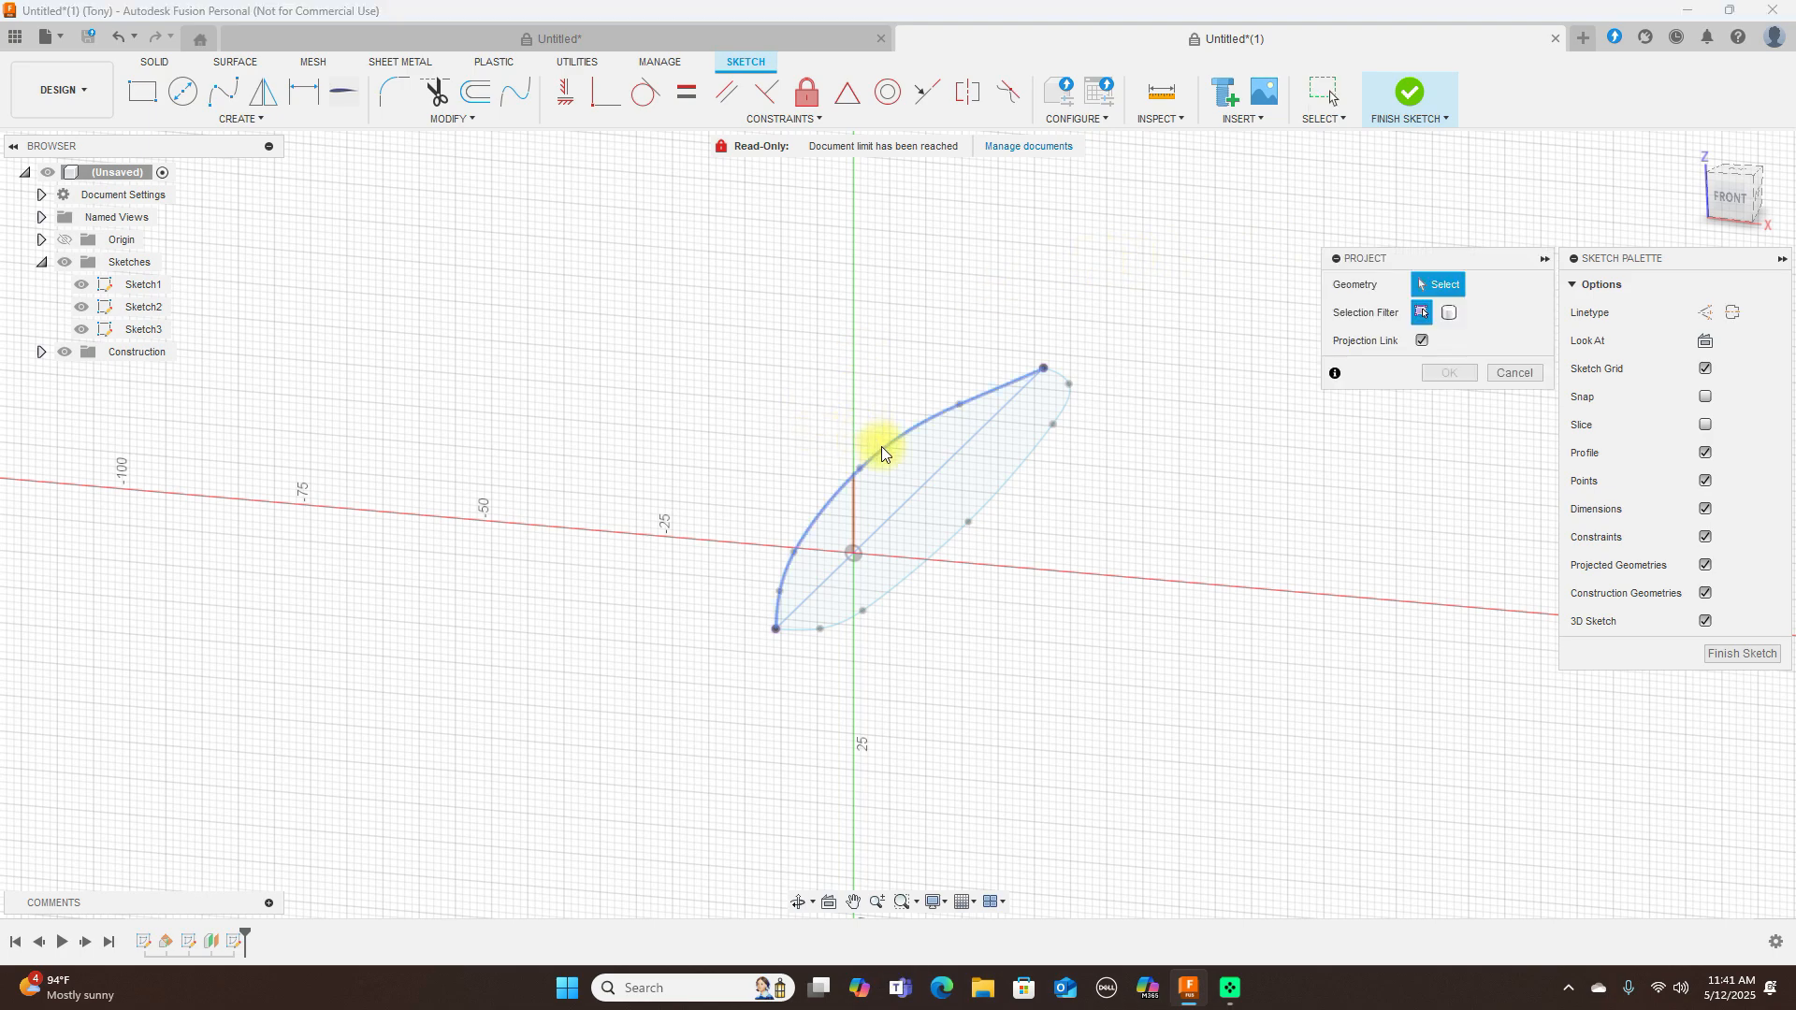
- Project both airfoil curves into the new sketch on the offset plane
left_click(881, 447)
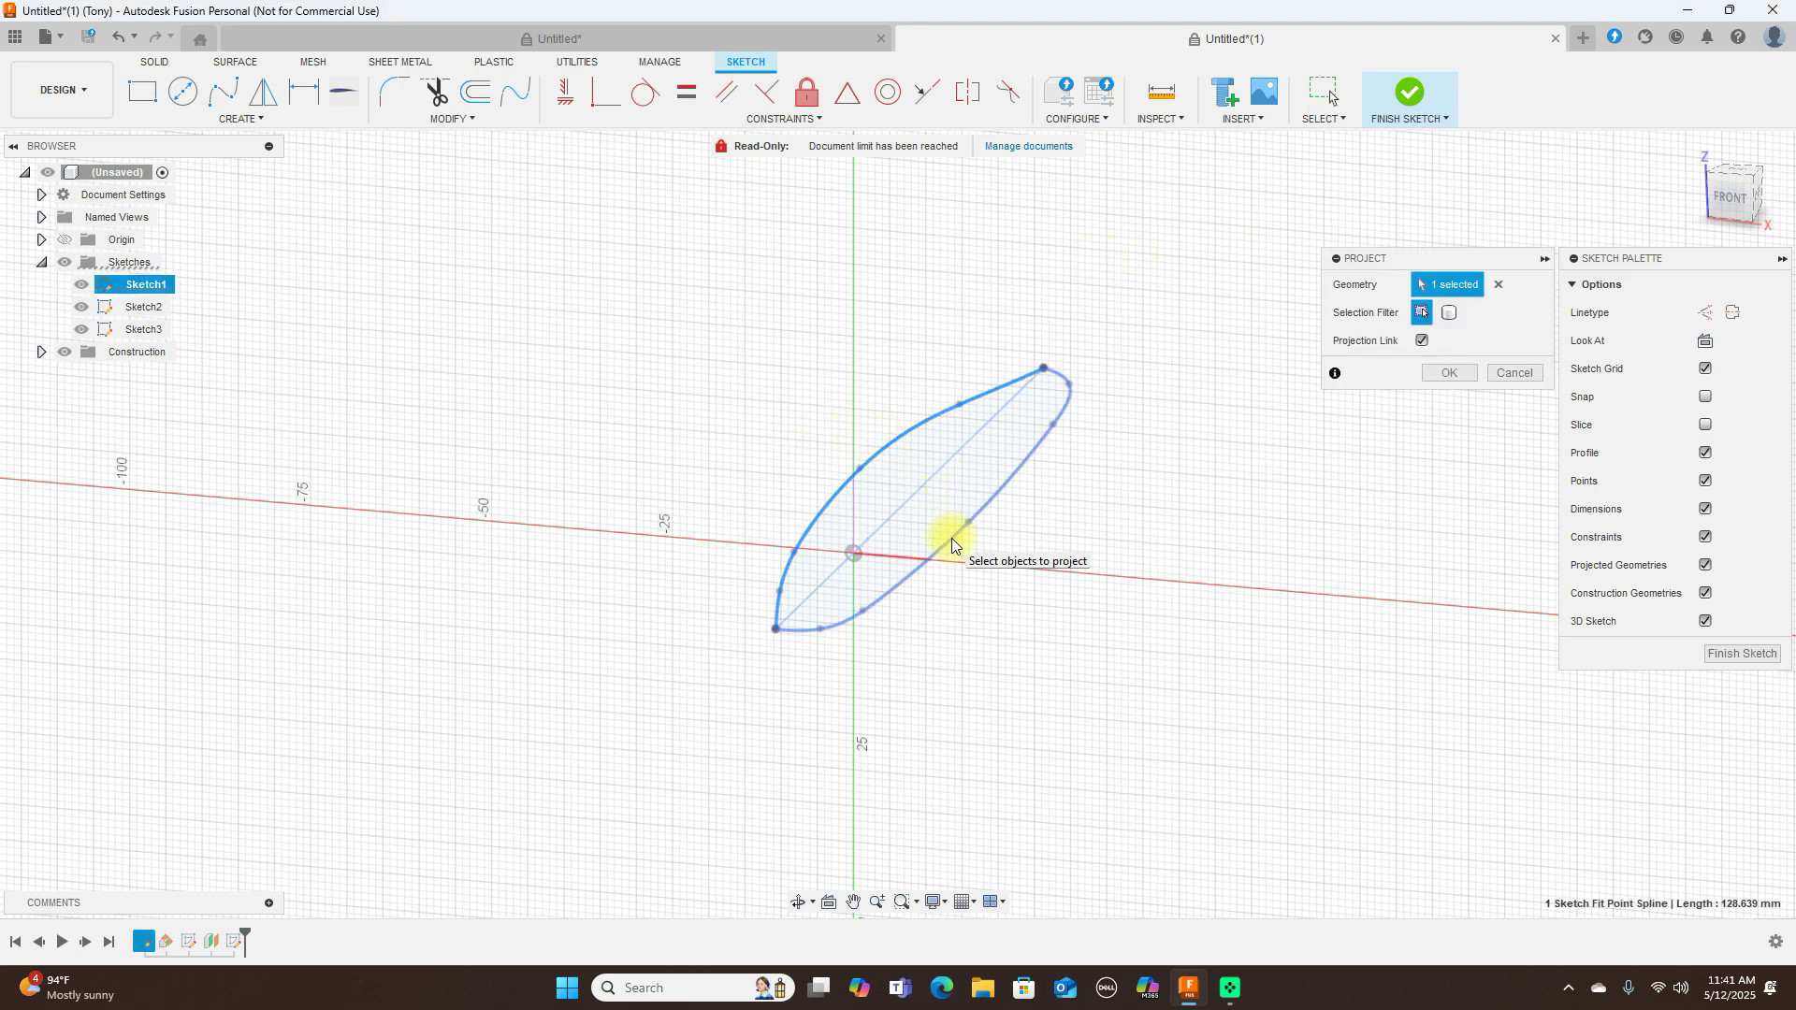
left_click(961, 533)
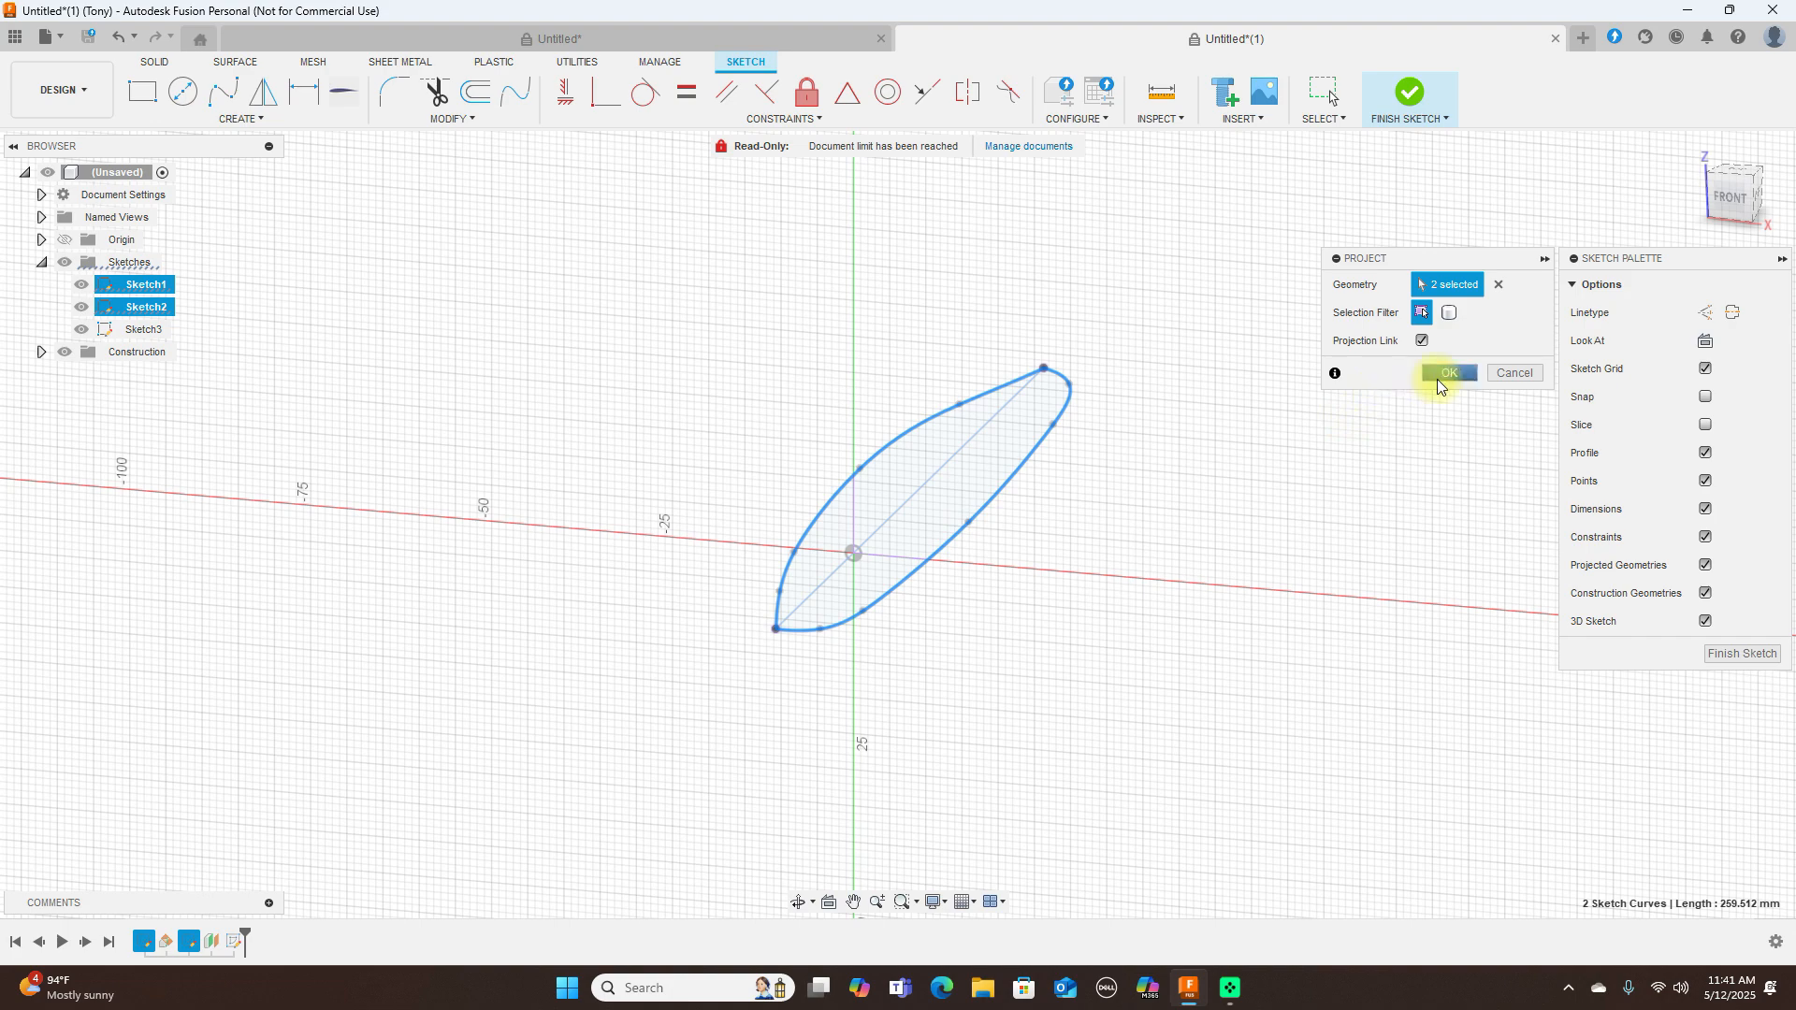
left_click(1446, 372)
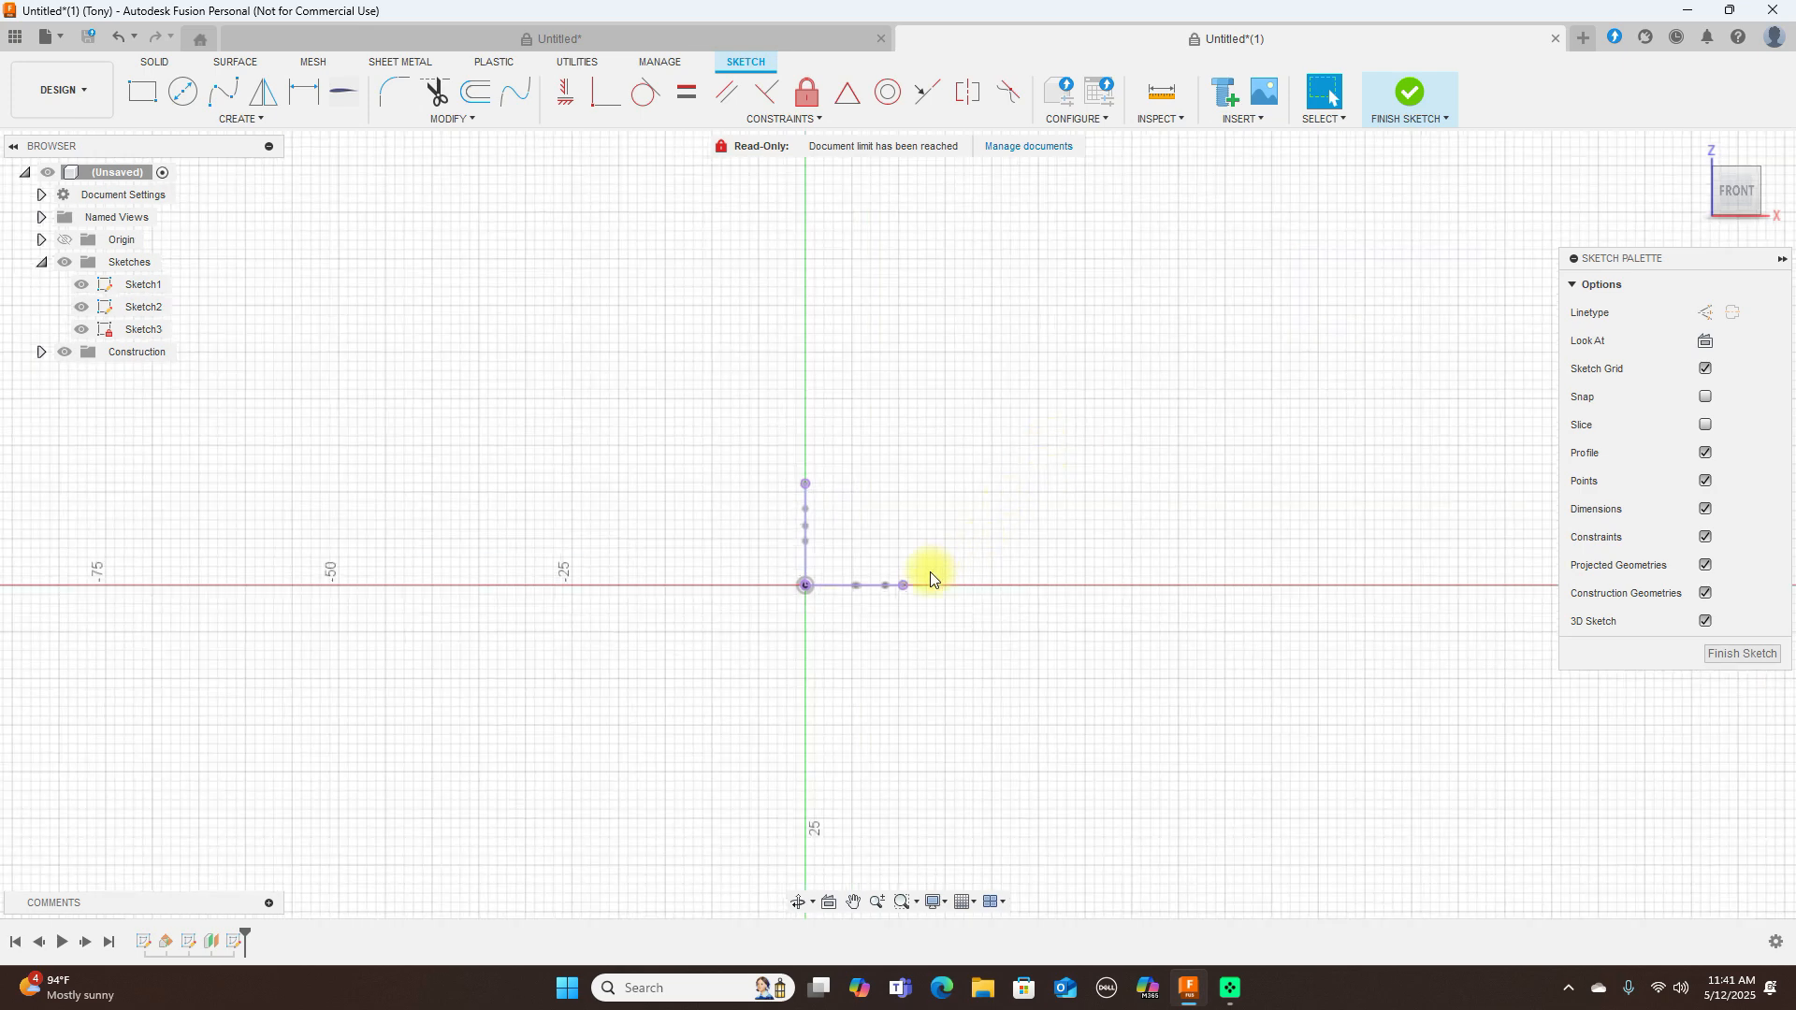
mouse_move(521, 277)
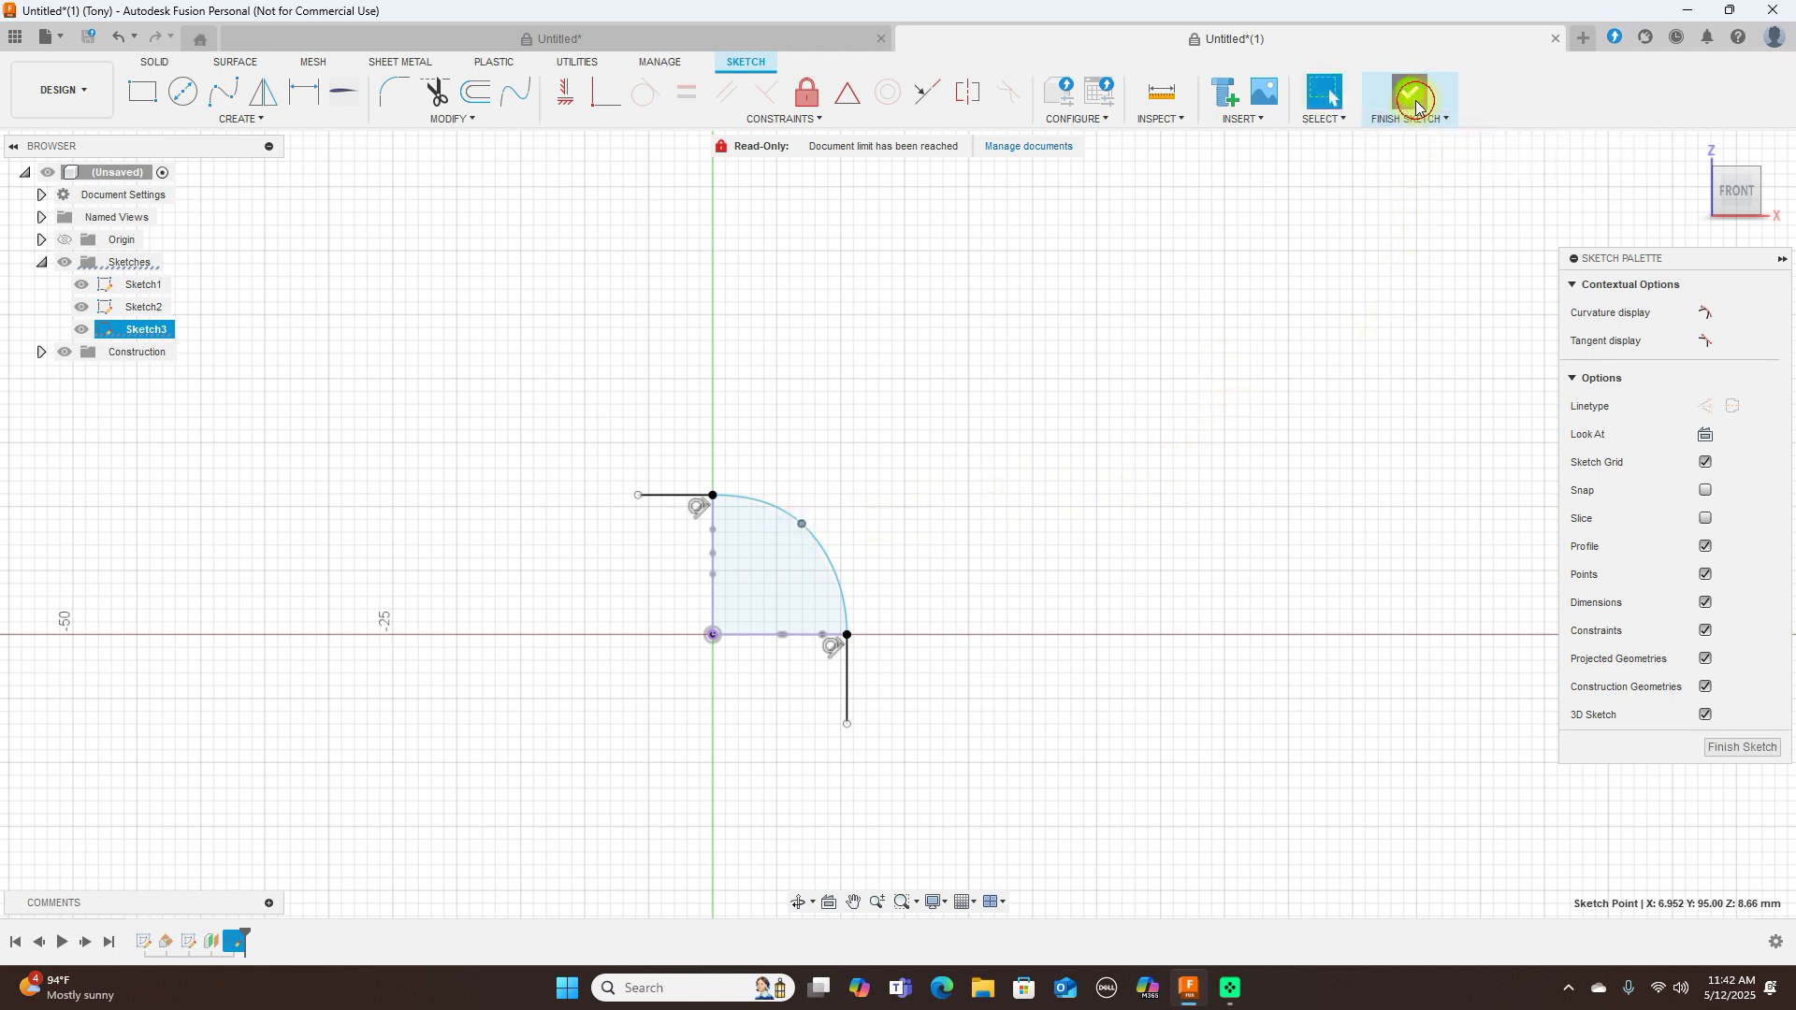
- Finish the sketch, attempt a loft of two profiles with the tip curve as rail, and cancel it on error
left_click(1405, 97)
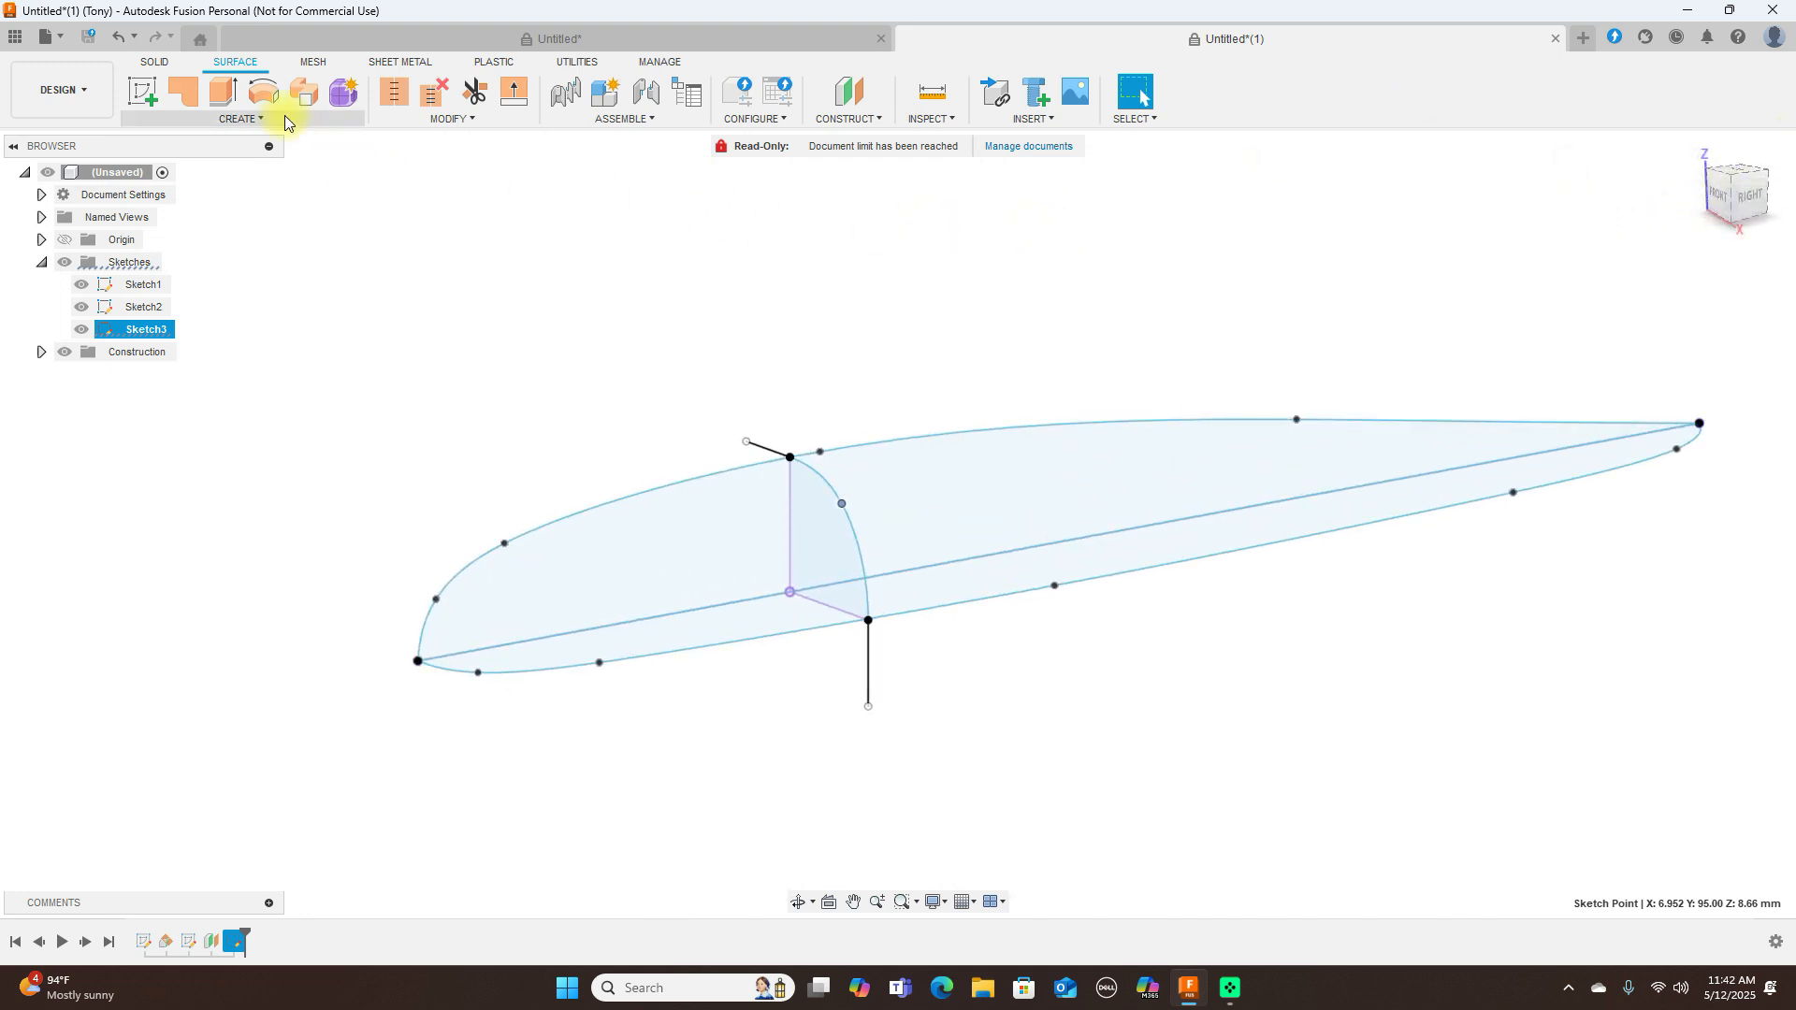
left_click(240, 118)
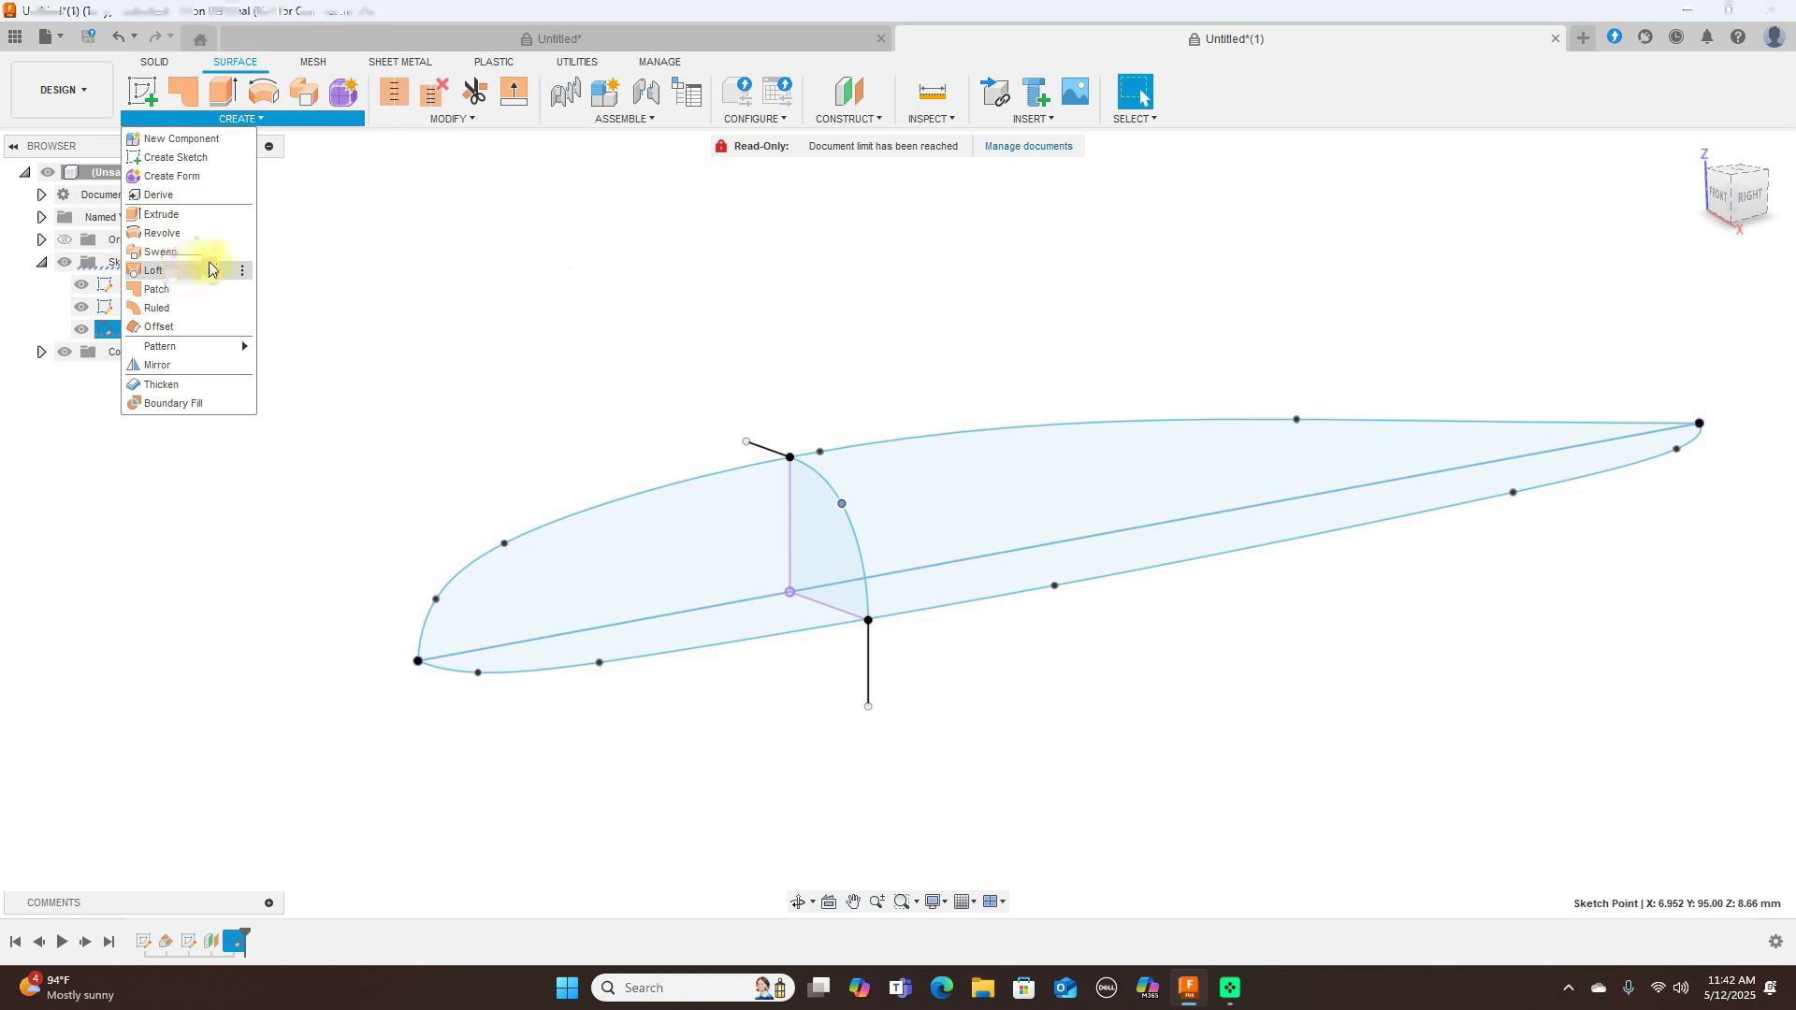
left_click(151, 269)
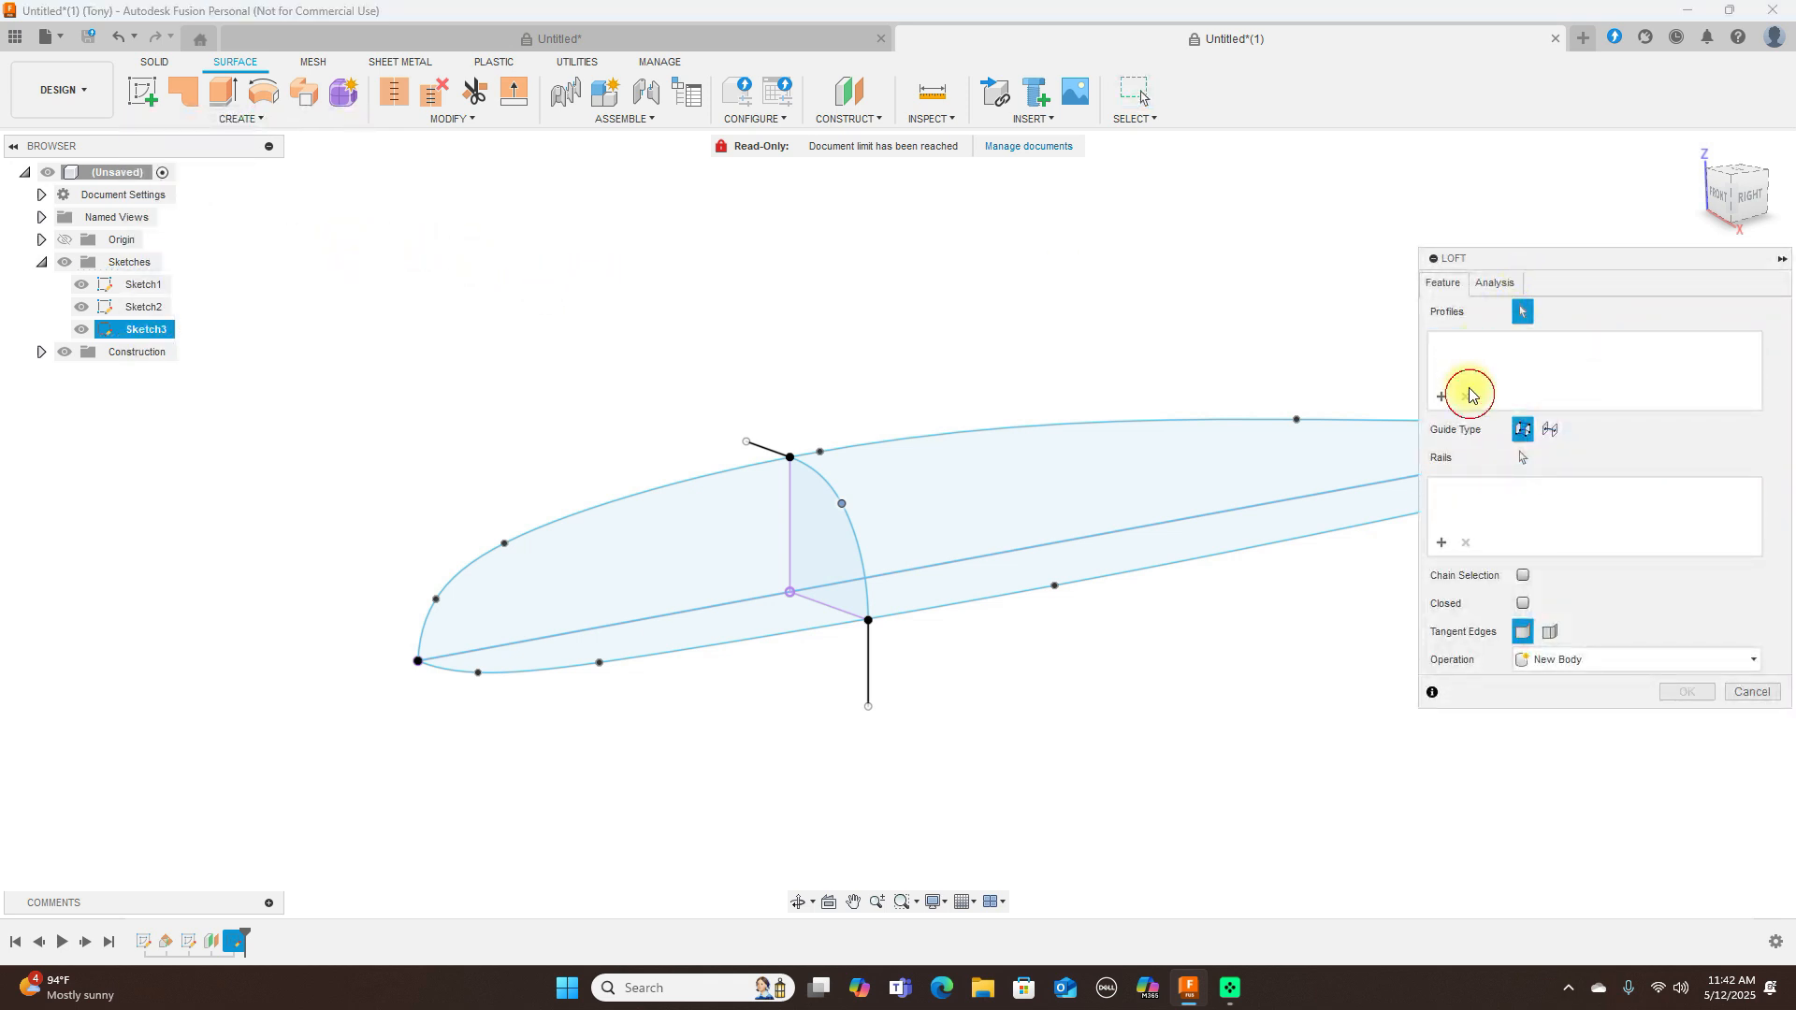
left_click(1117, 556)
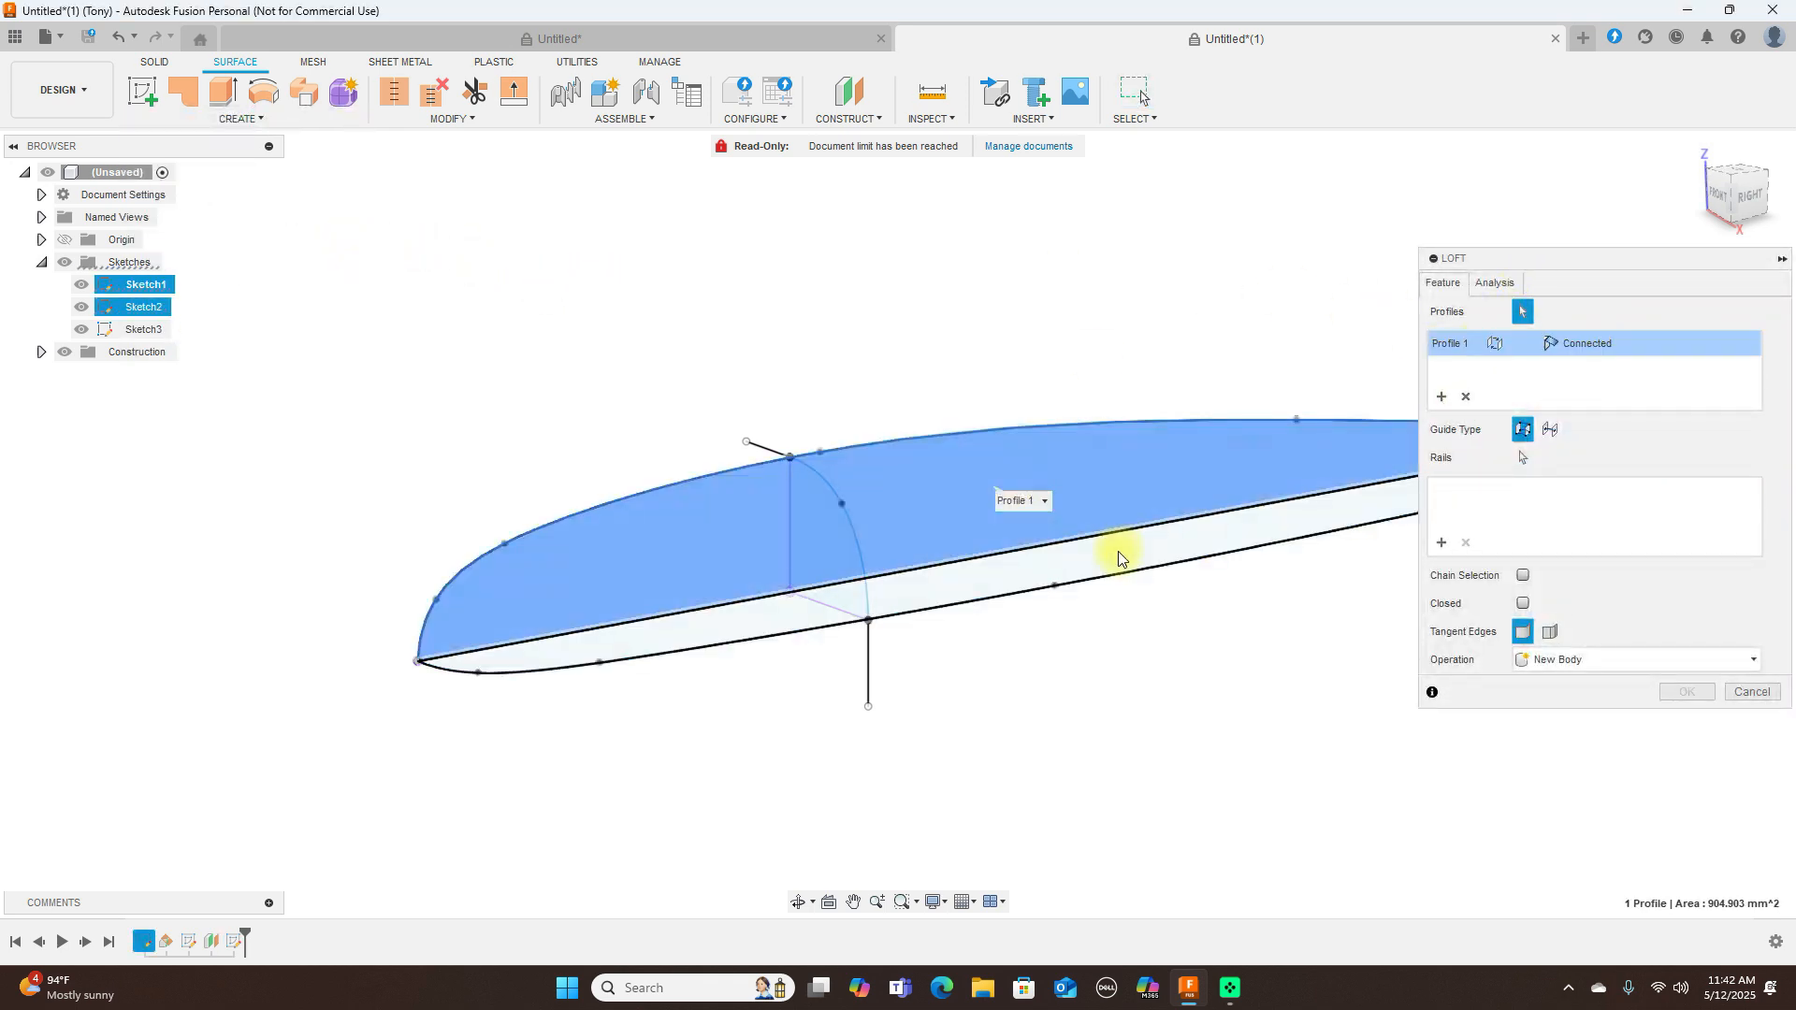
left_click(1111, 550)
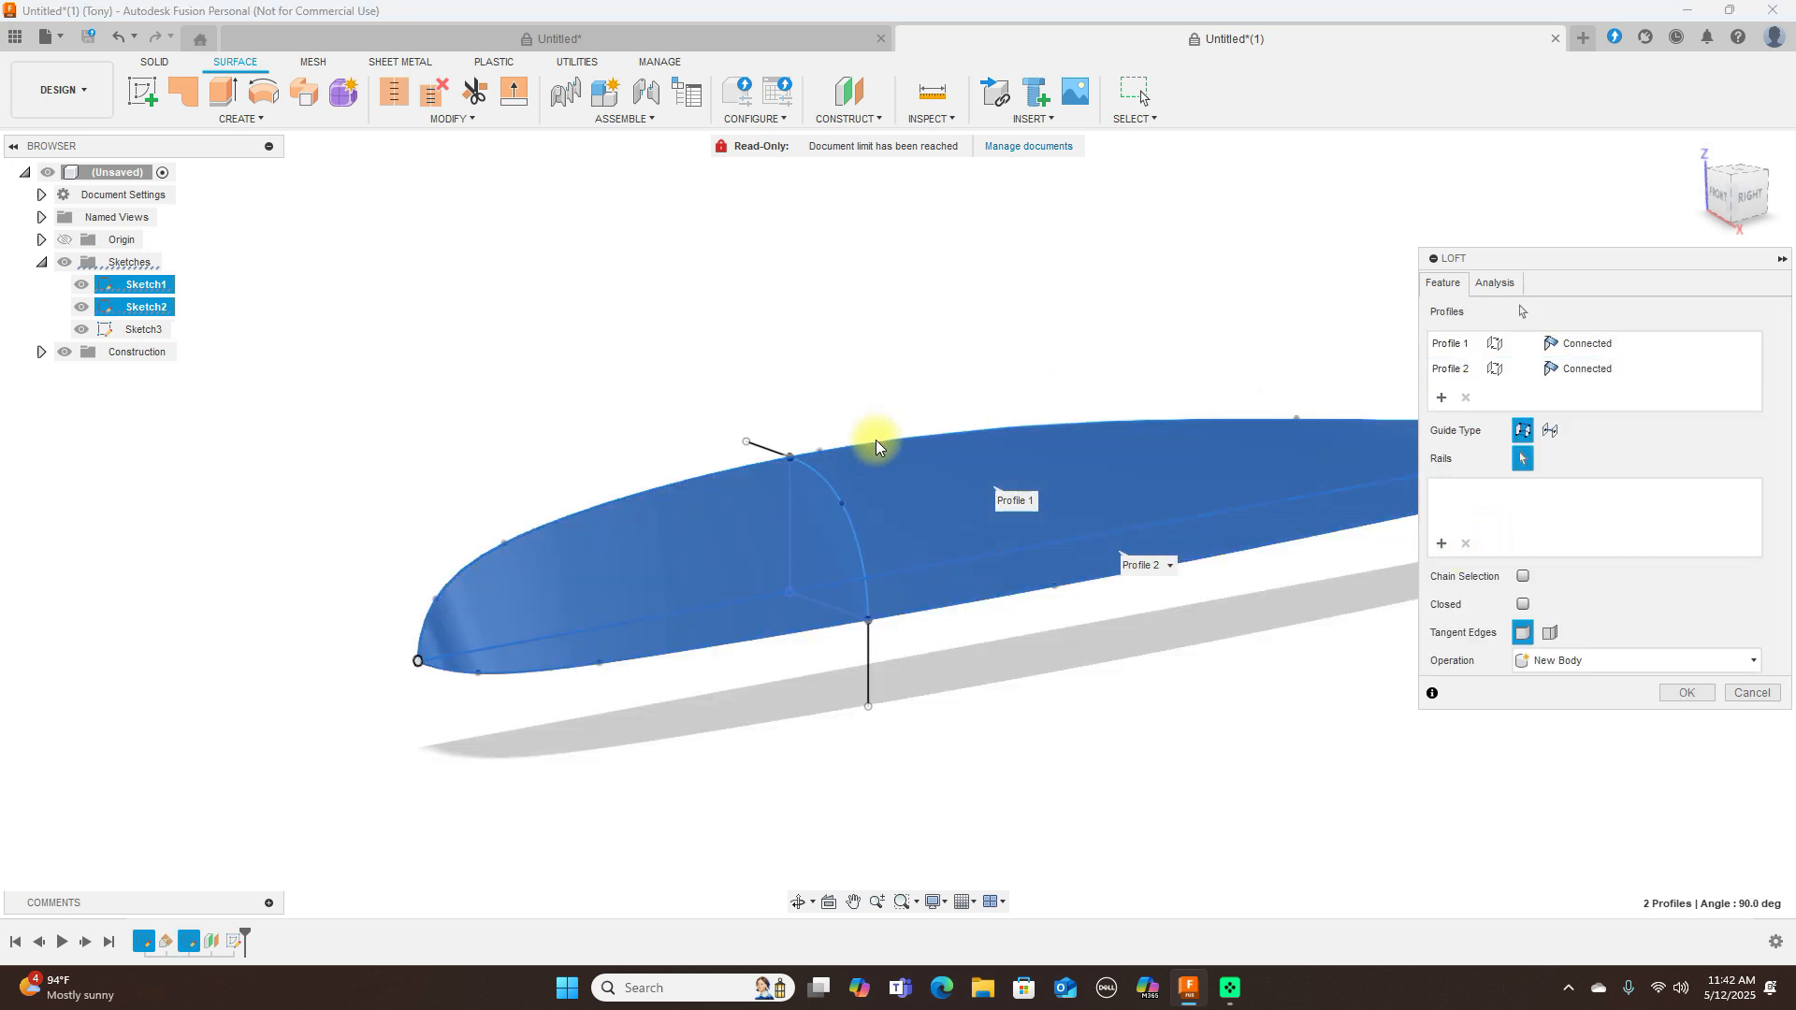
left_click(820, 475)
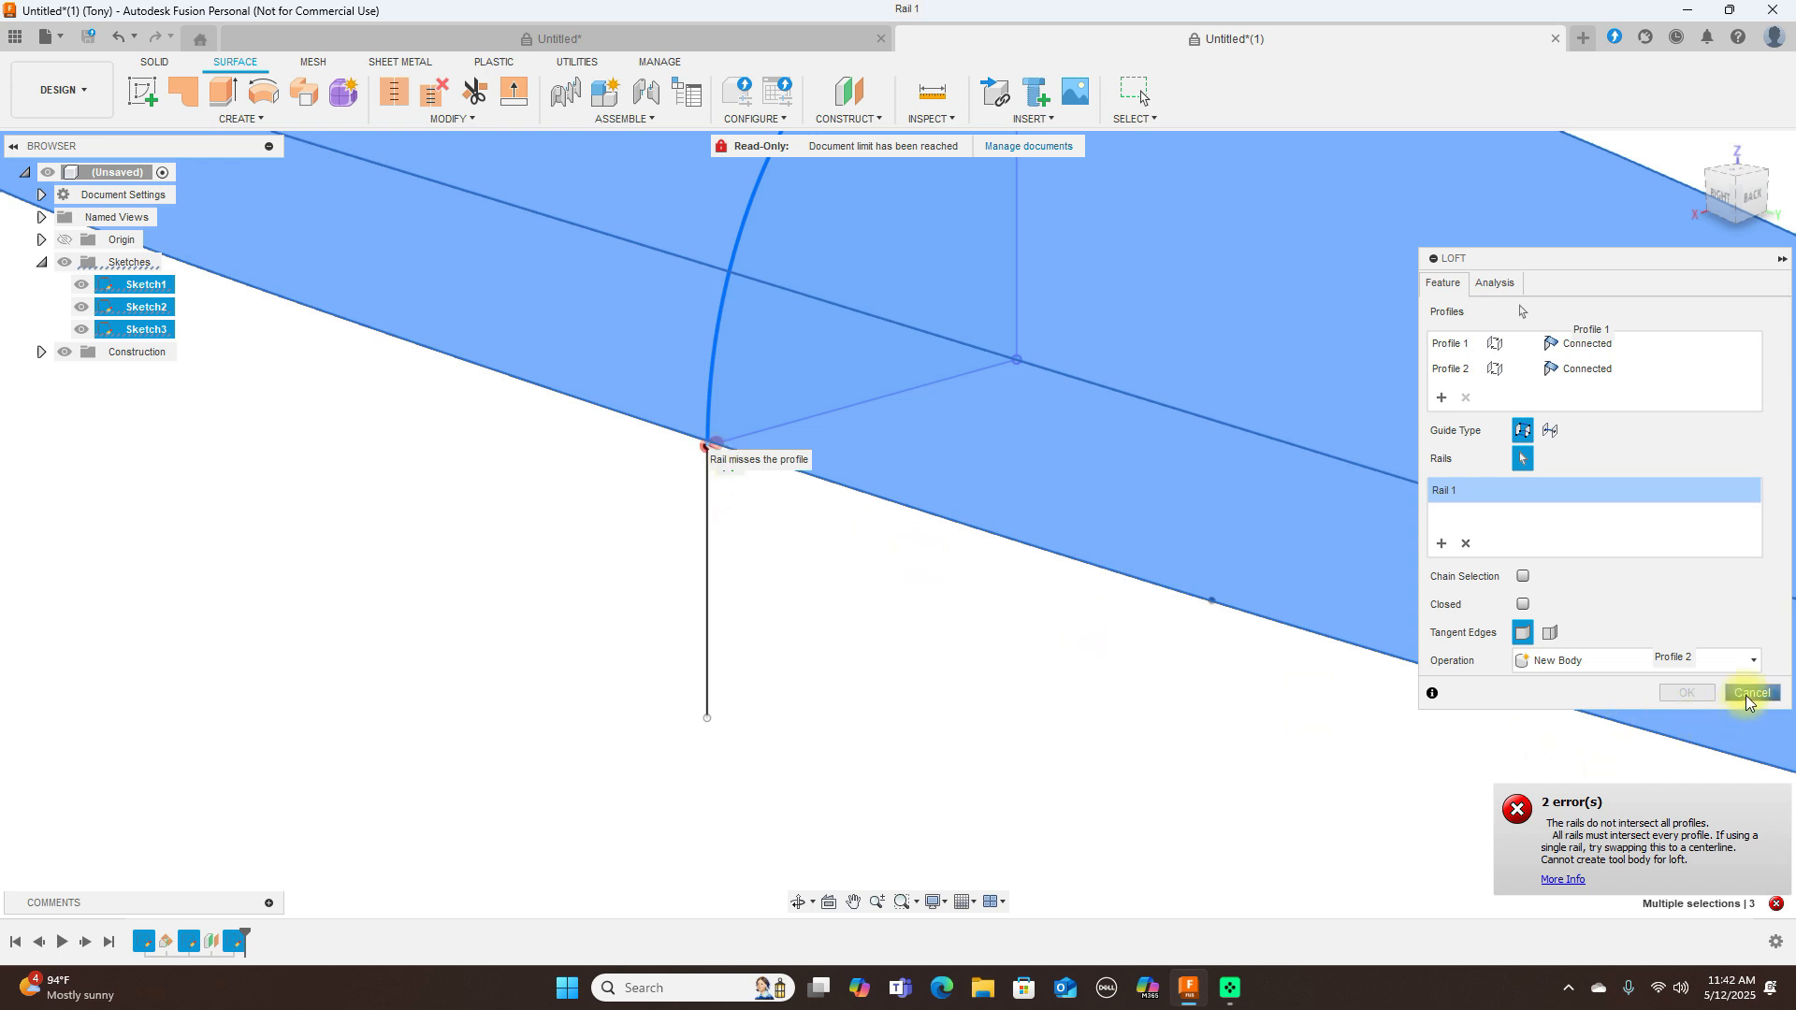
left_click(1751, 692)
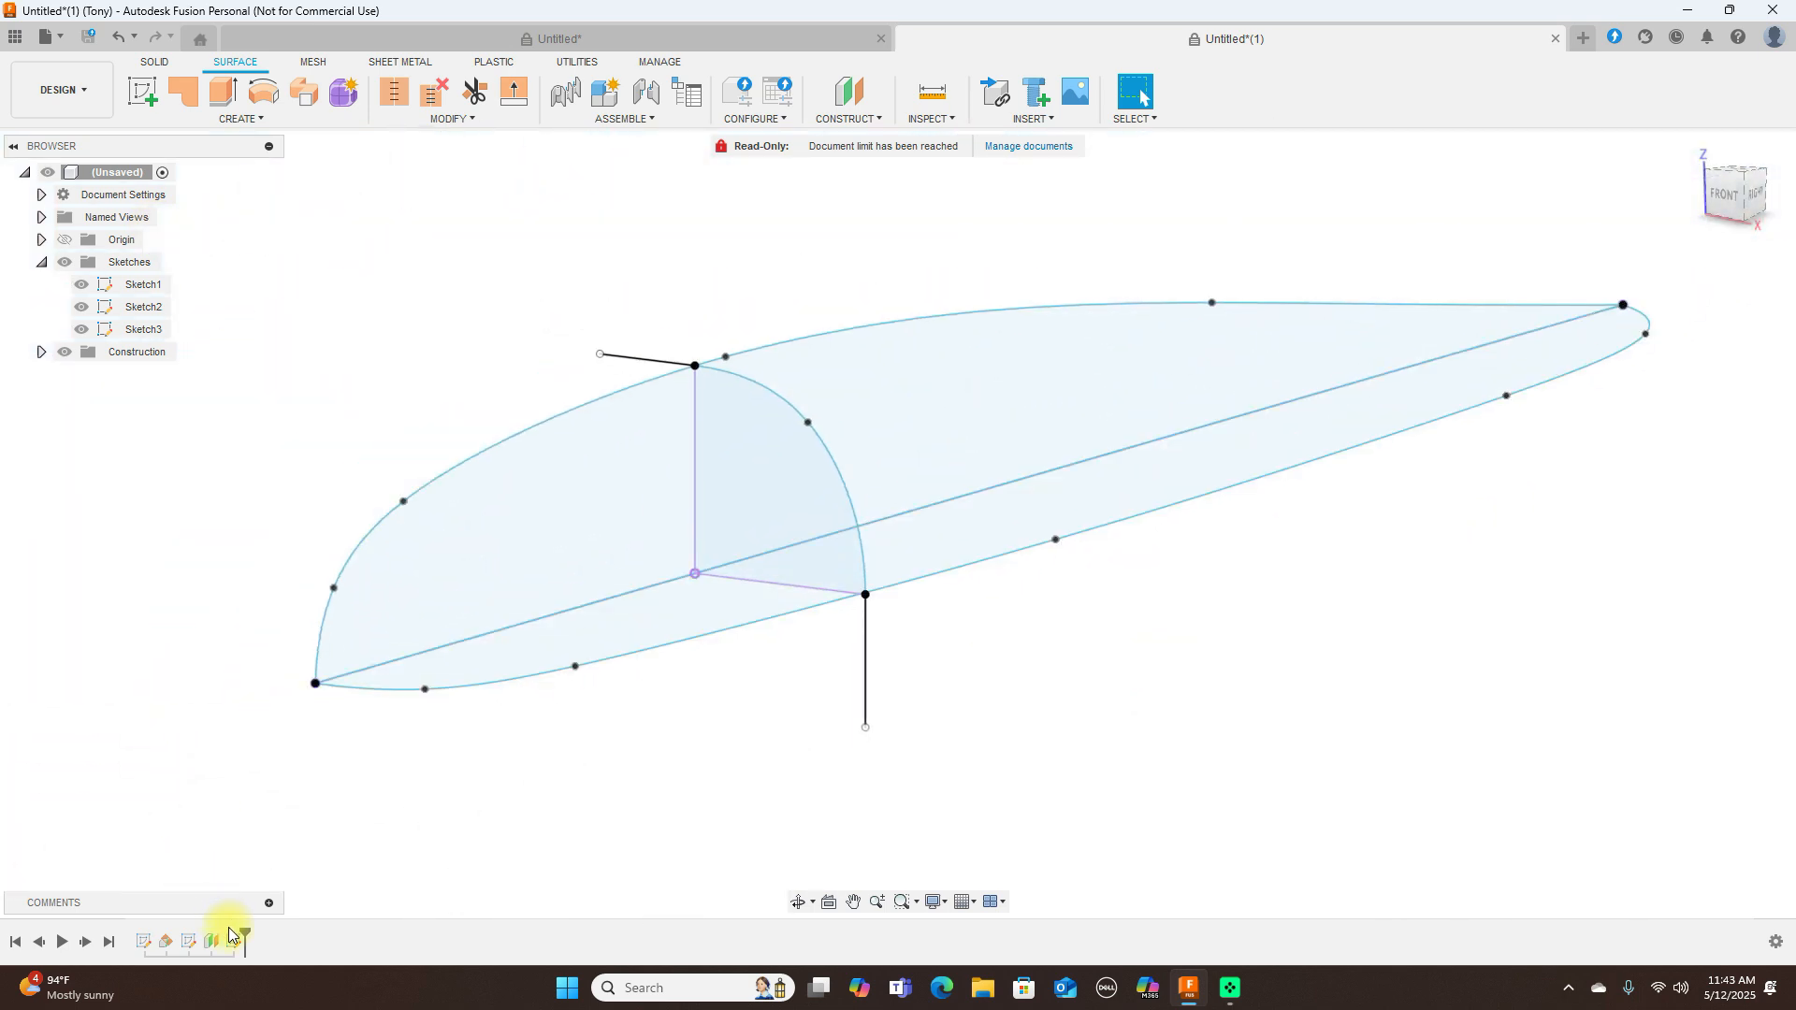
- Reopen Sketch3 for editing and select the curved tip spline
right_click(145, 329)
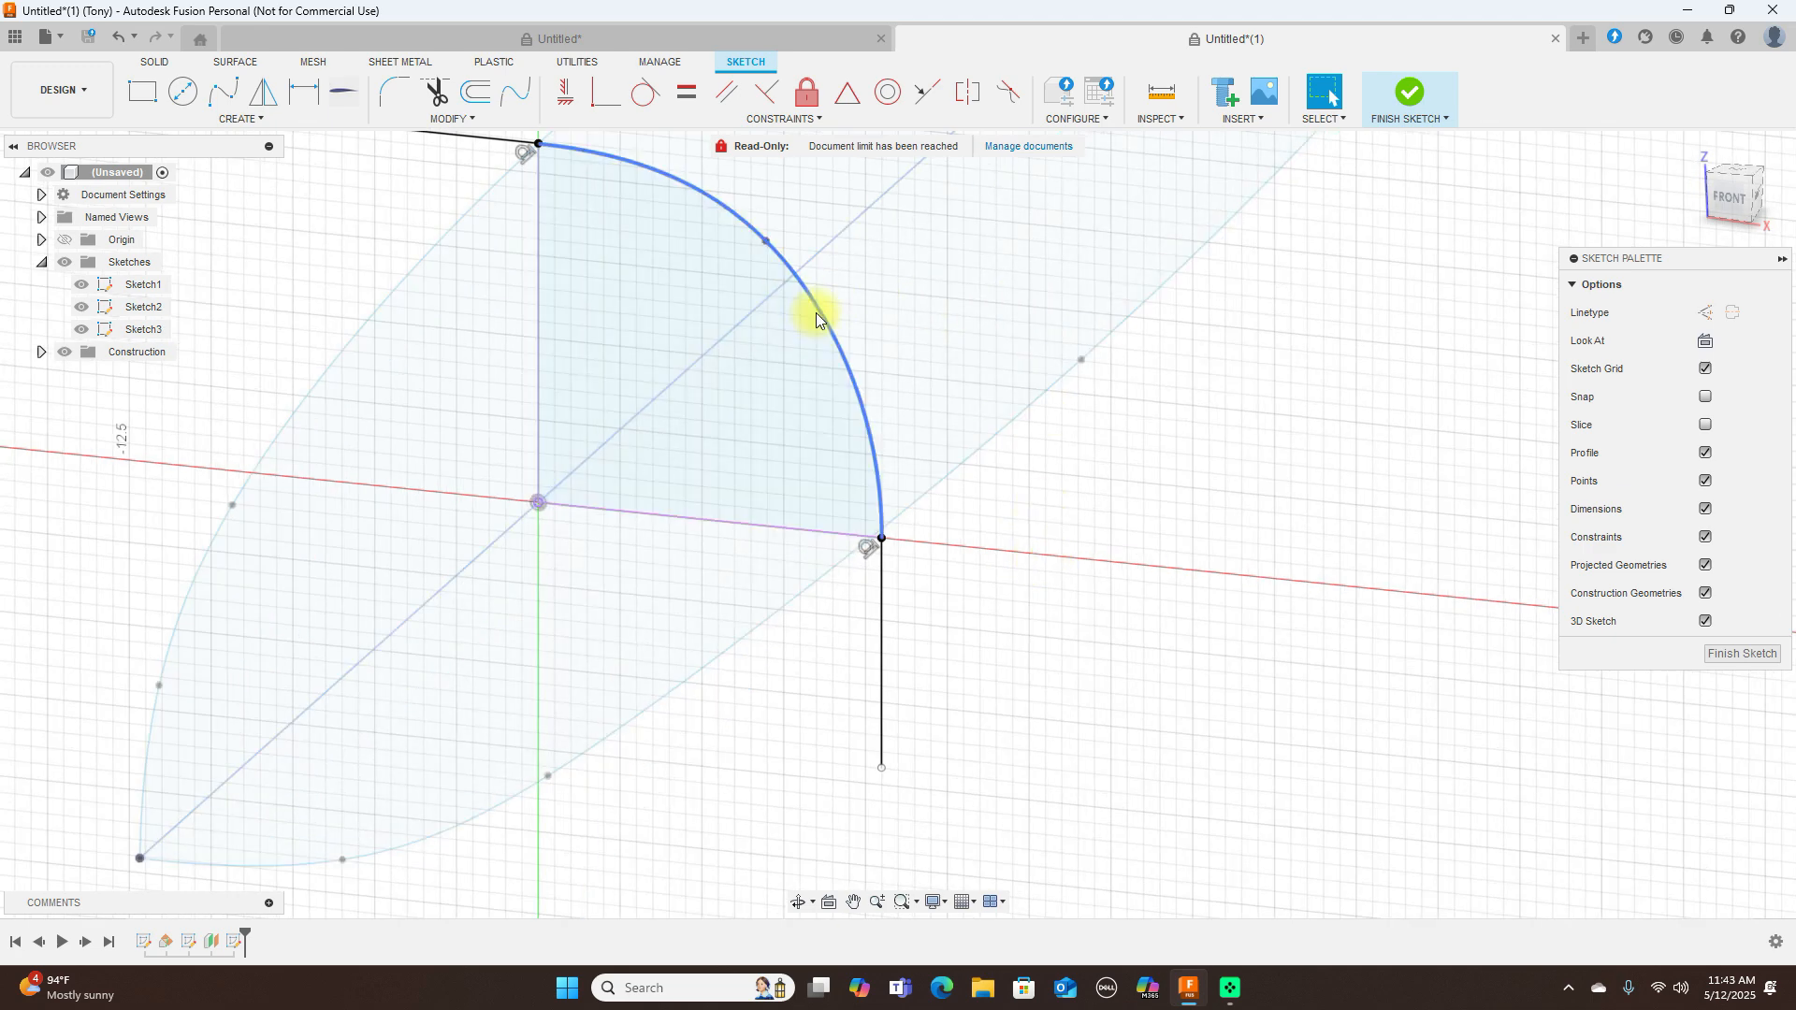
left_click(816, 318)
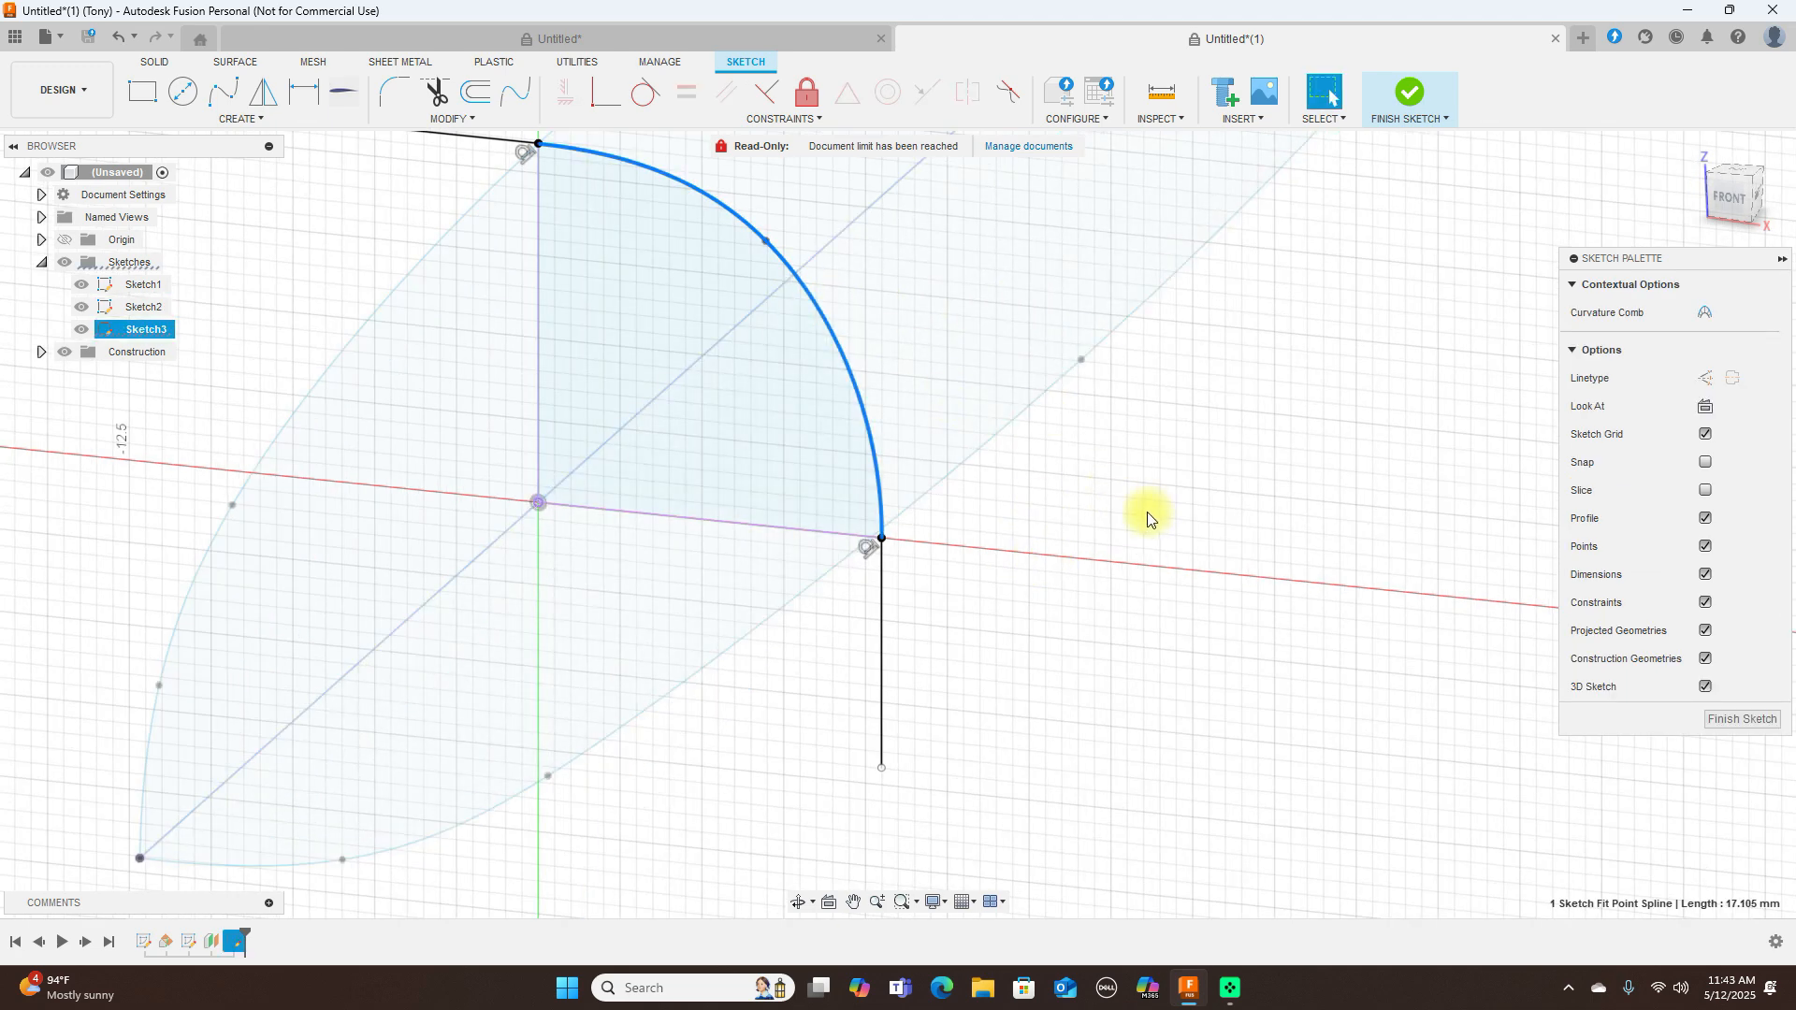
mouse_move(1154, 513)
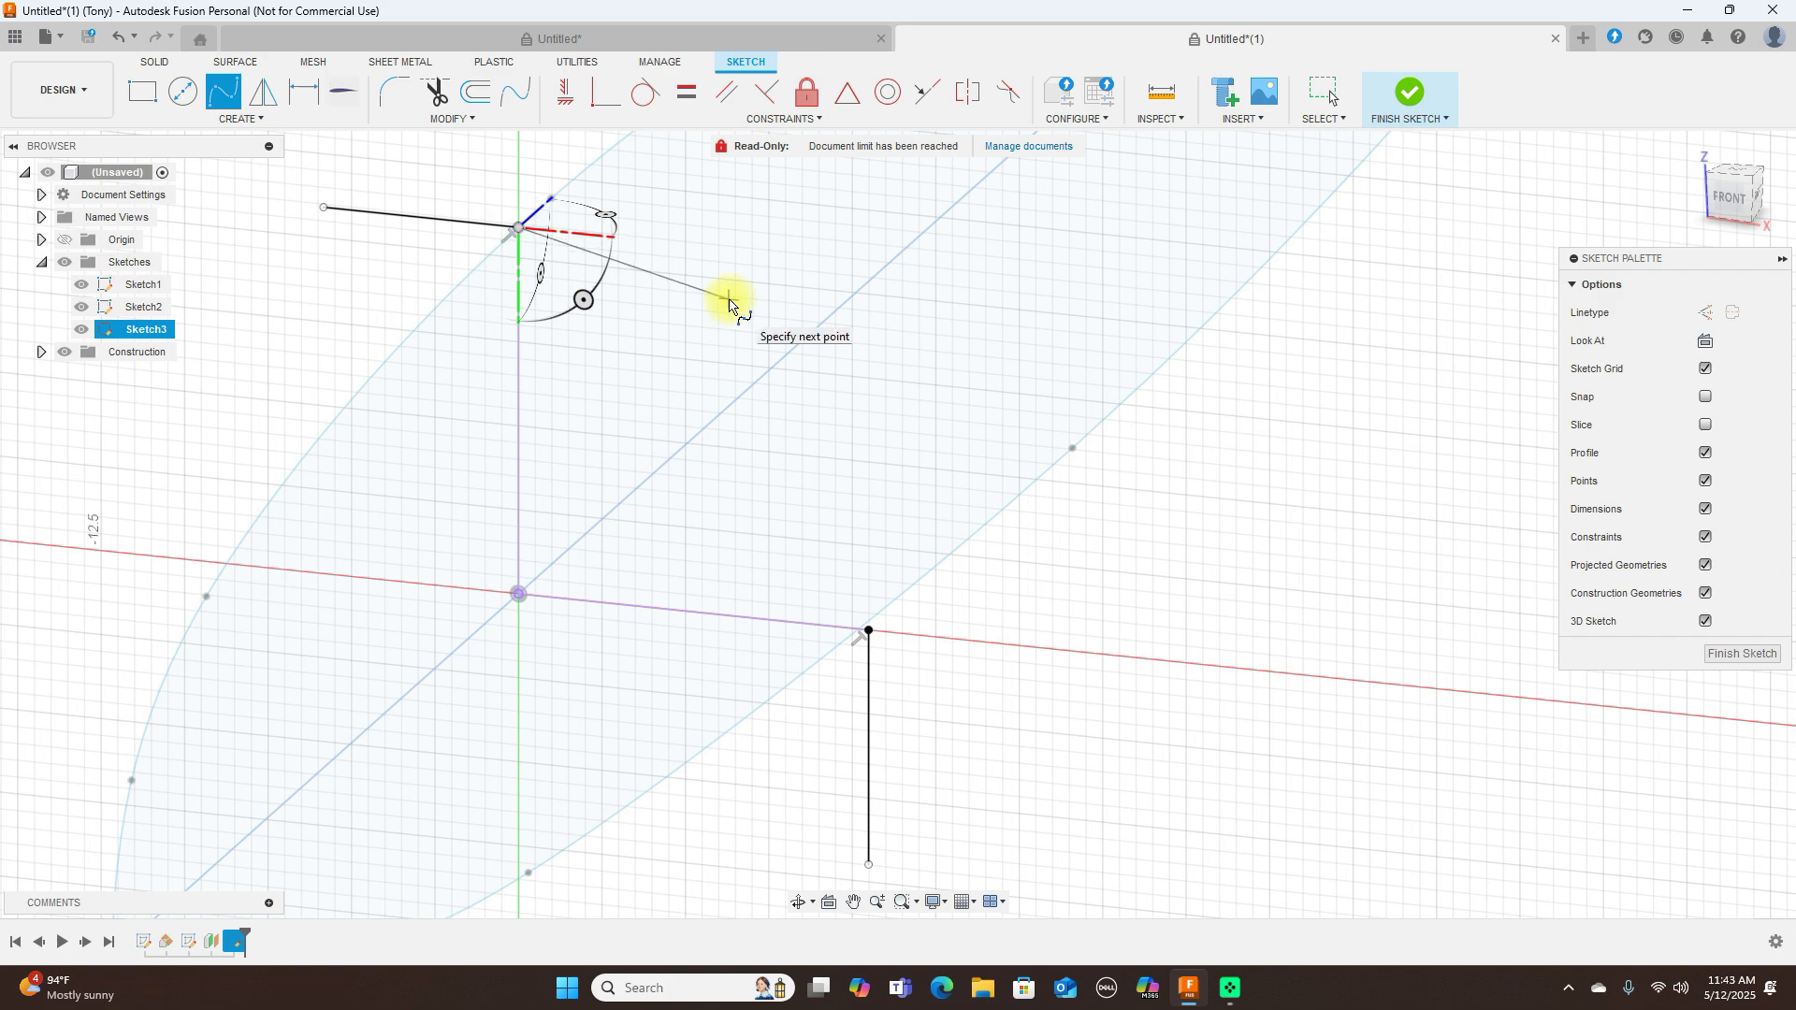
- Draw the quarter-round tip rail spline, make it tangent to the lower line, and confirm
left_click(734, 303)
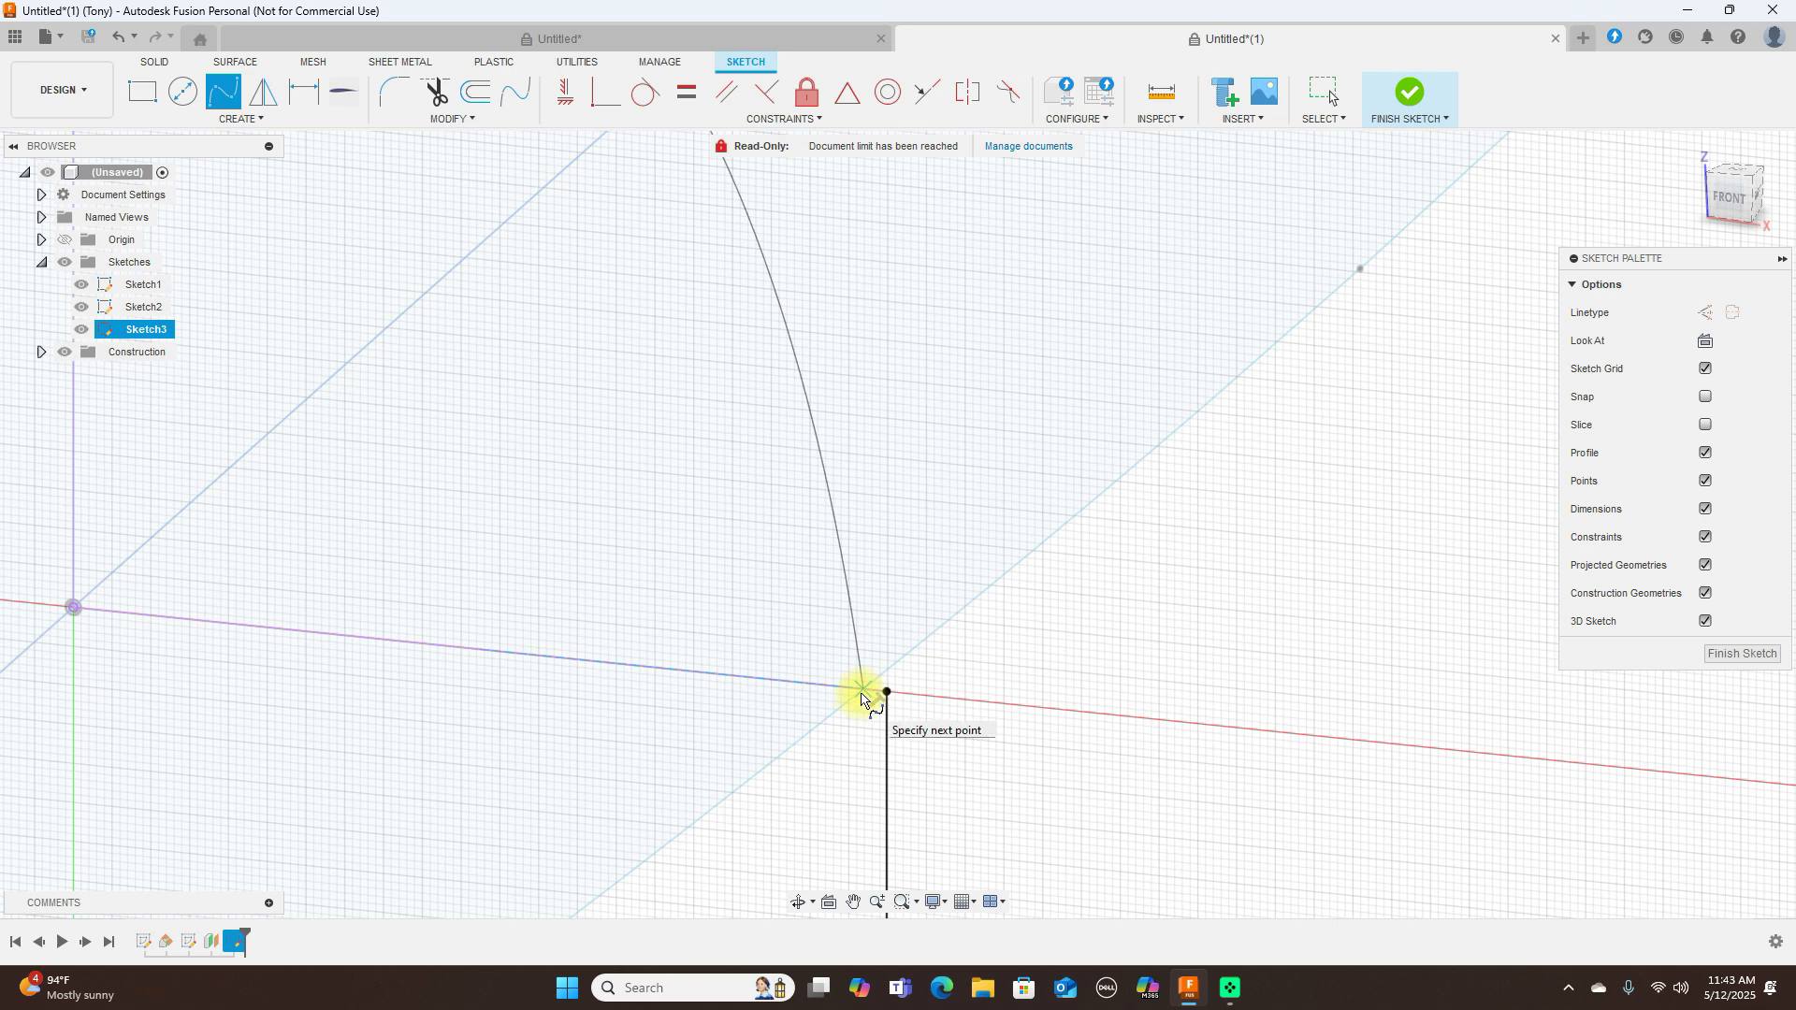
right_click(861, 692)
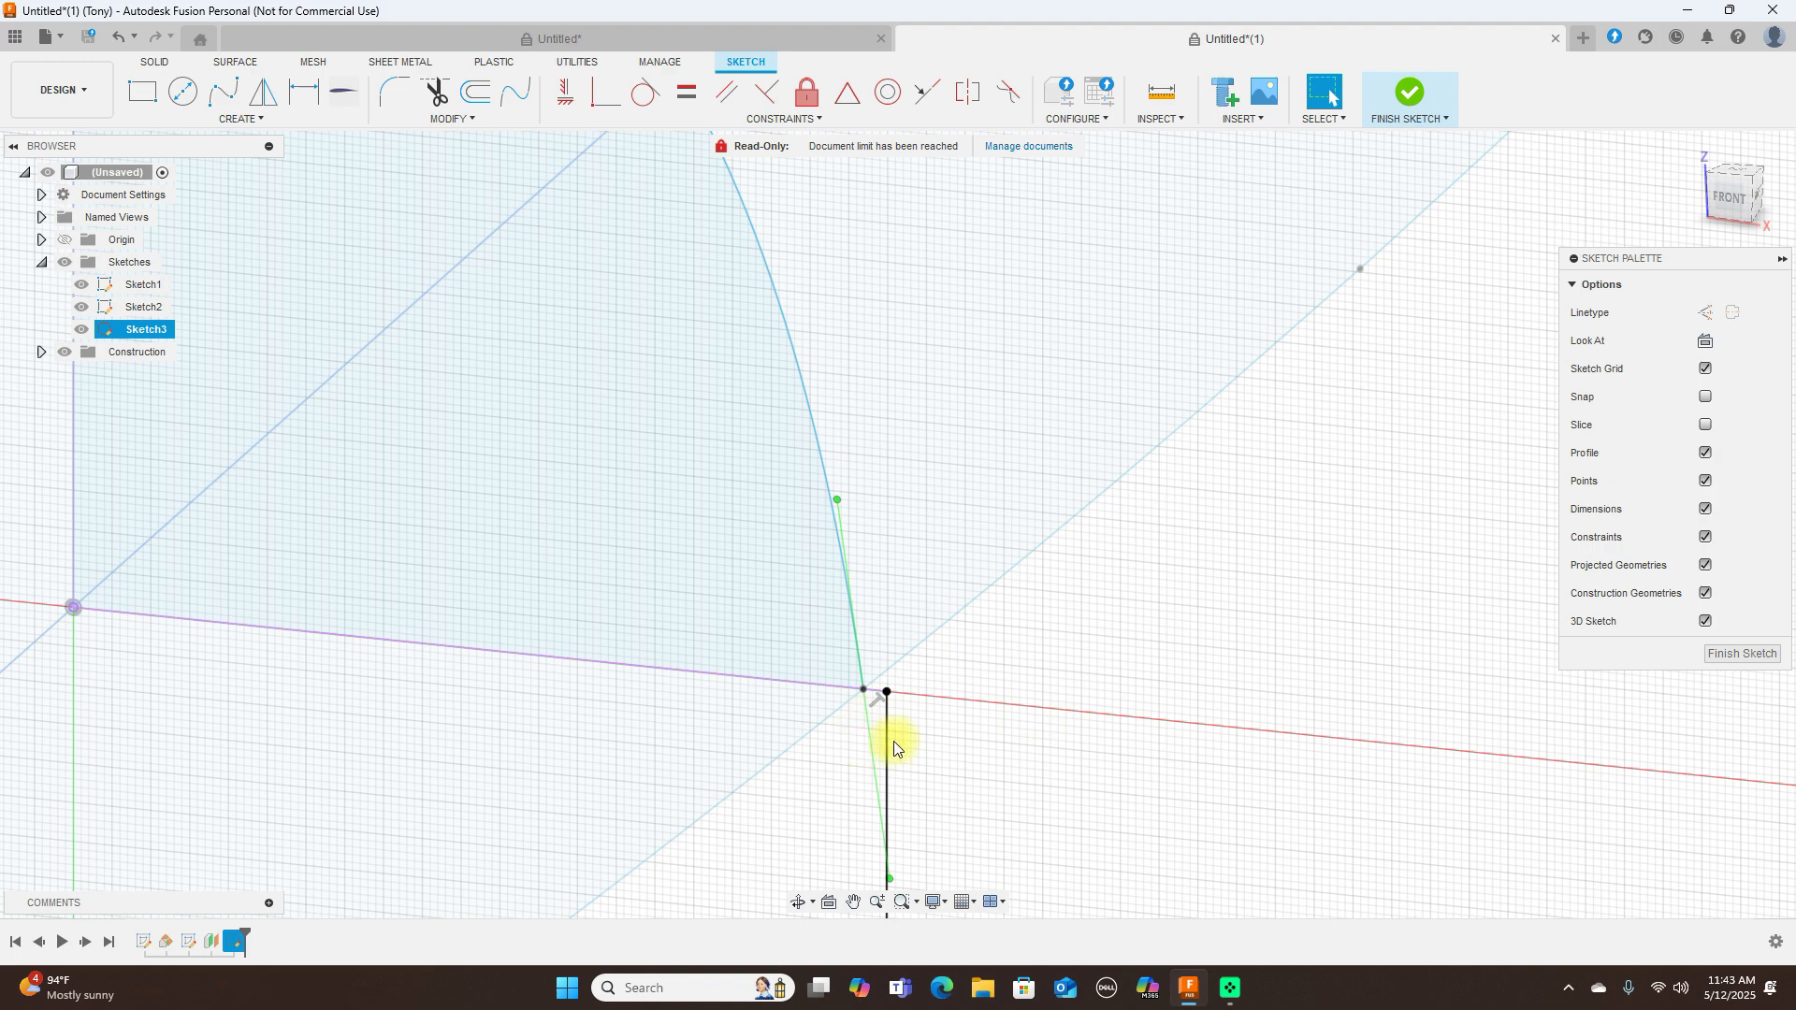
key("Delete")
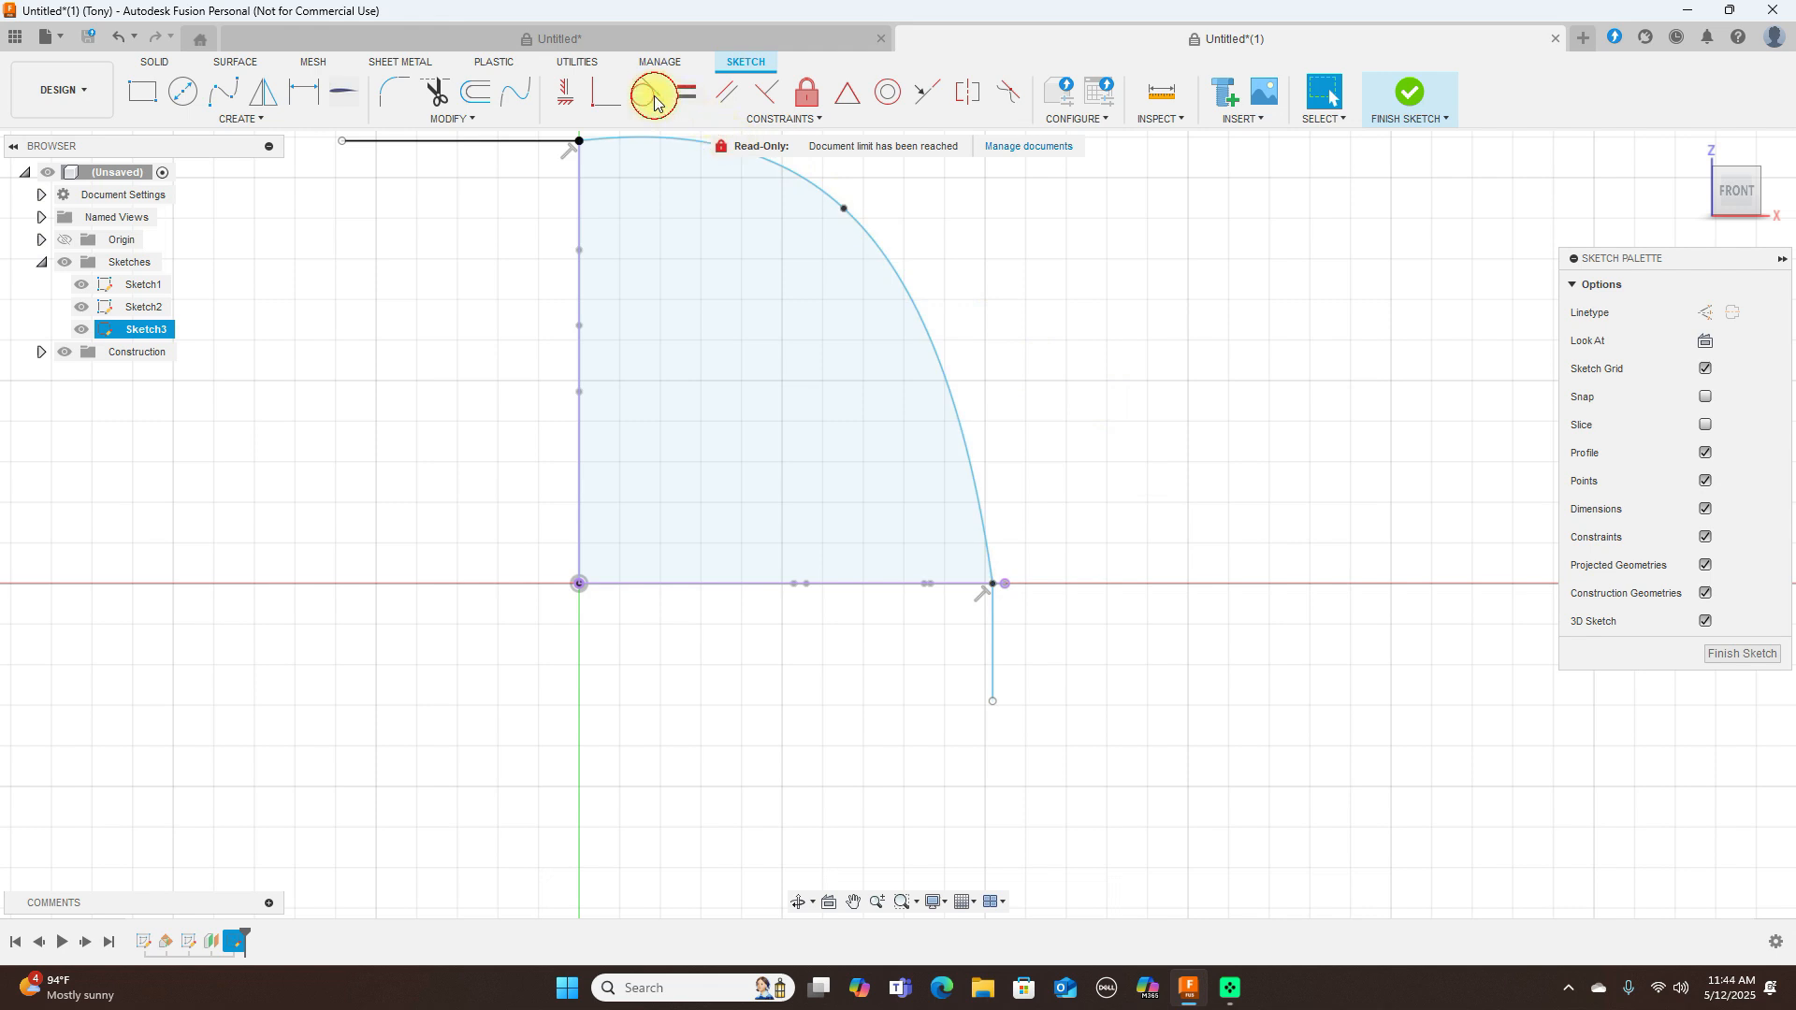
left_click(967, 447)
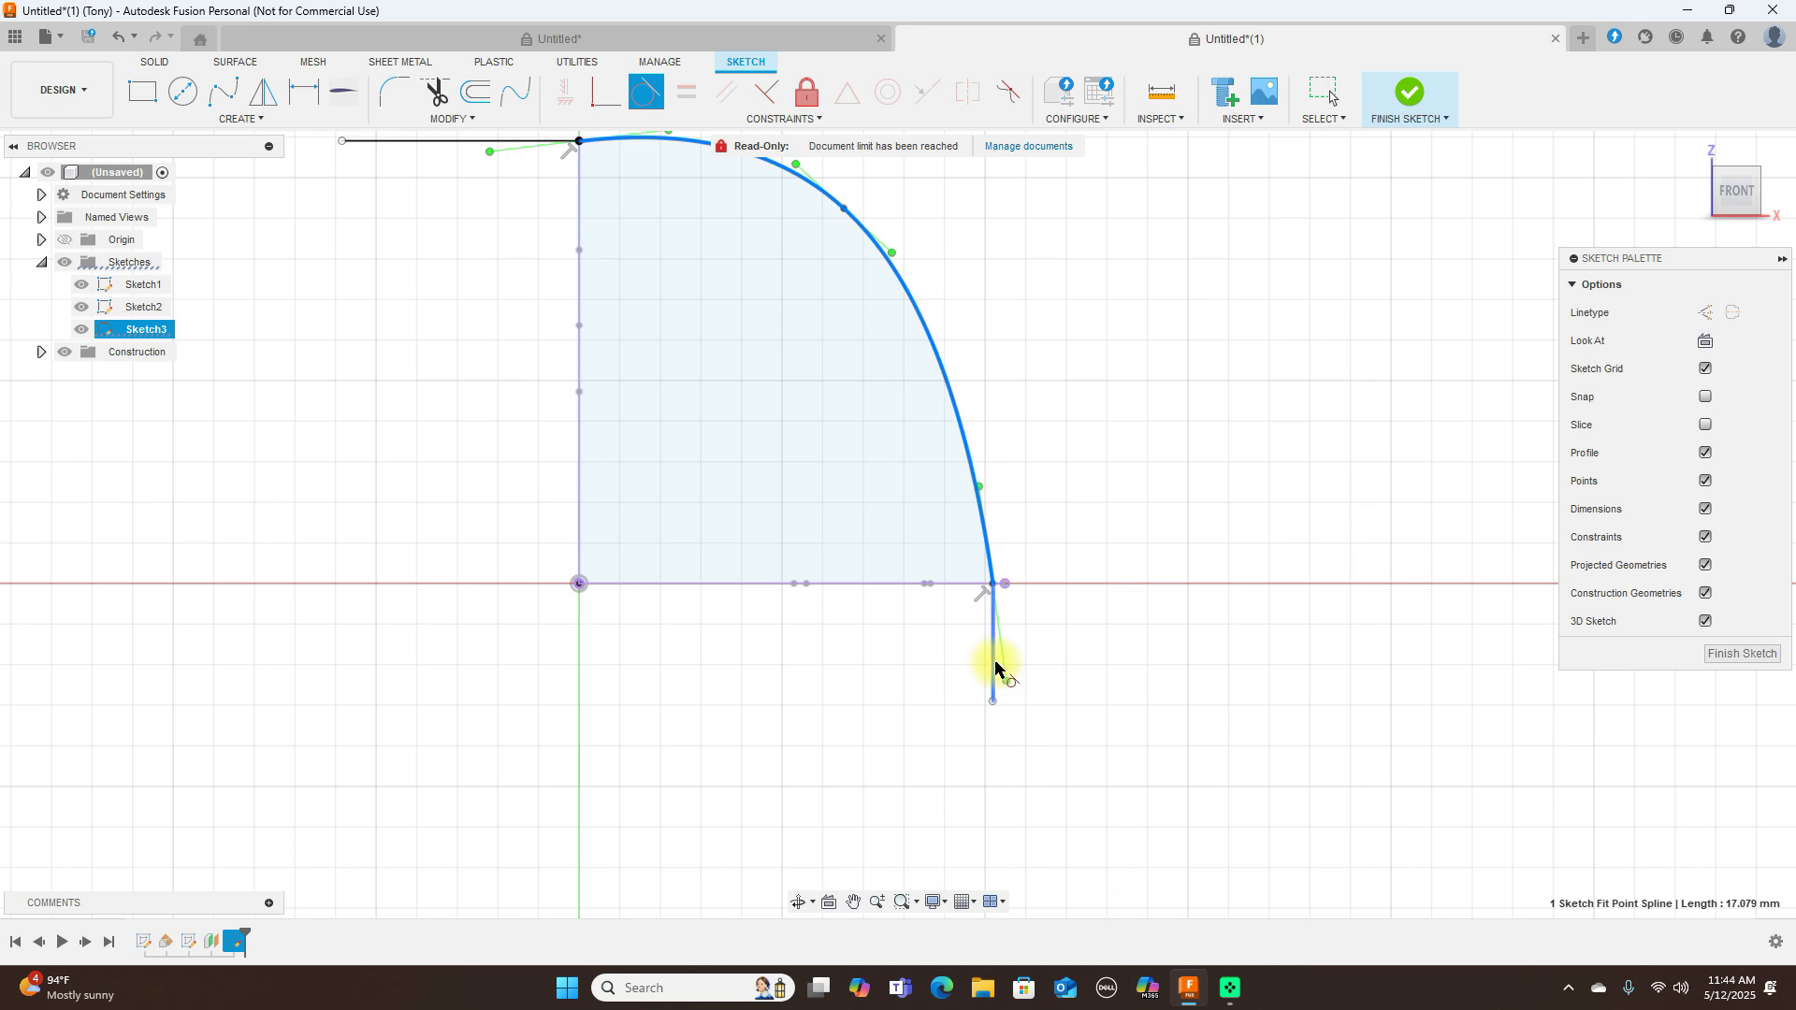
left_click(1137, 610)
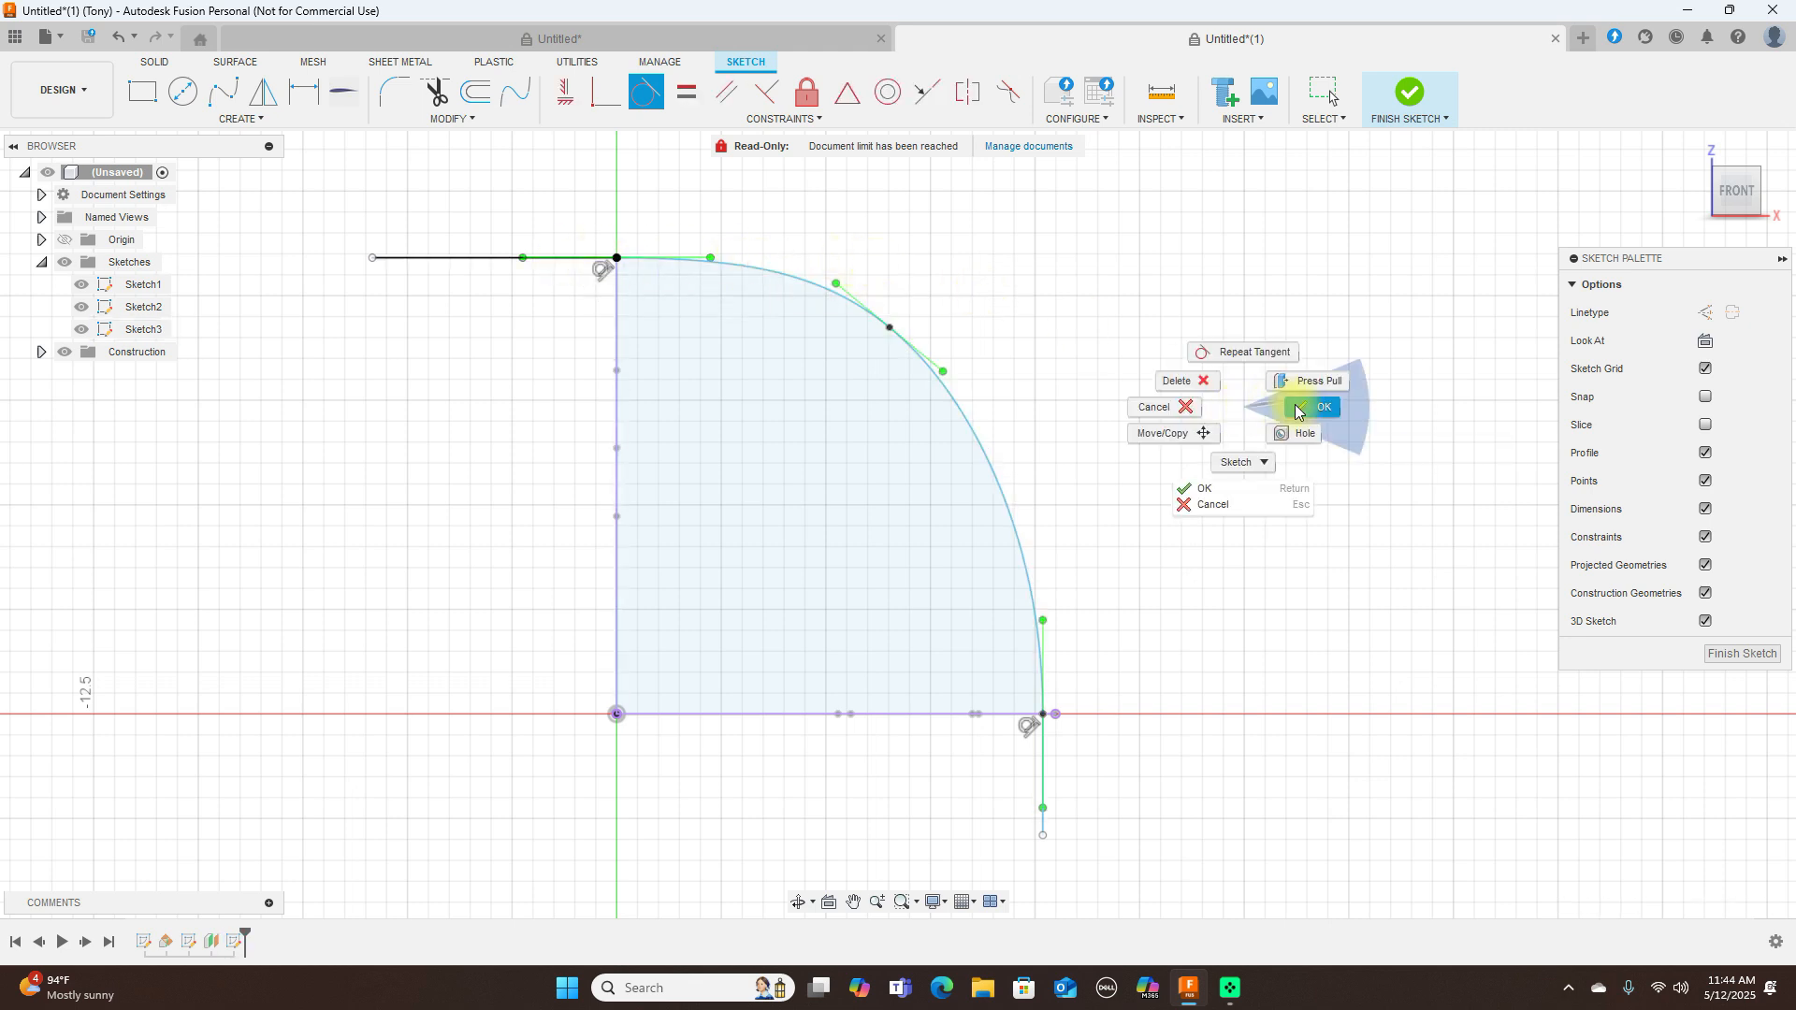
left_click(1322, 406)
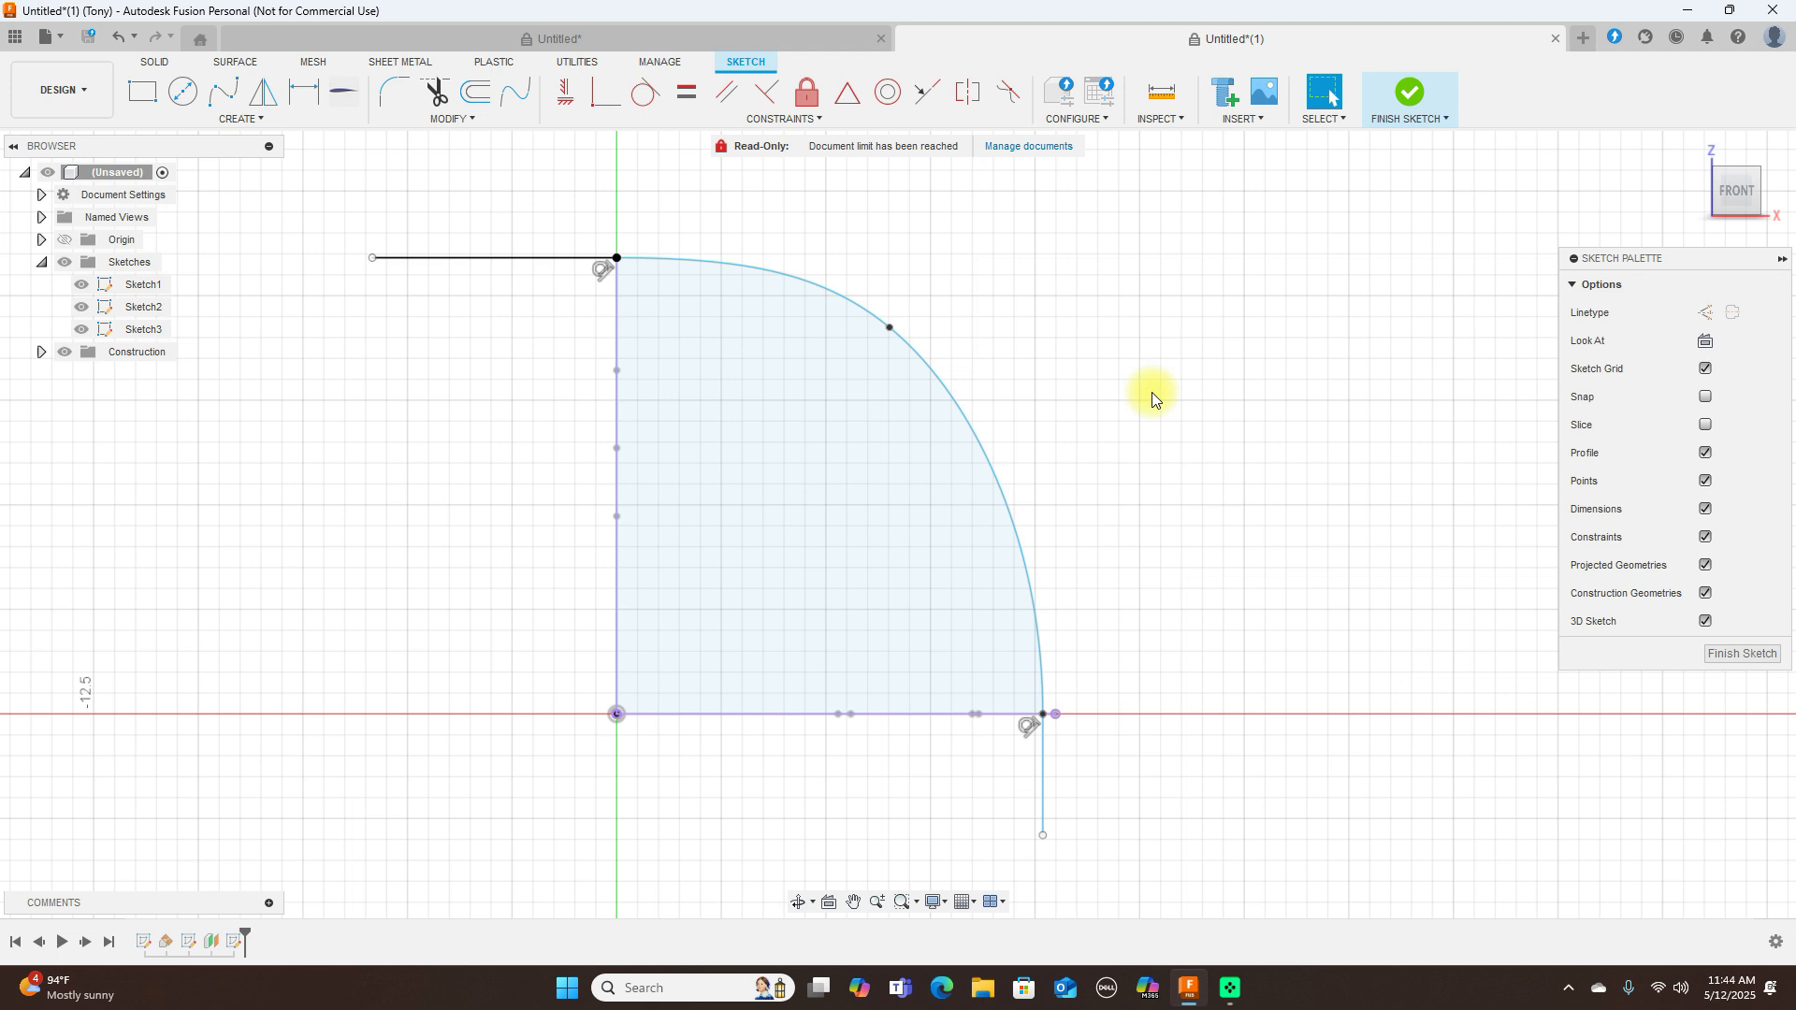
left_click(887, 325)
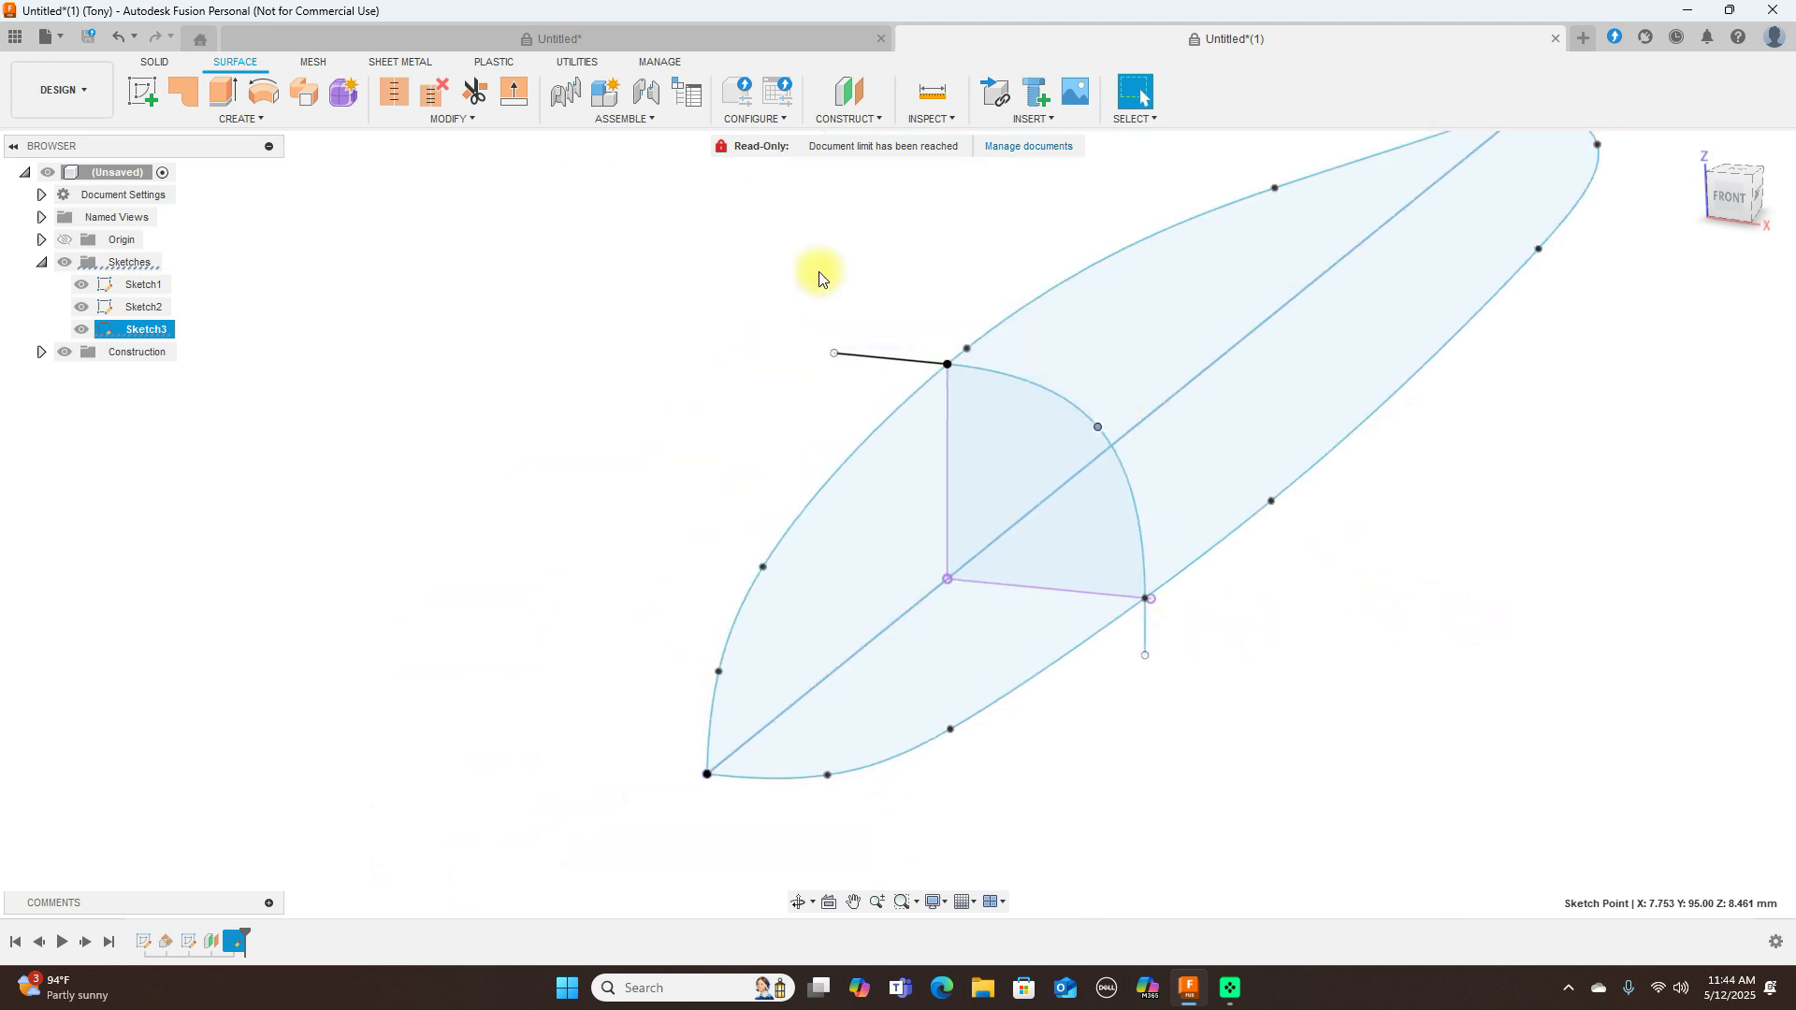
- Loft the airfoil section to the tip point along the quarter-round rail, forming the rounded wingtip surface
left_click(239, 118)
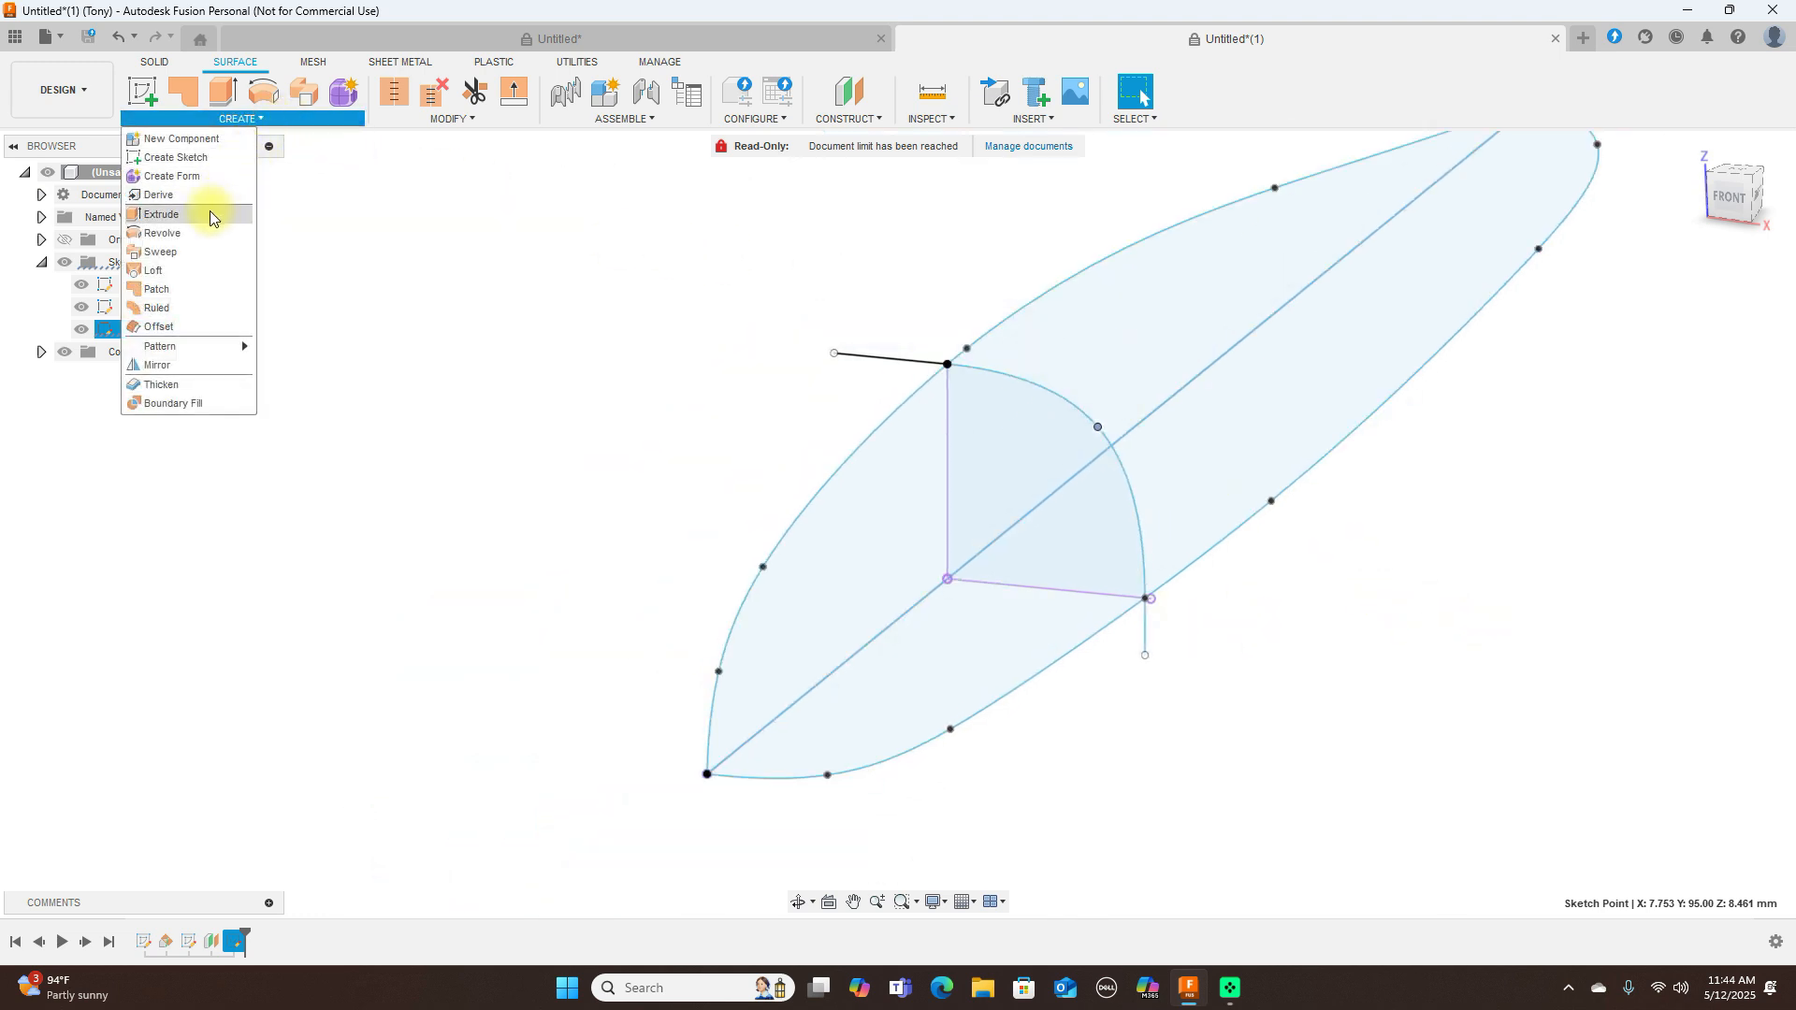
left_click(152, 269)
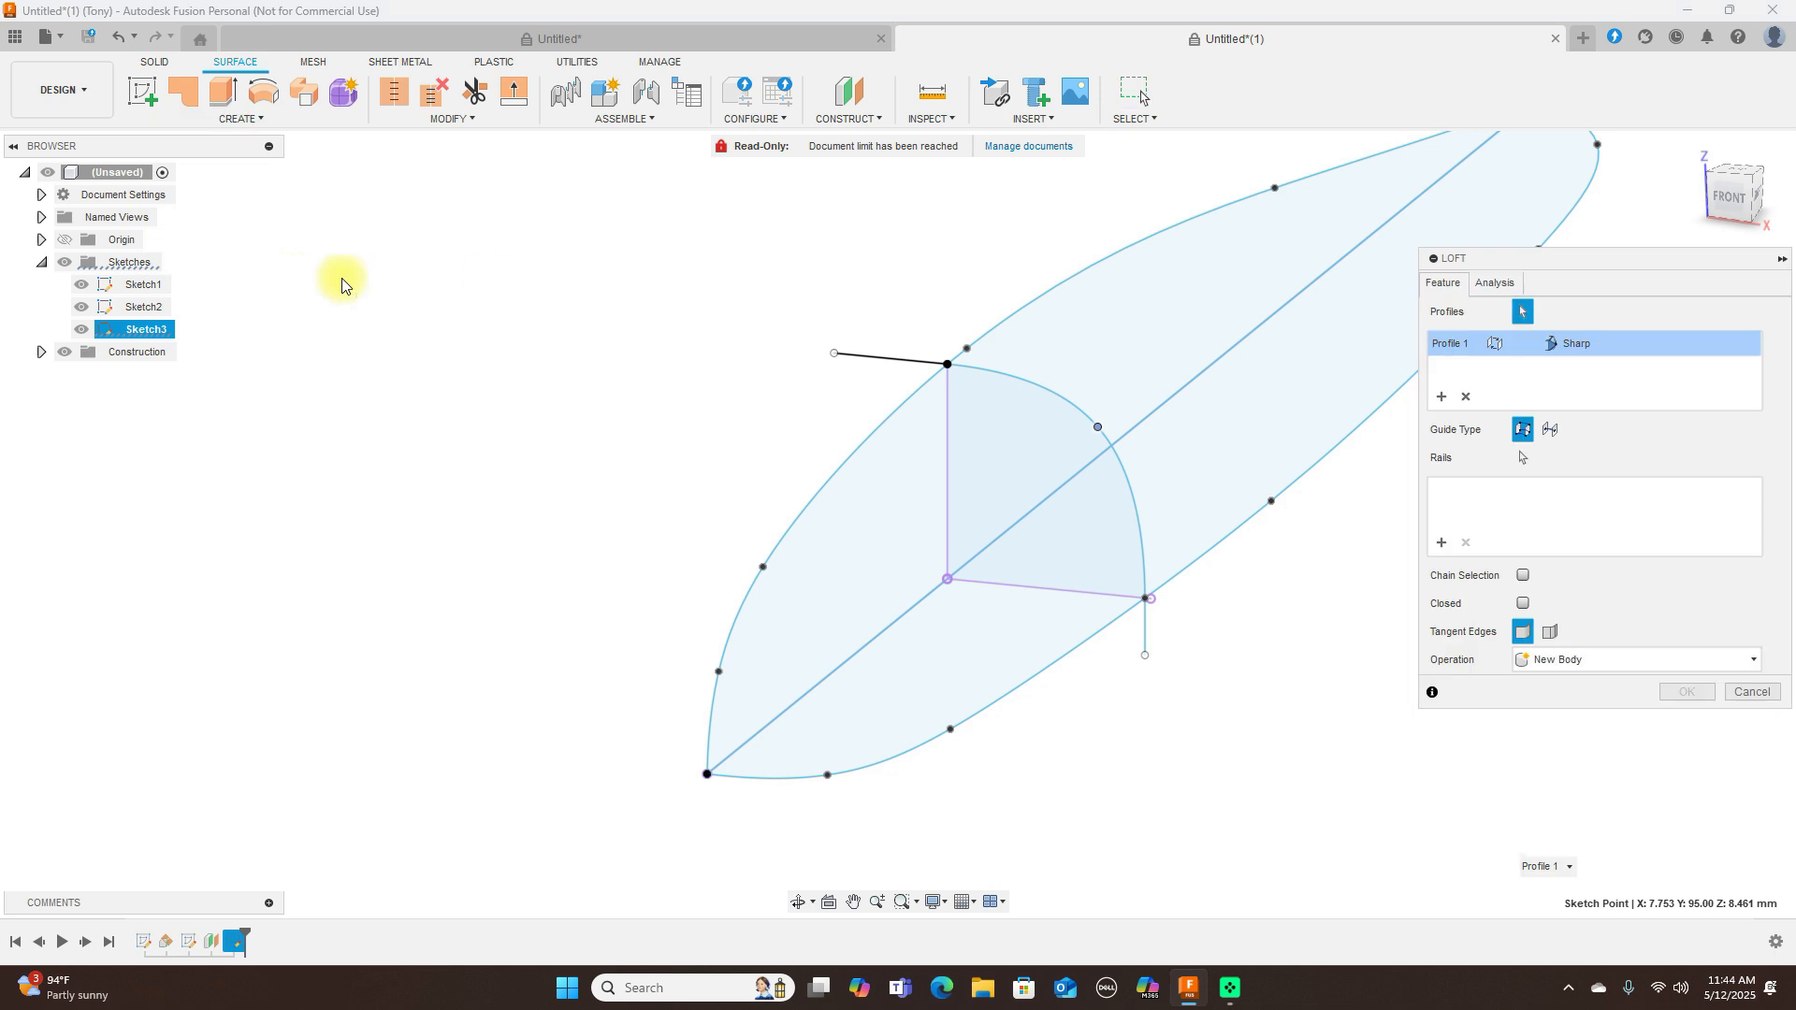
left_click(1463, 396)
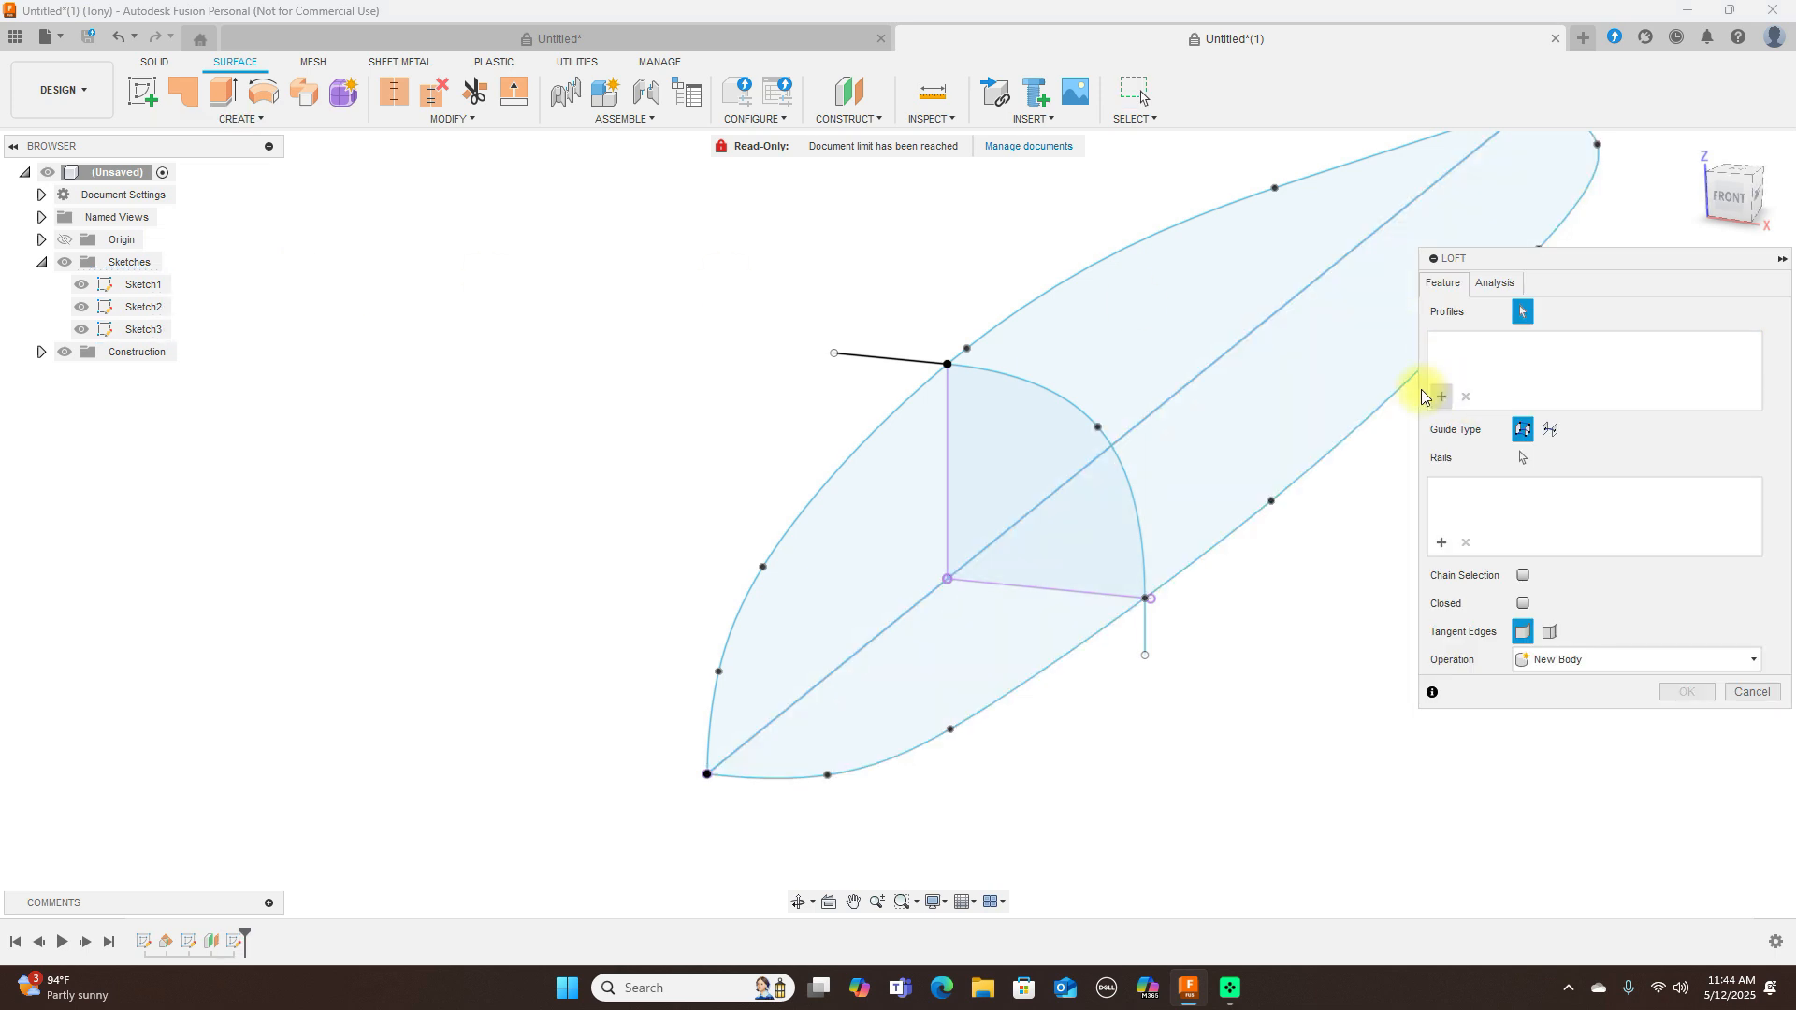
left_click(1254, 421)
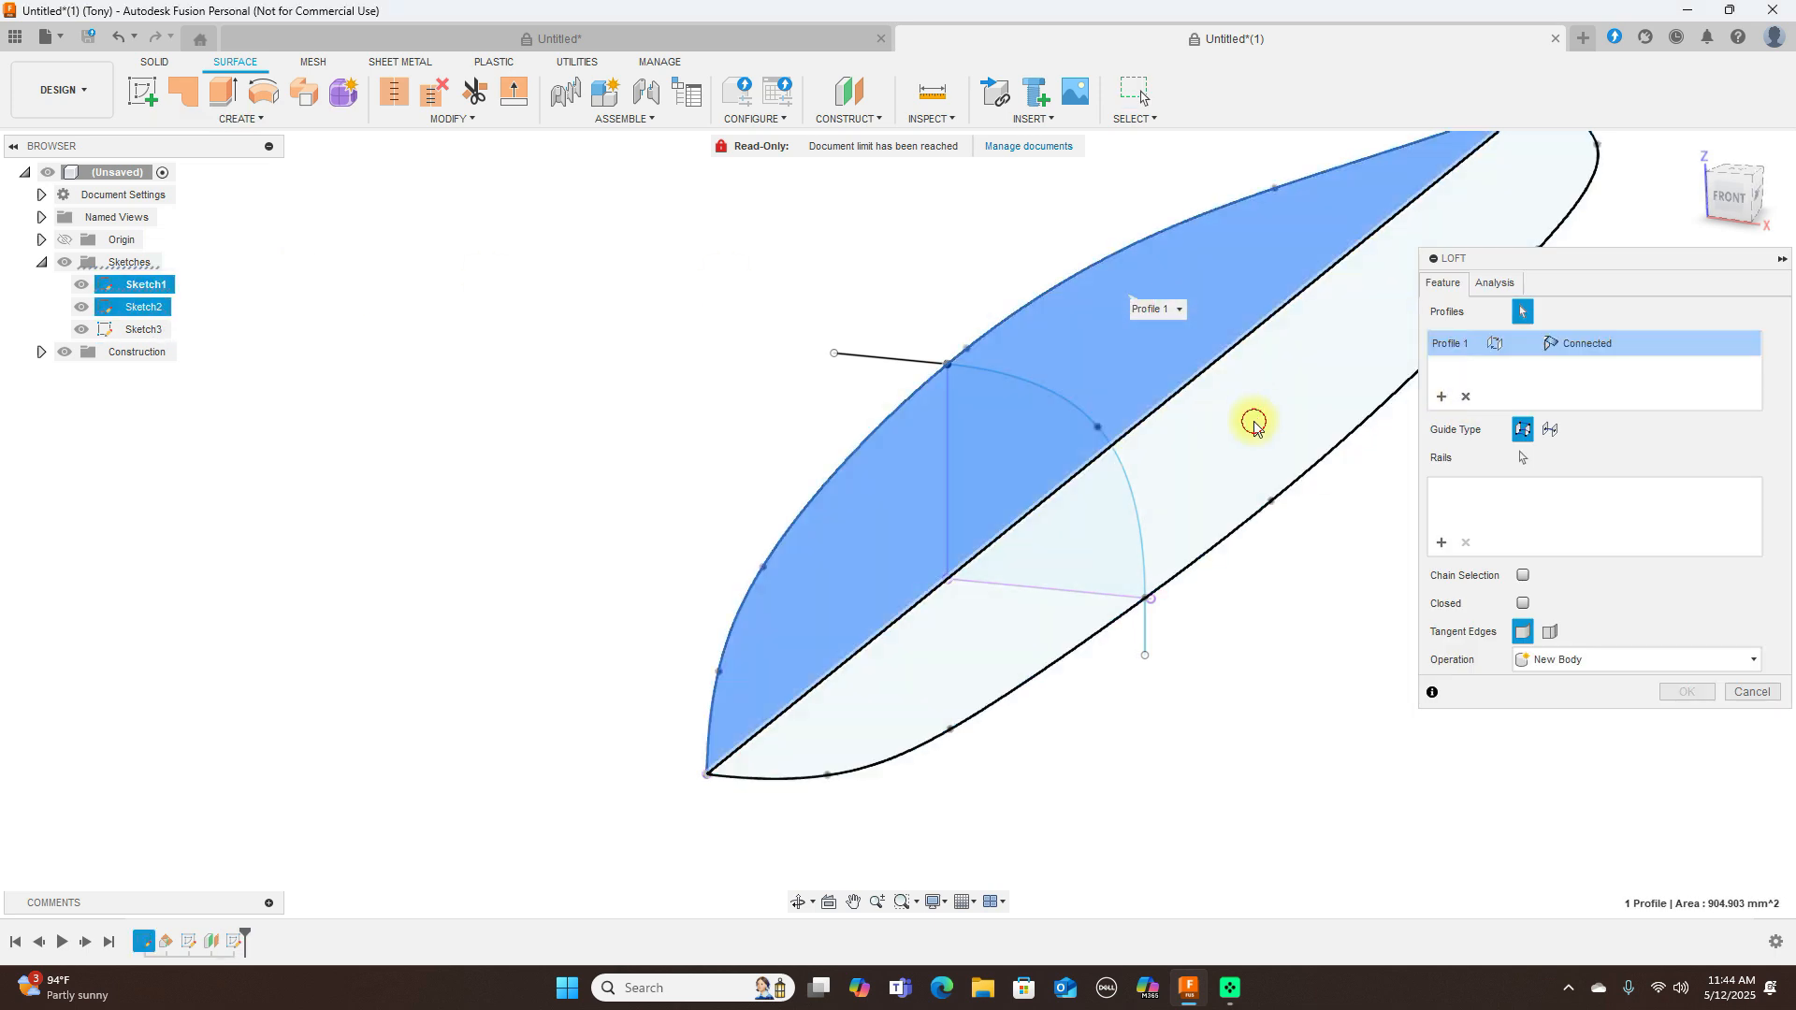
left_click(1267, 432)
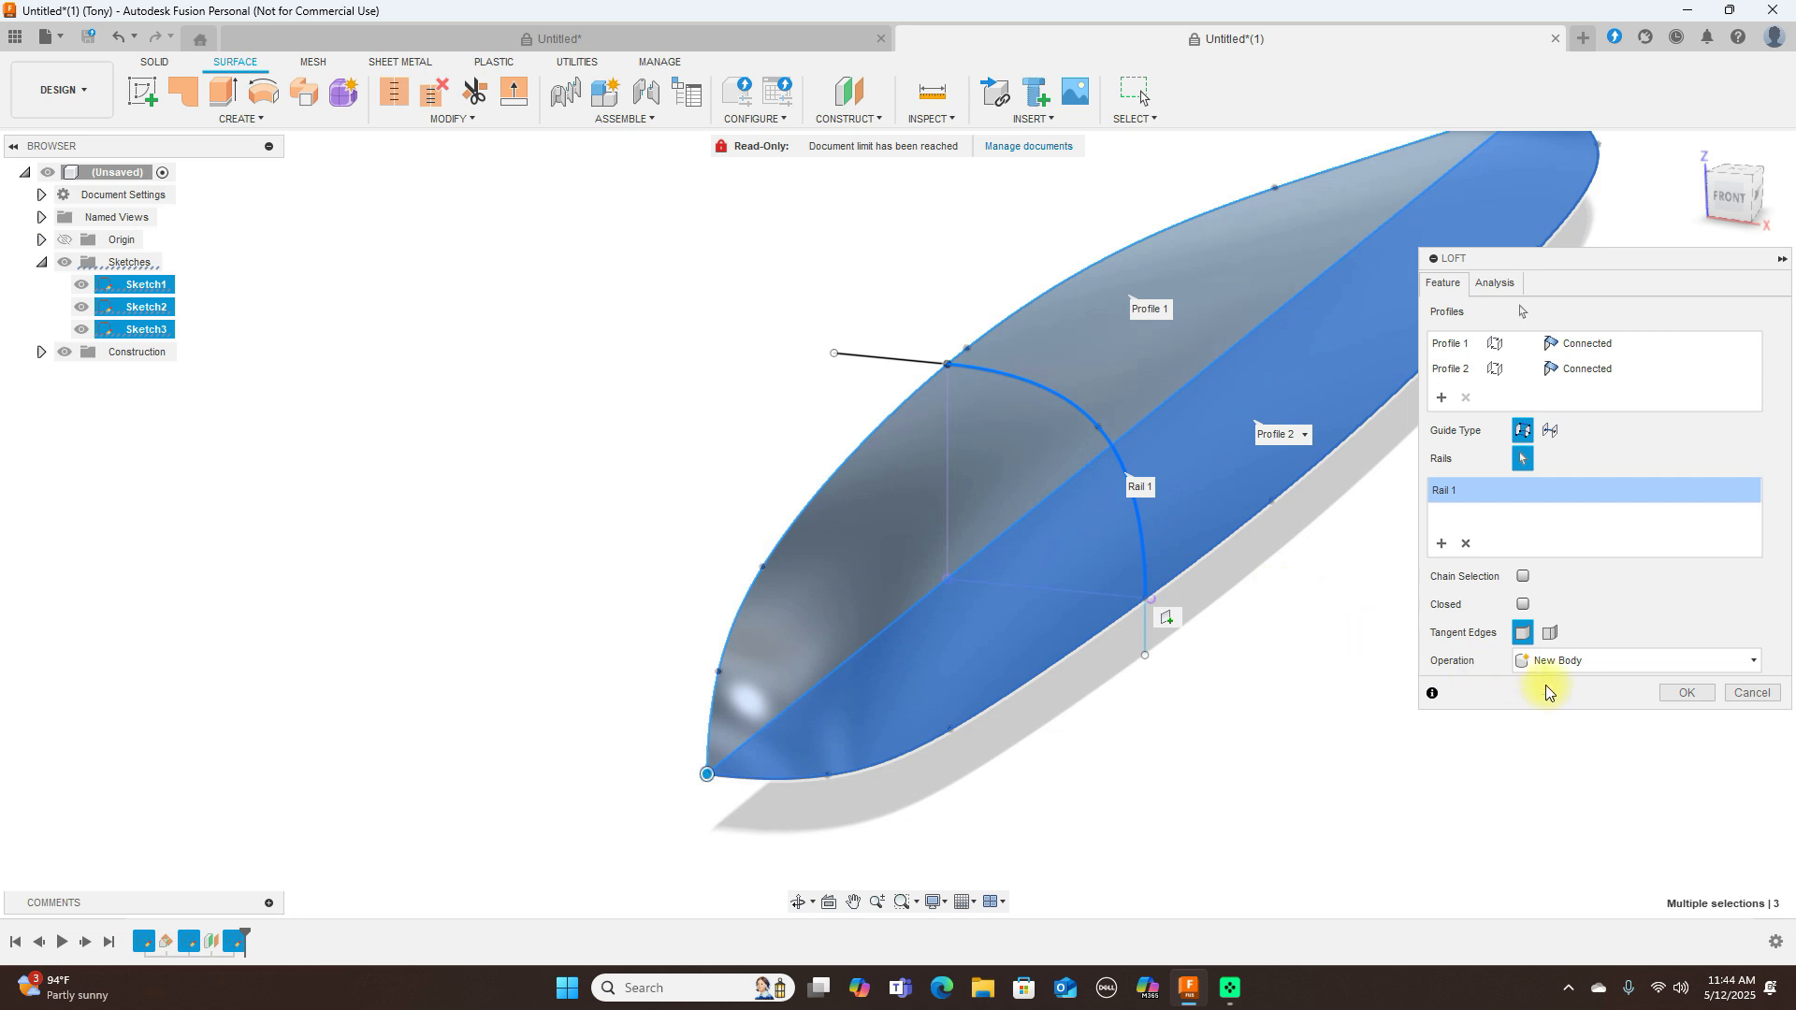
left_click(1686, 692)
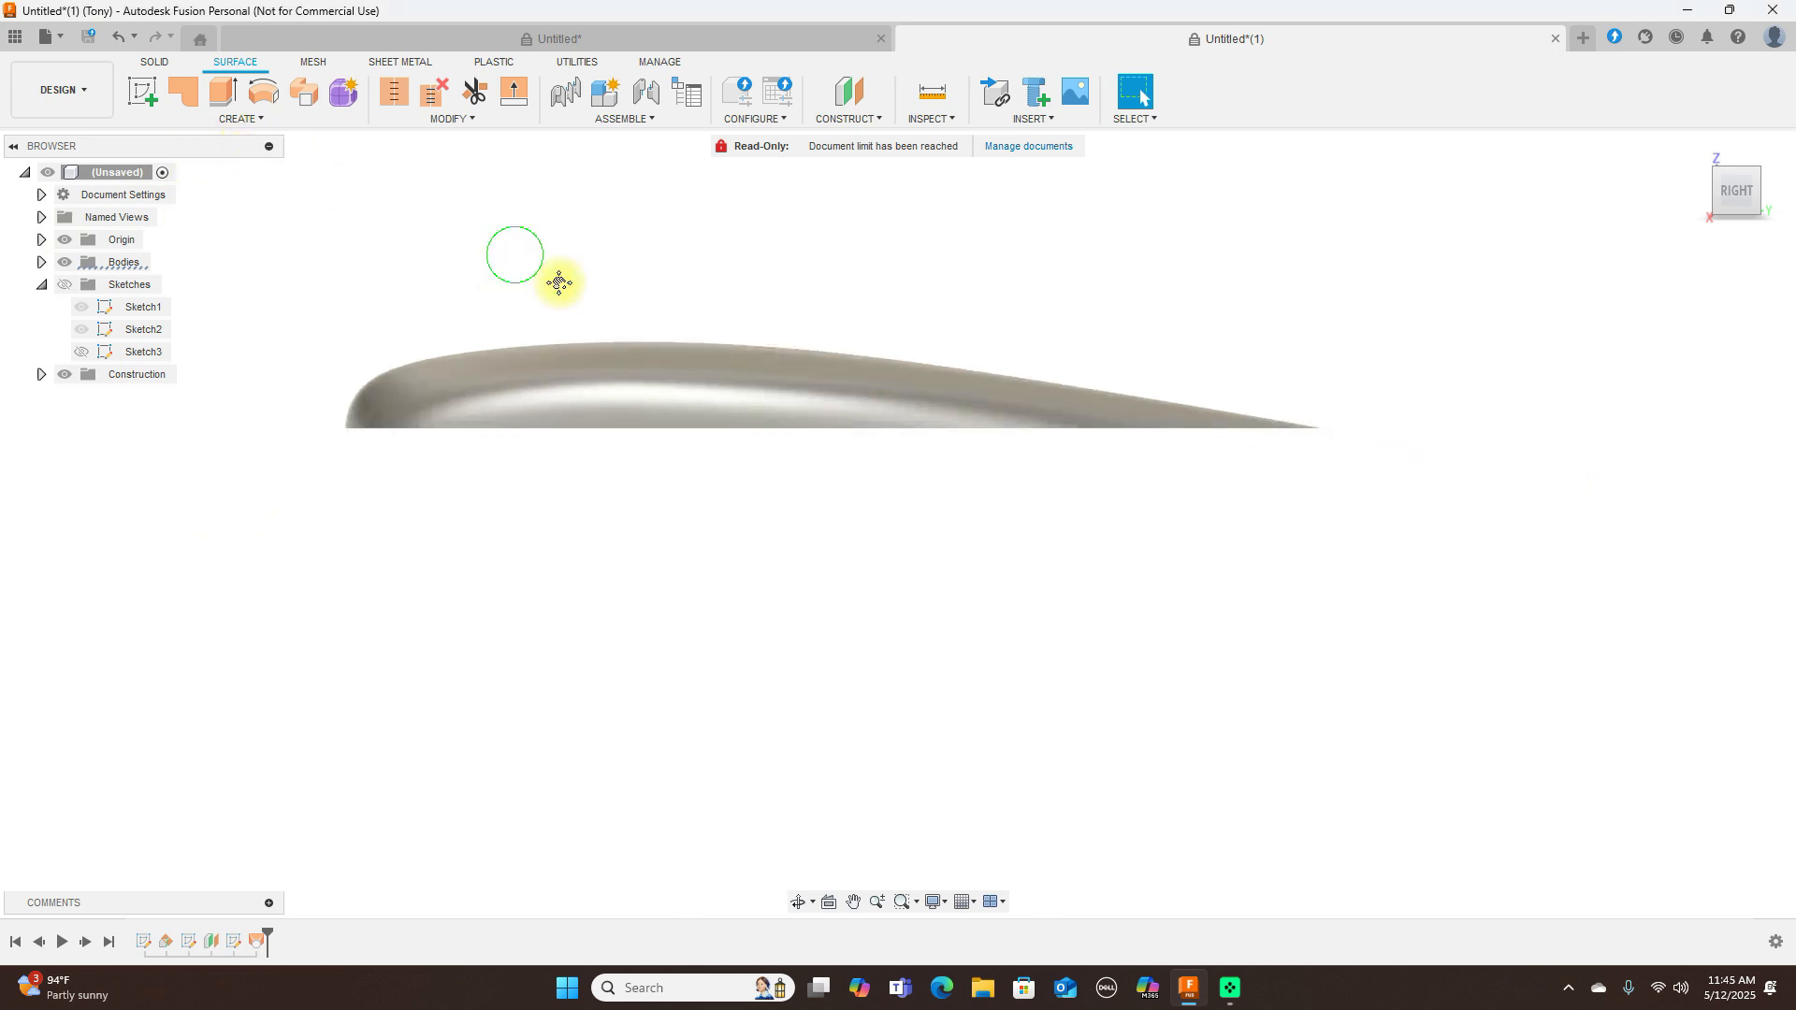
- Mirror the lofted half-wingtip body and join both halves into one body
left_click(238, 118)
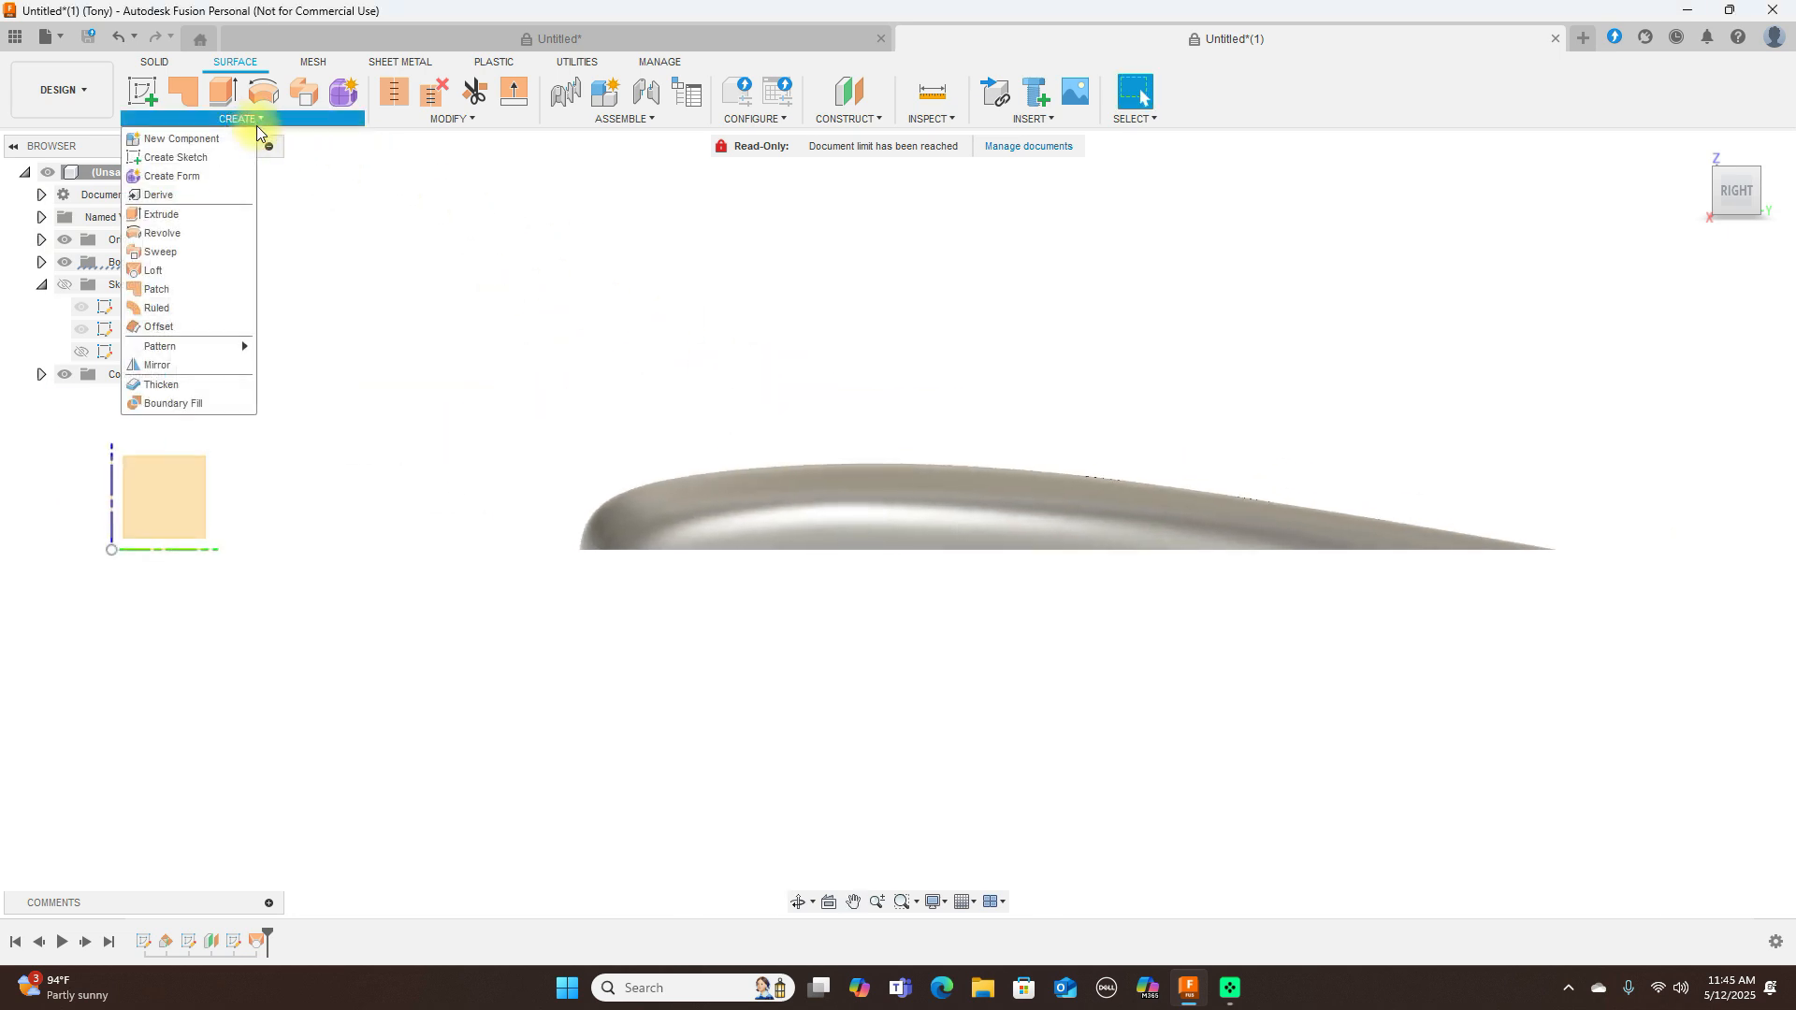
left_click(158, 365)
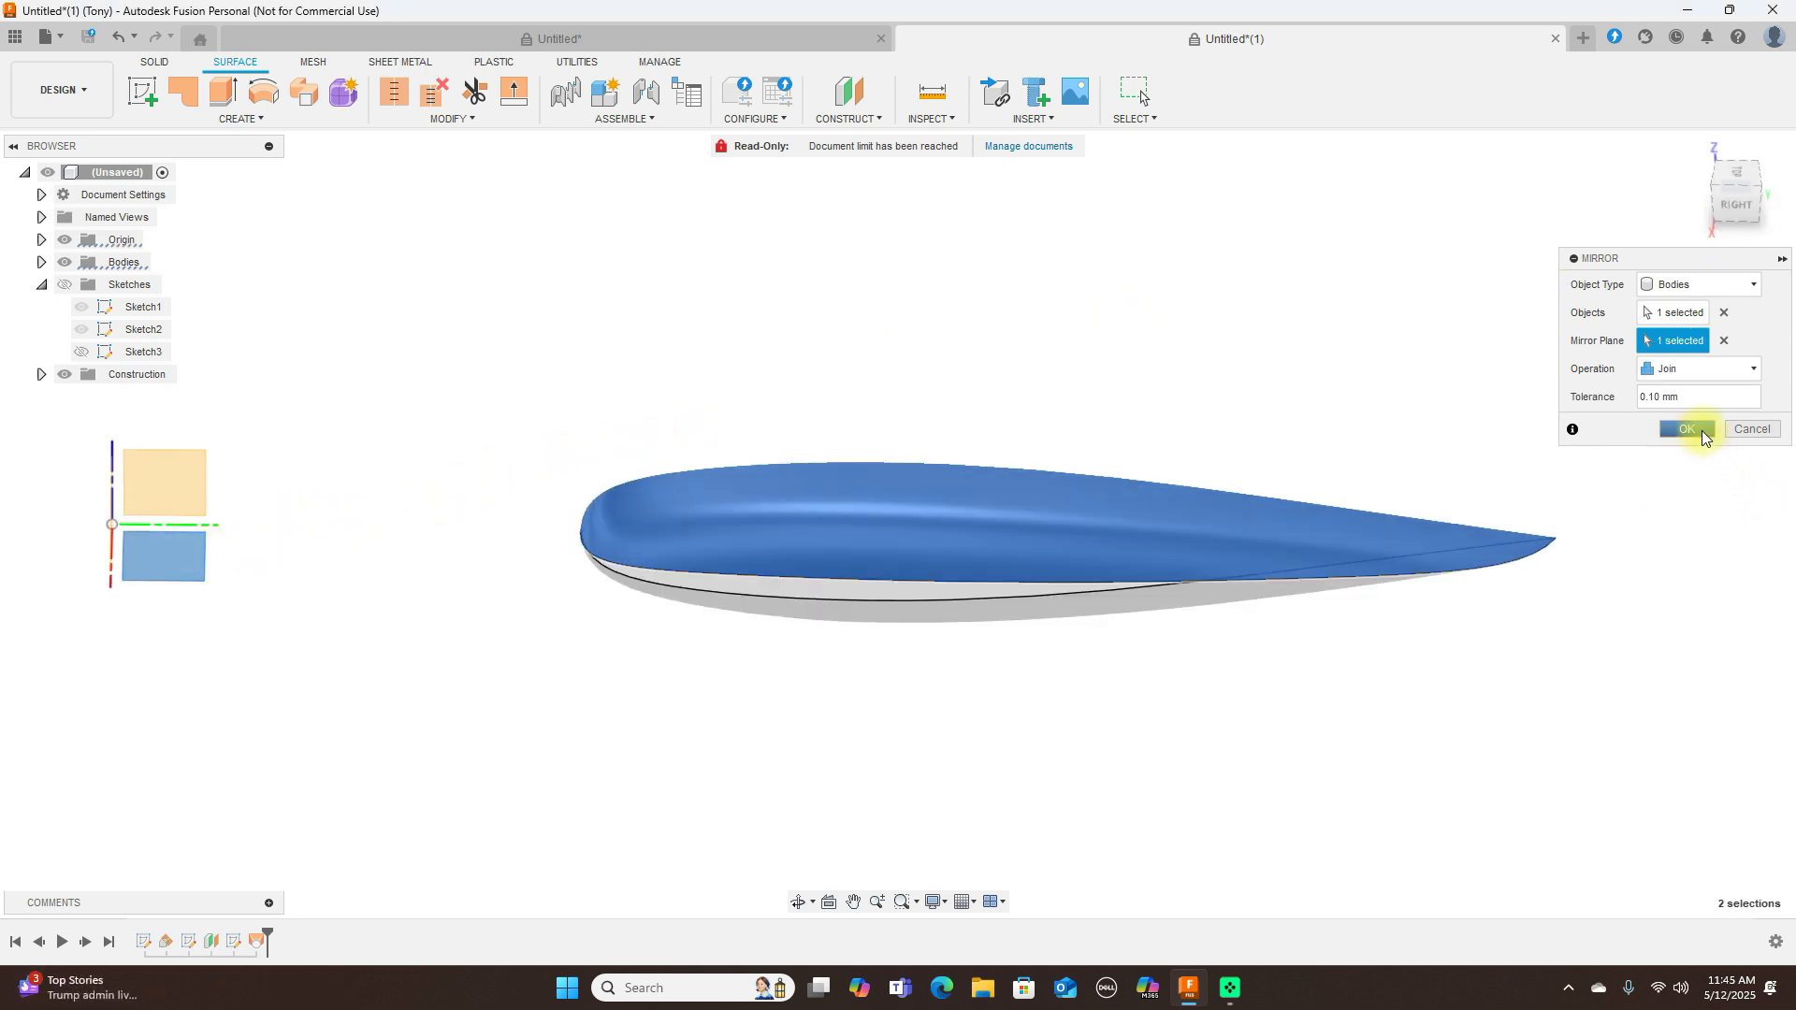
left_click(1682, 429)
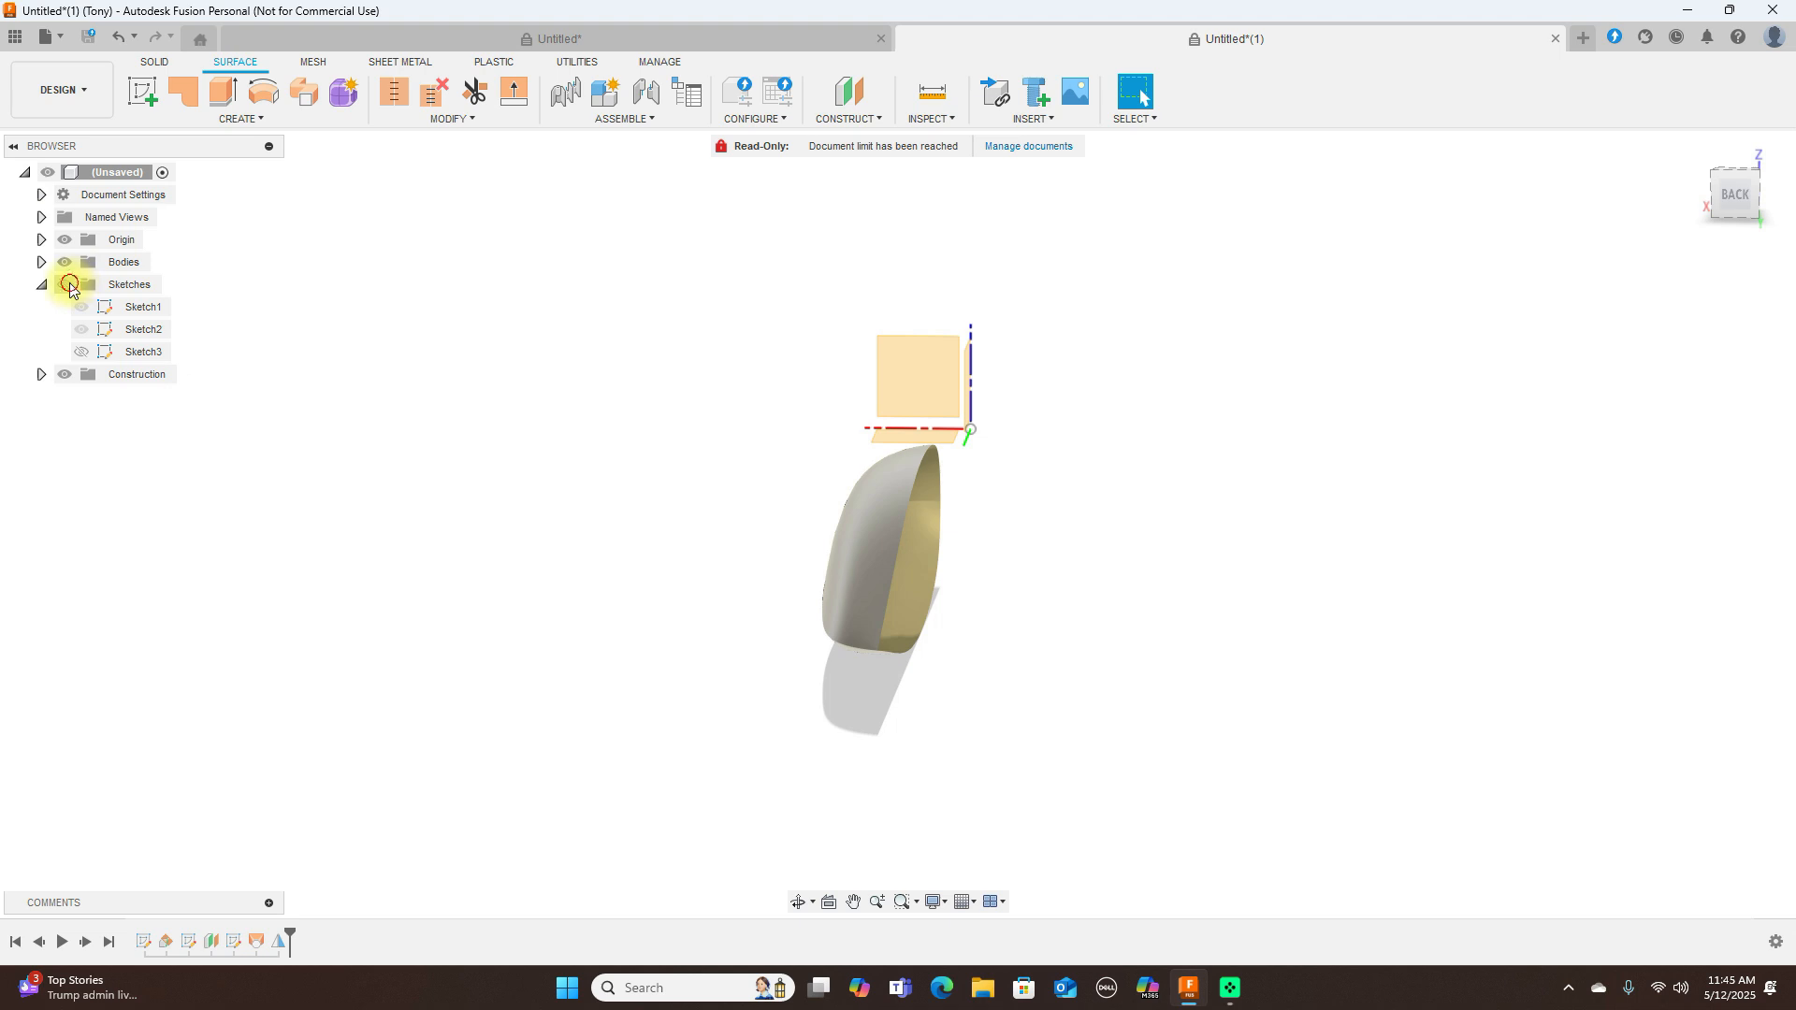
- Toggle sketch visibility and expand the Bodies list in the browser
left_click(81, 329)
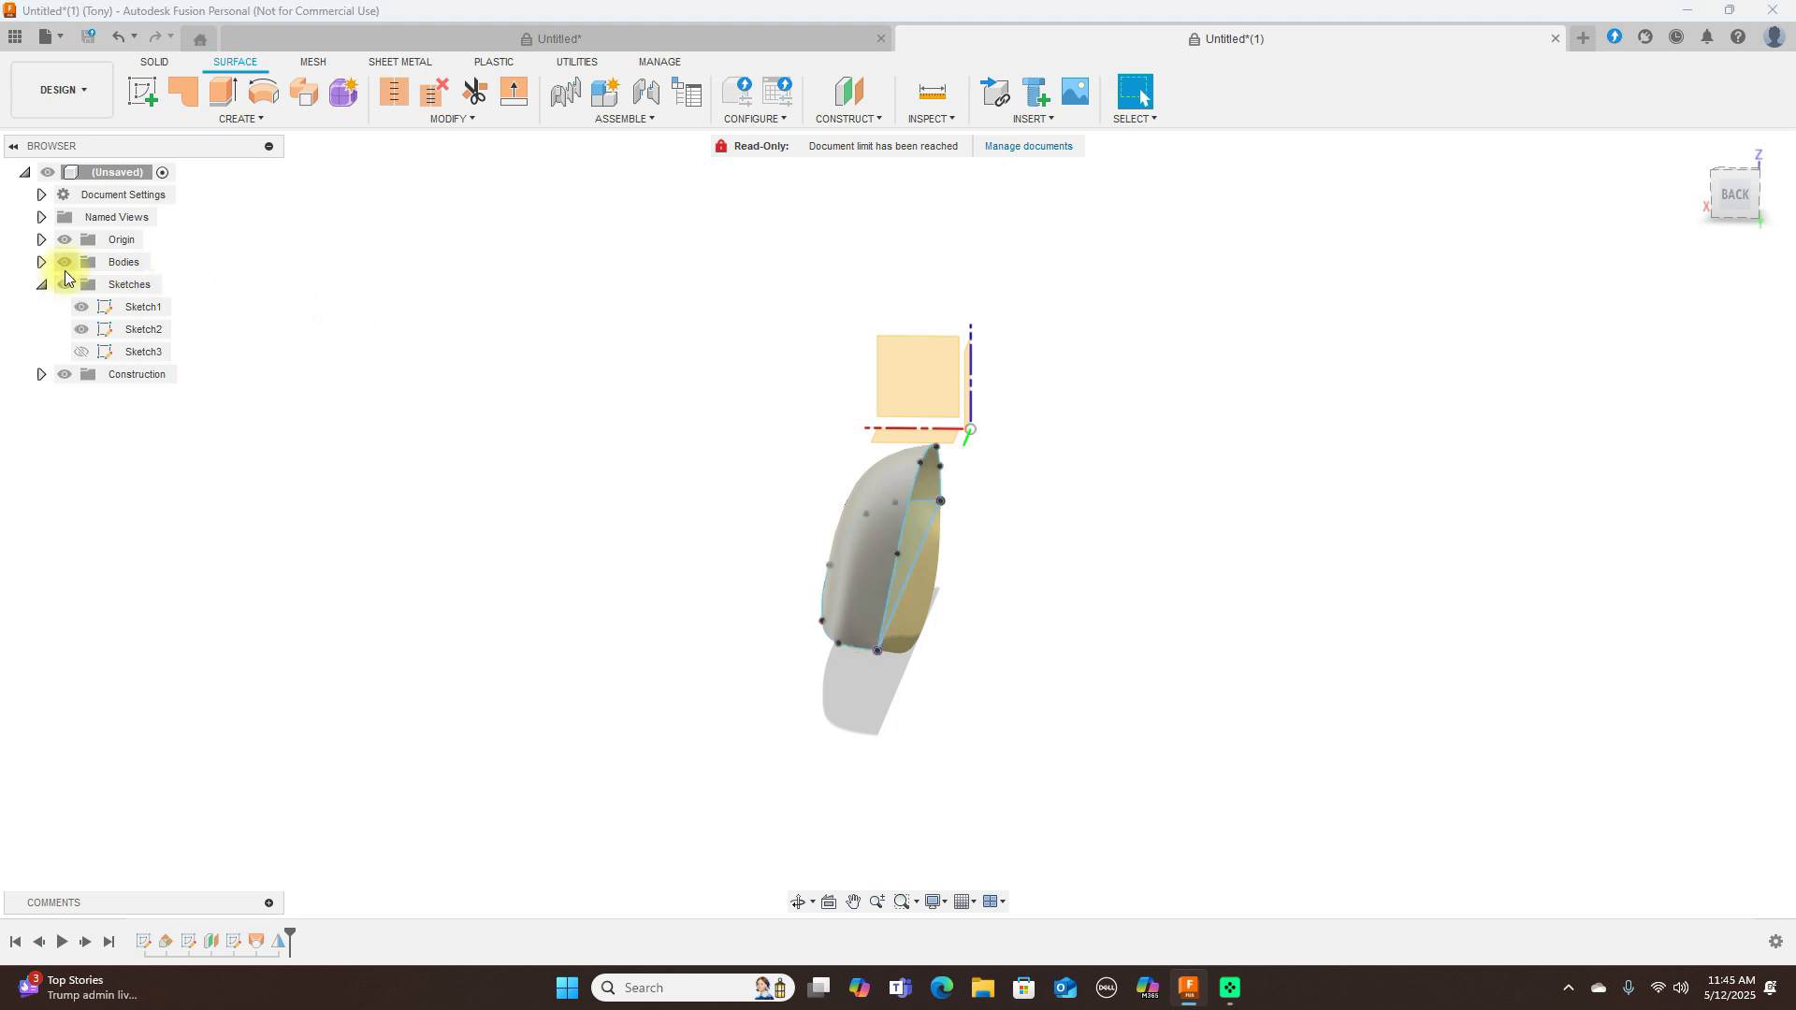
left_click(64, 283)
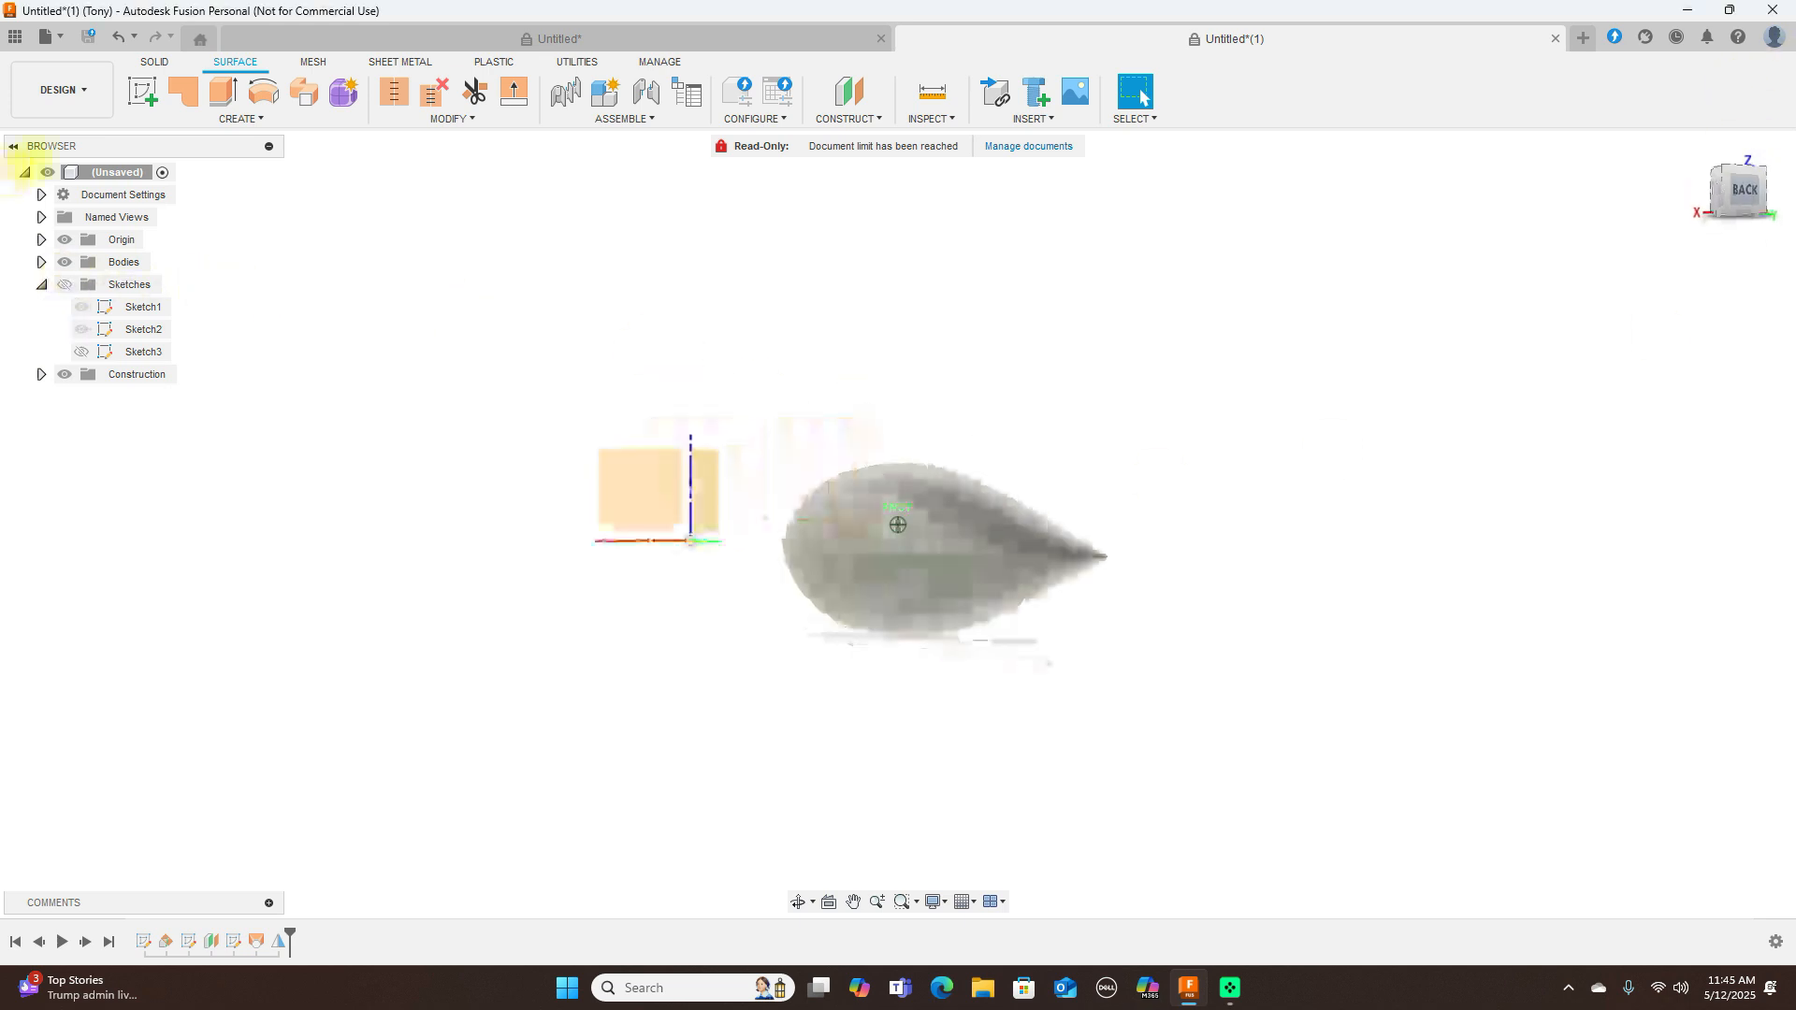
left_click(39, 262)
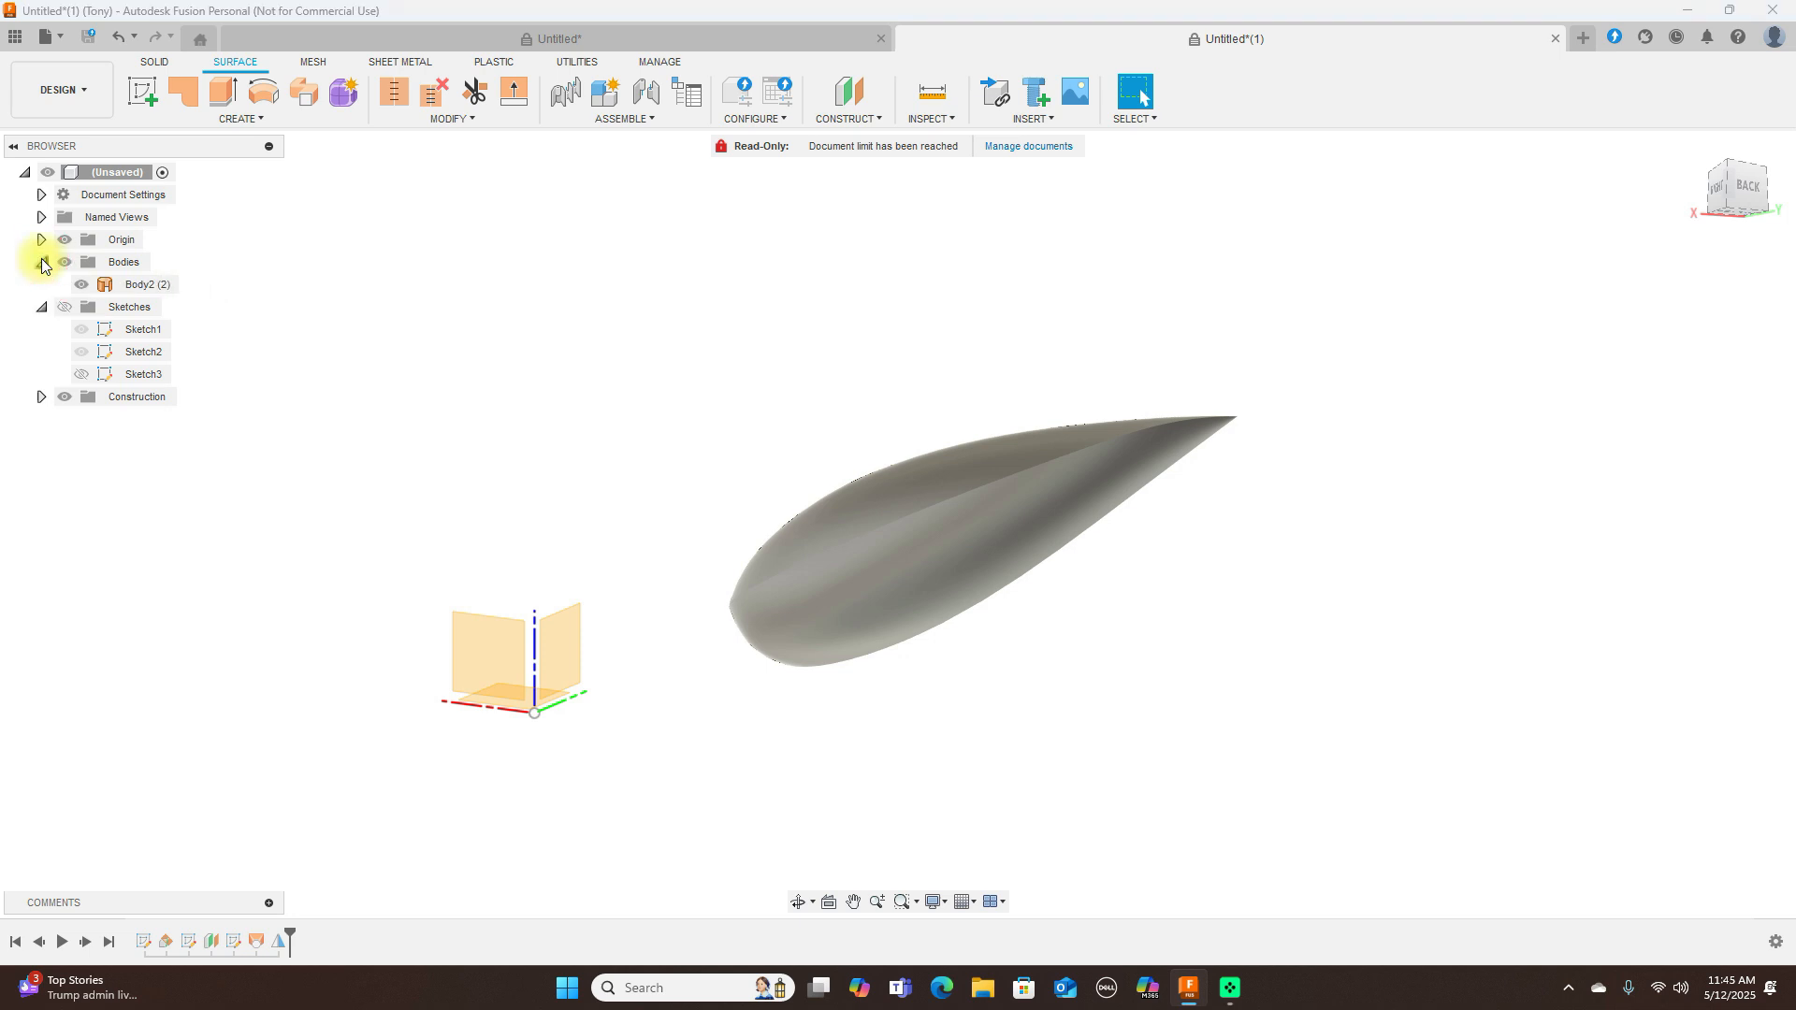
left_click(80, 284)
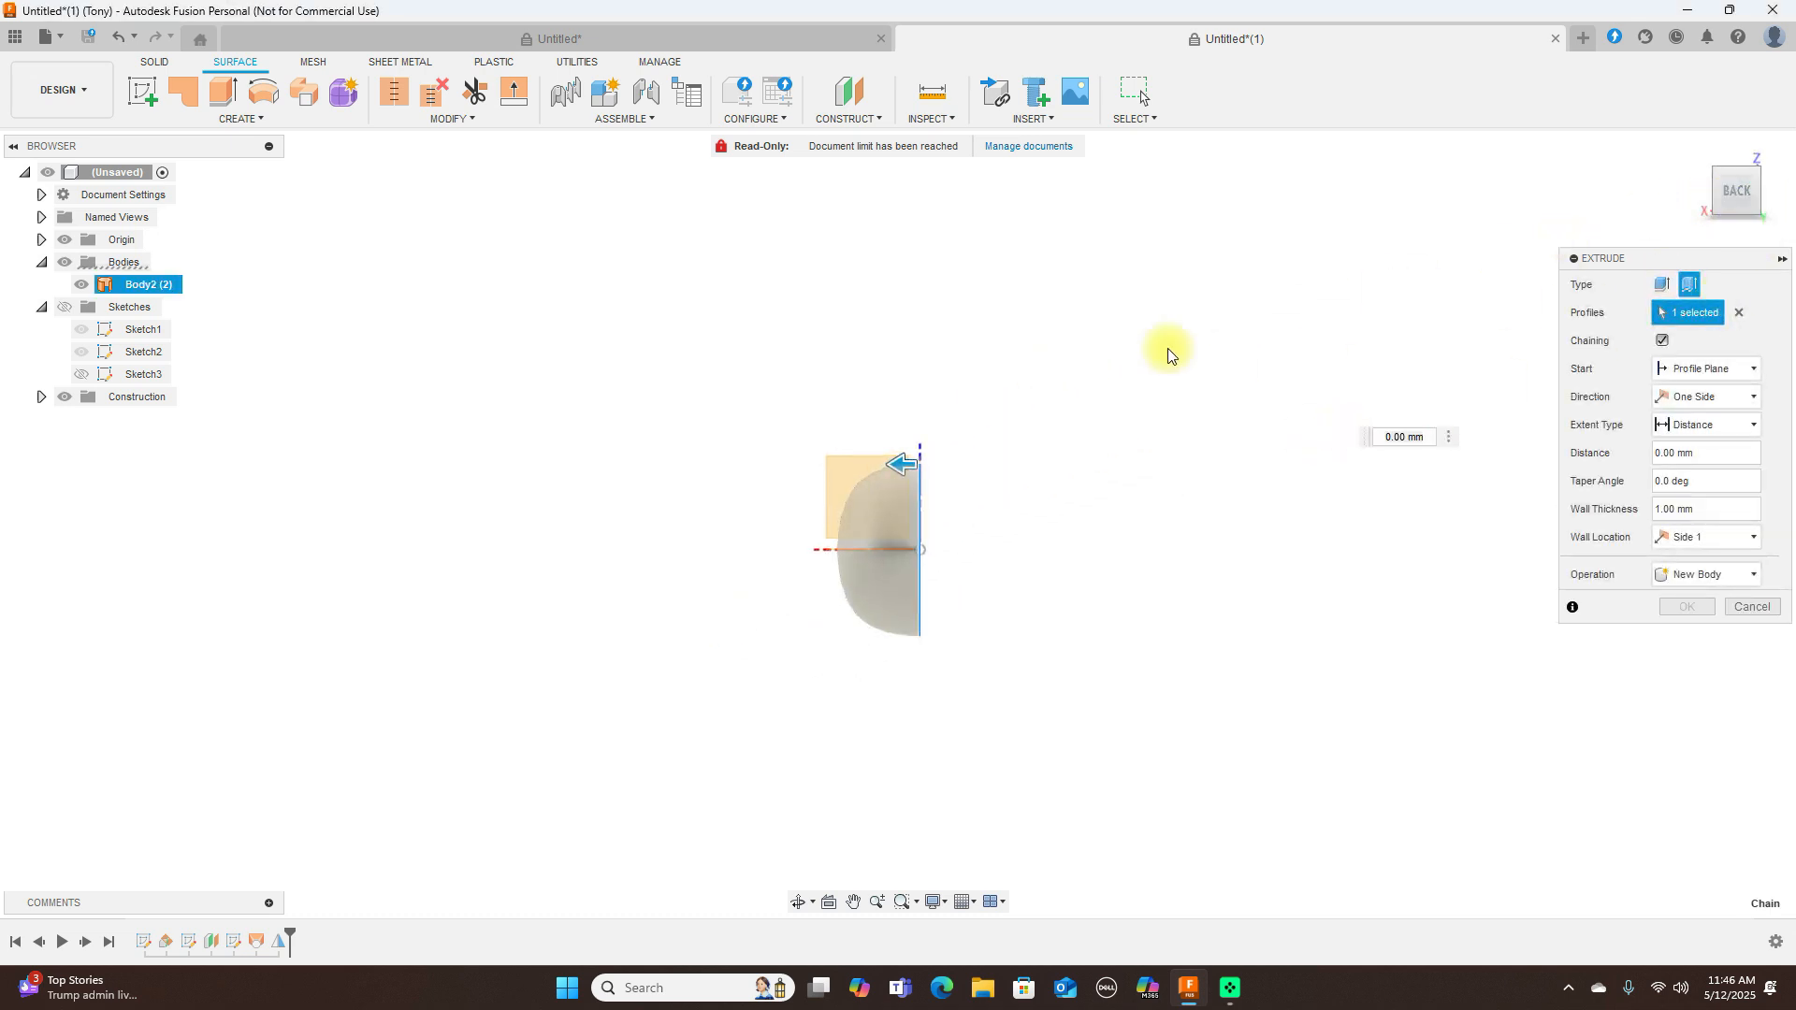
- Extrude the airfoil section 85 mm out from the rounded tip as a second body
left_click_drag(906, 463, 1311, 464)
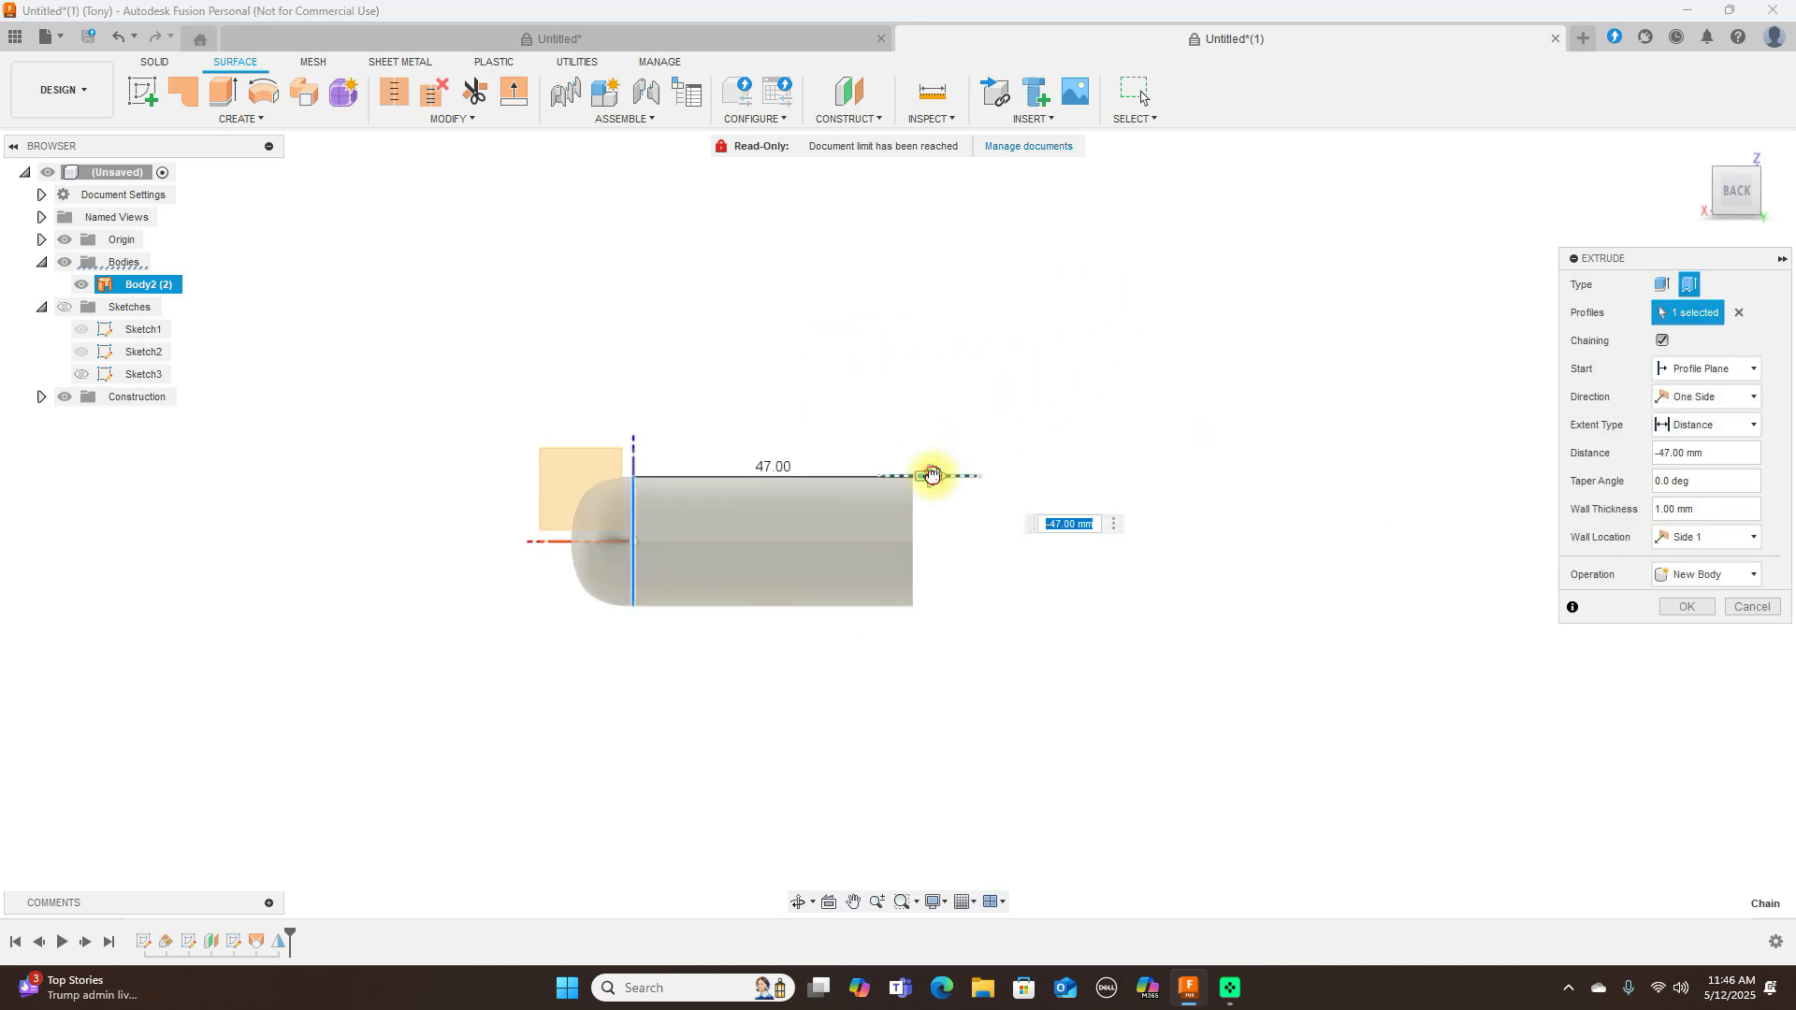
left_click_drag(928, 473, 1156, 473)
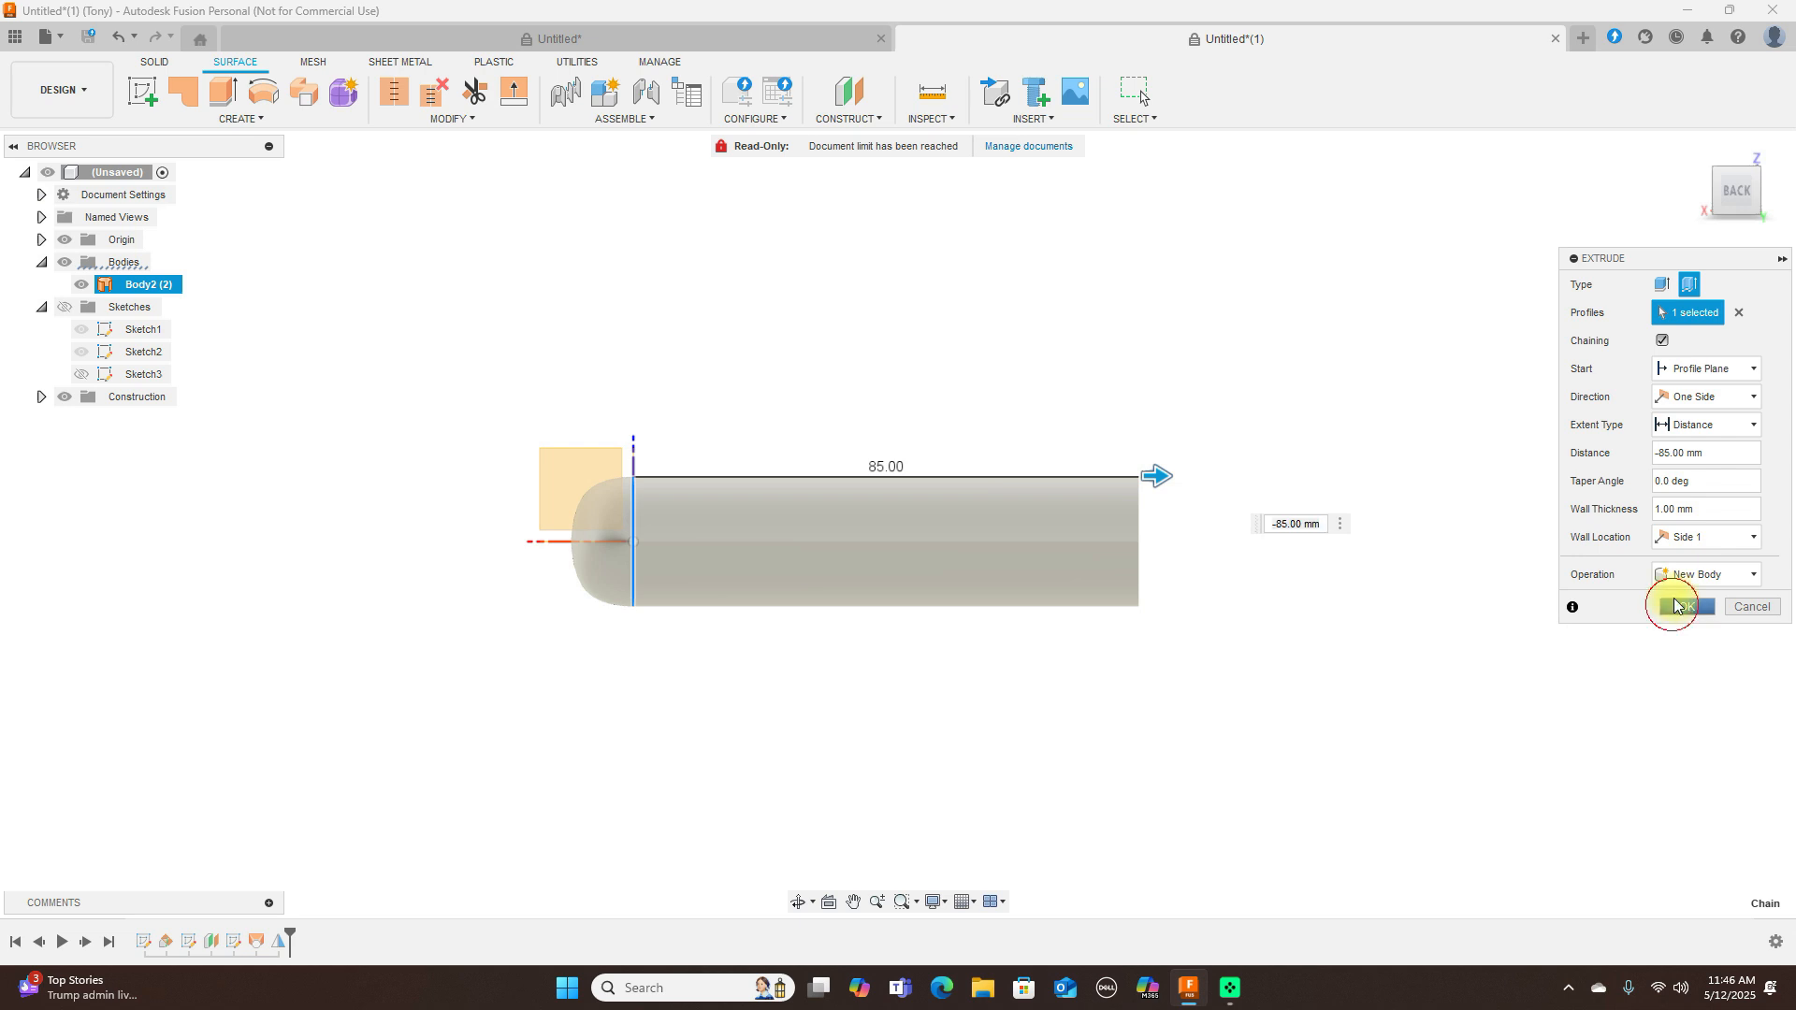
left_click(1680, 606)
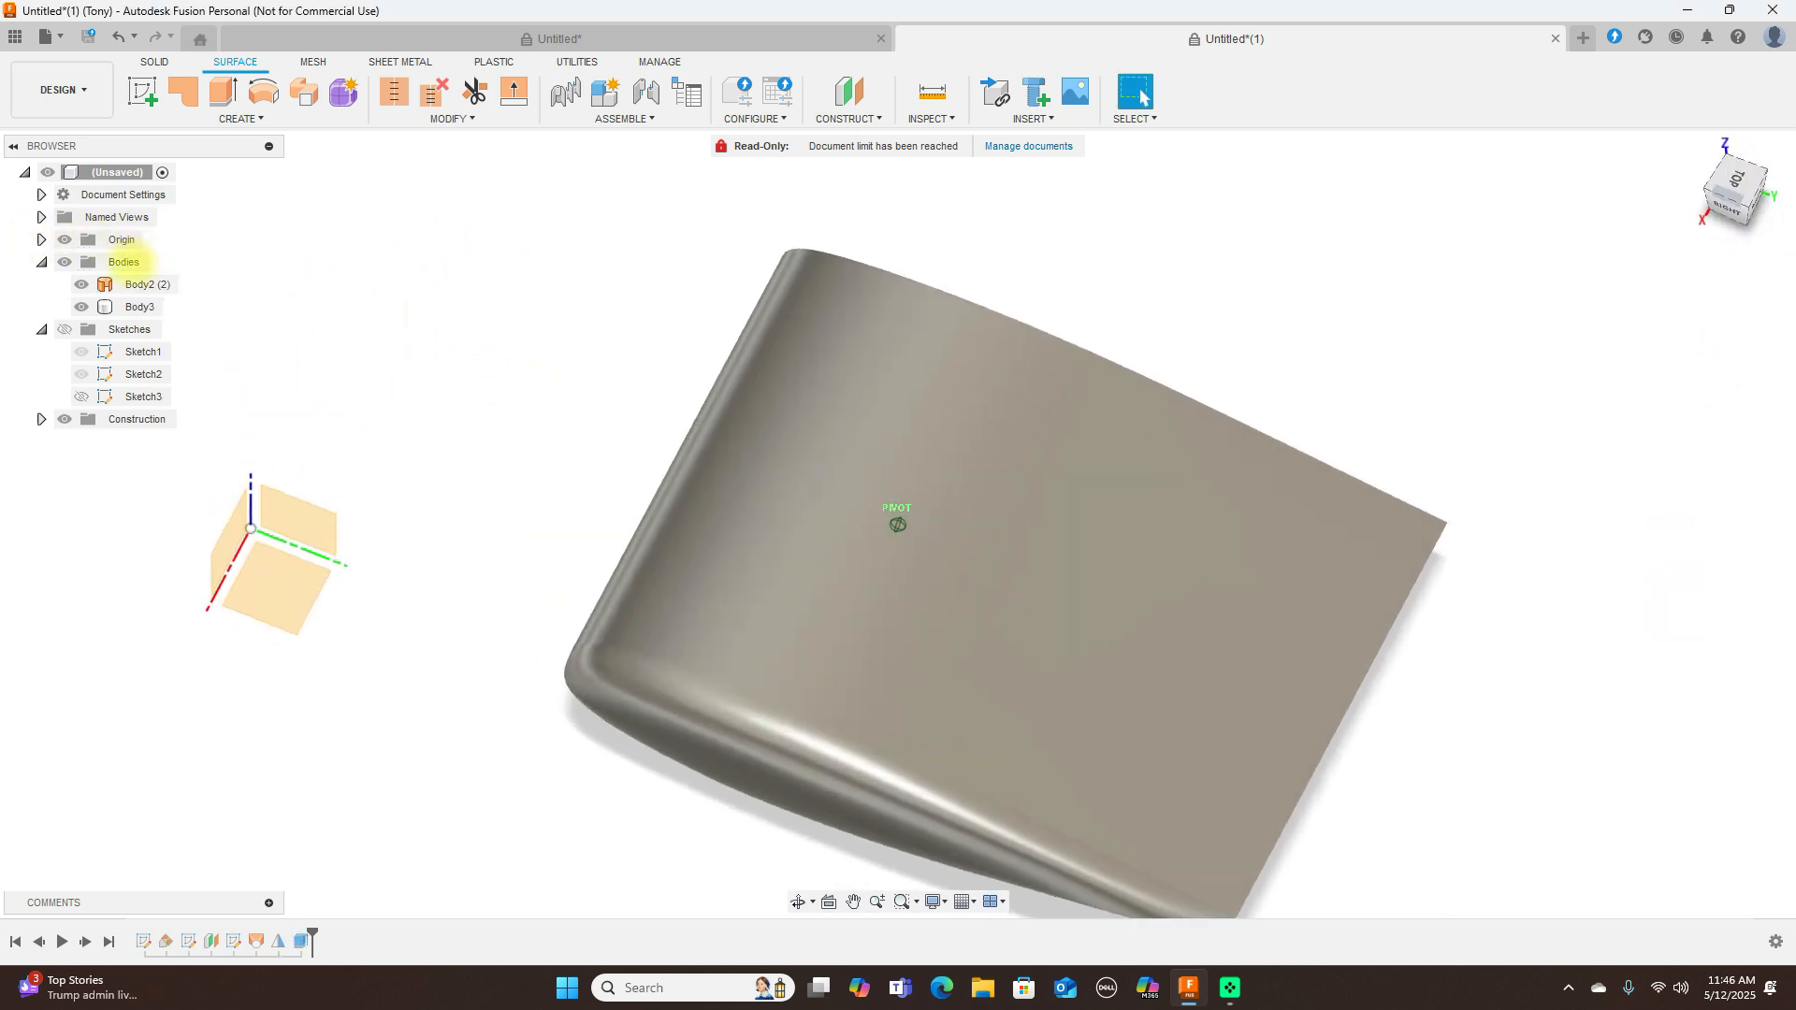
left_click(119, 239)
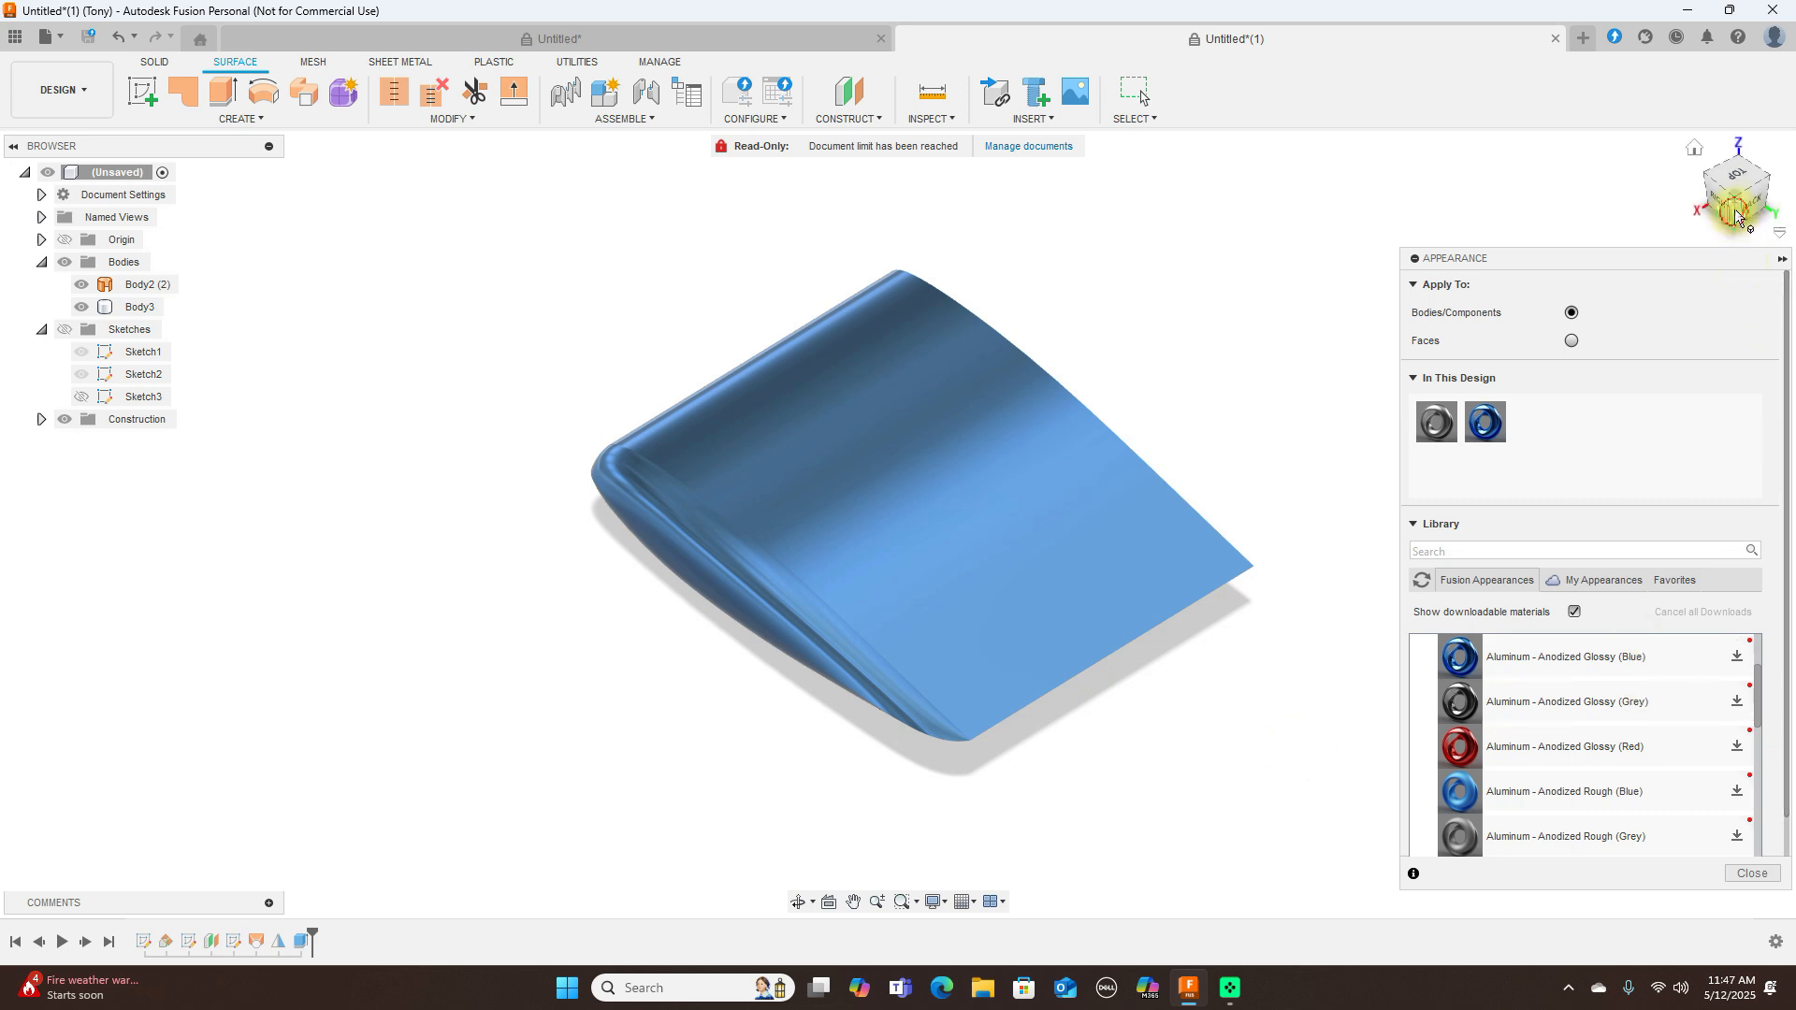
- Apply blue anodized aluminium to the joined wing body, orbiting with the ViewCube to check it
left_click(1736, 195)
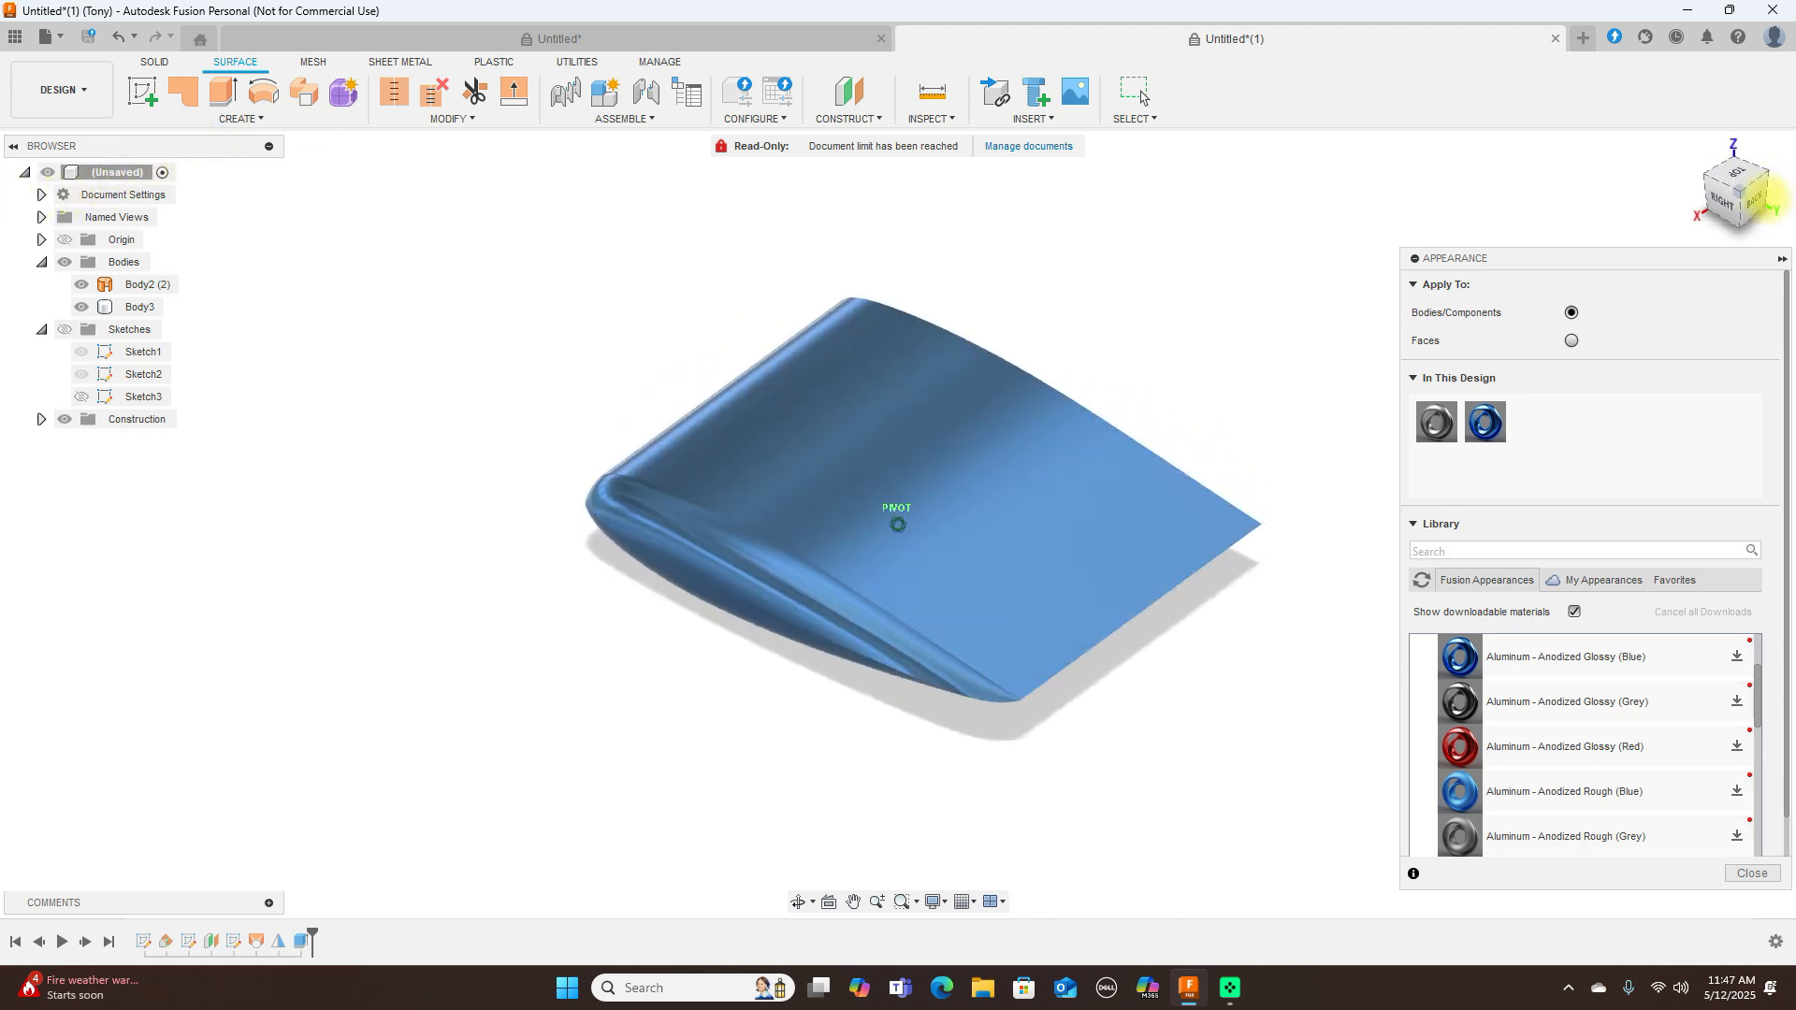
left_click(765, 628)
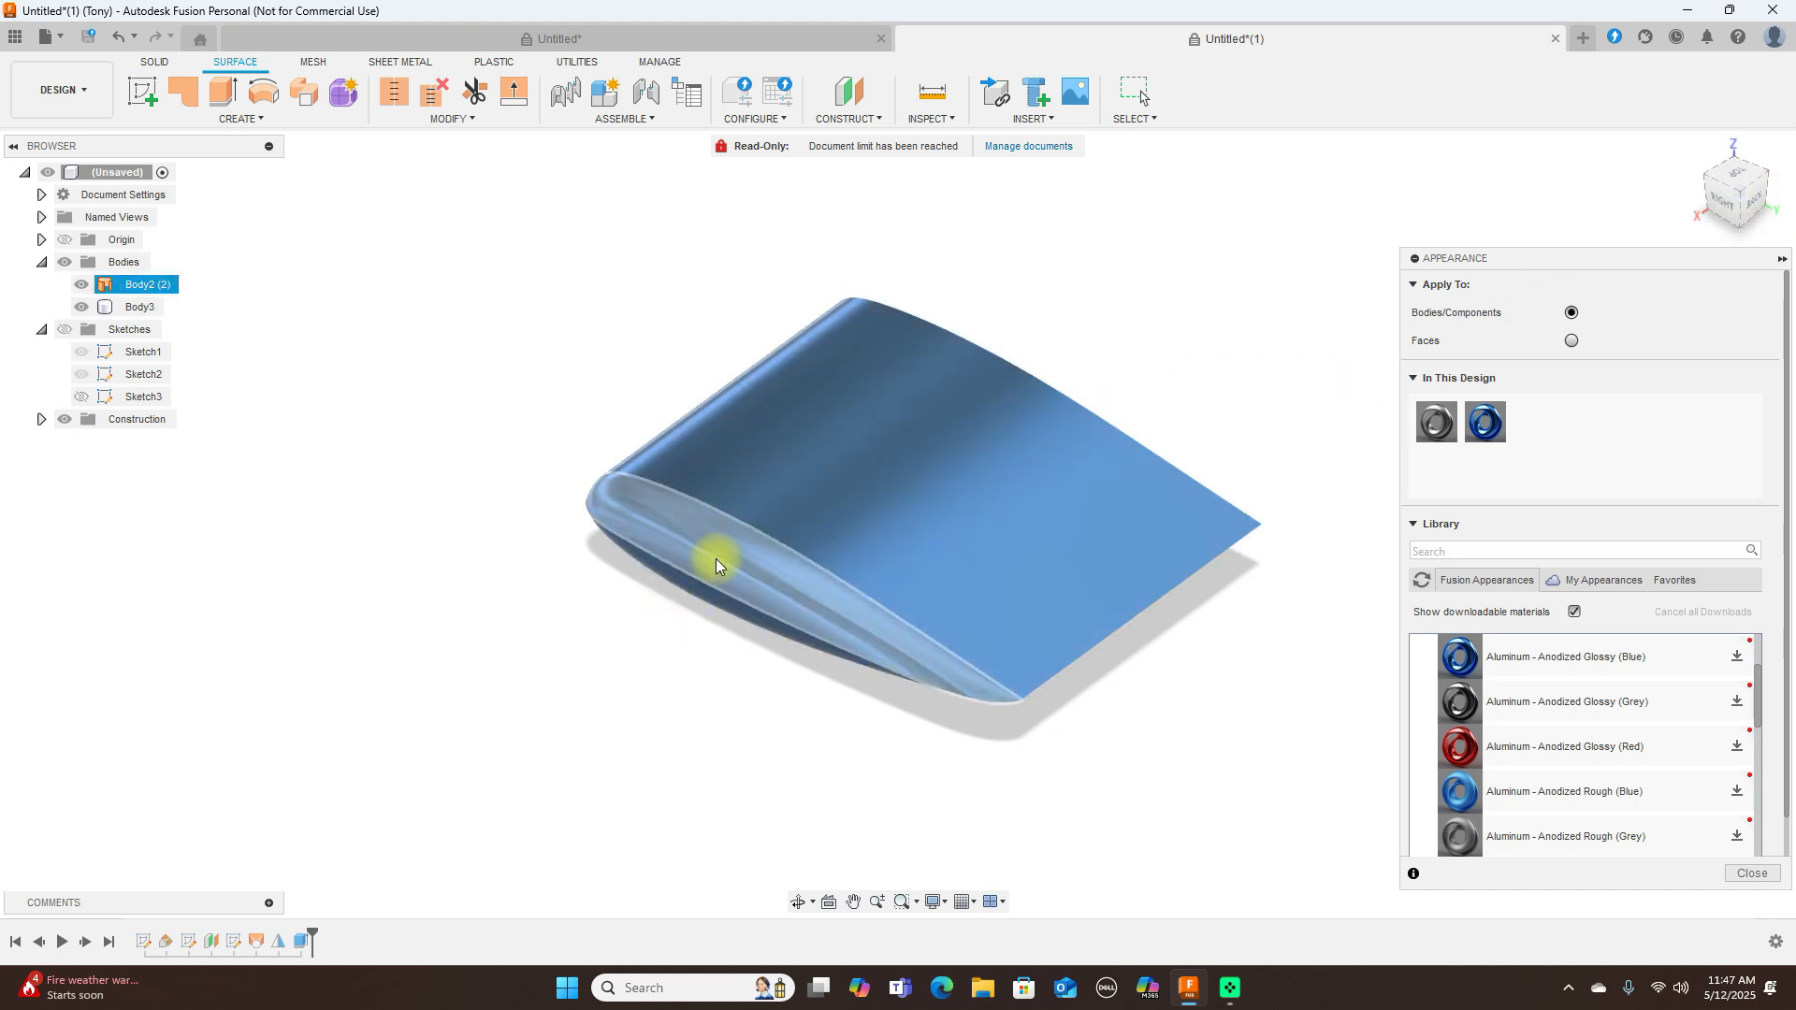
mouse_move(690, 530)
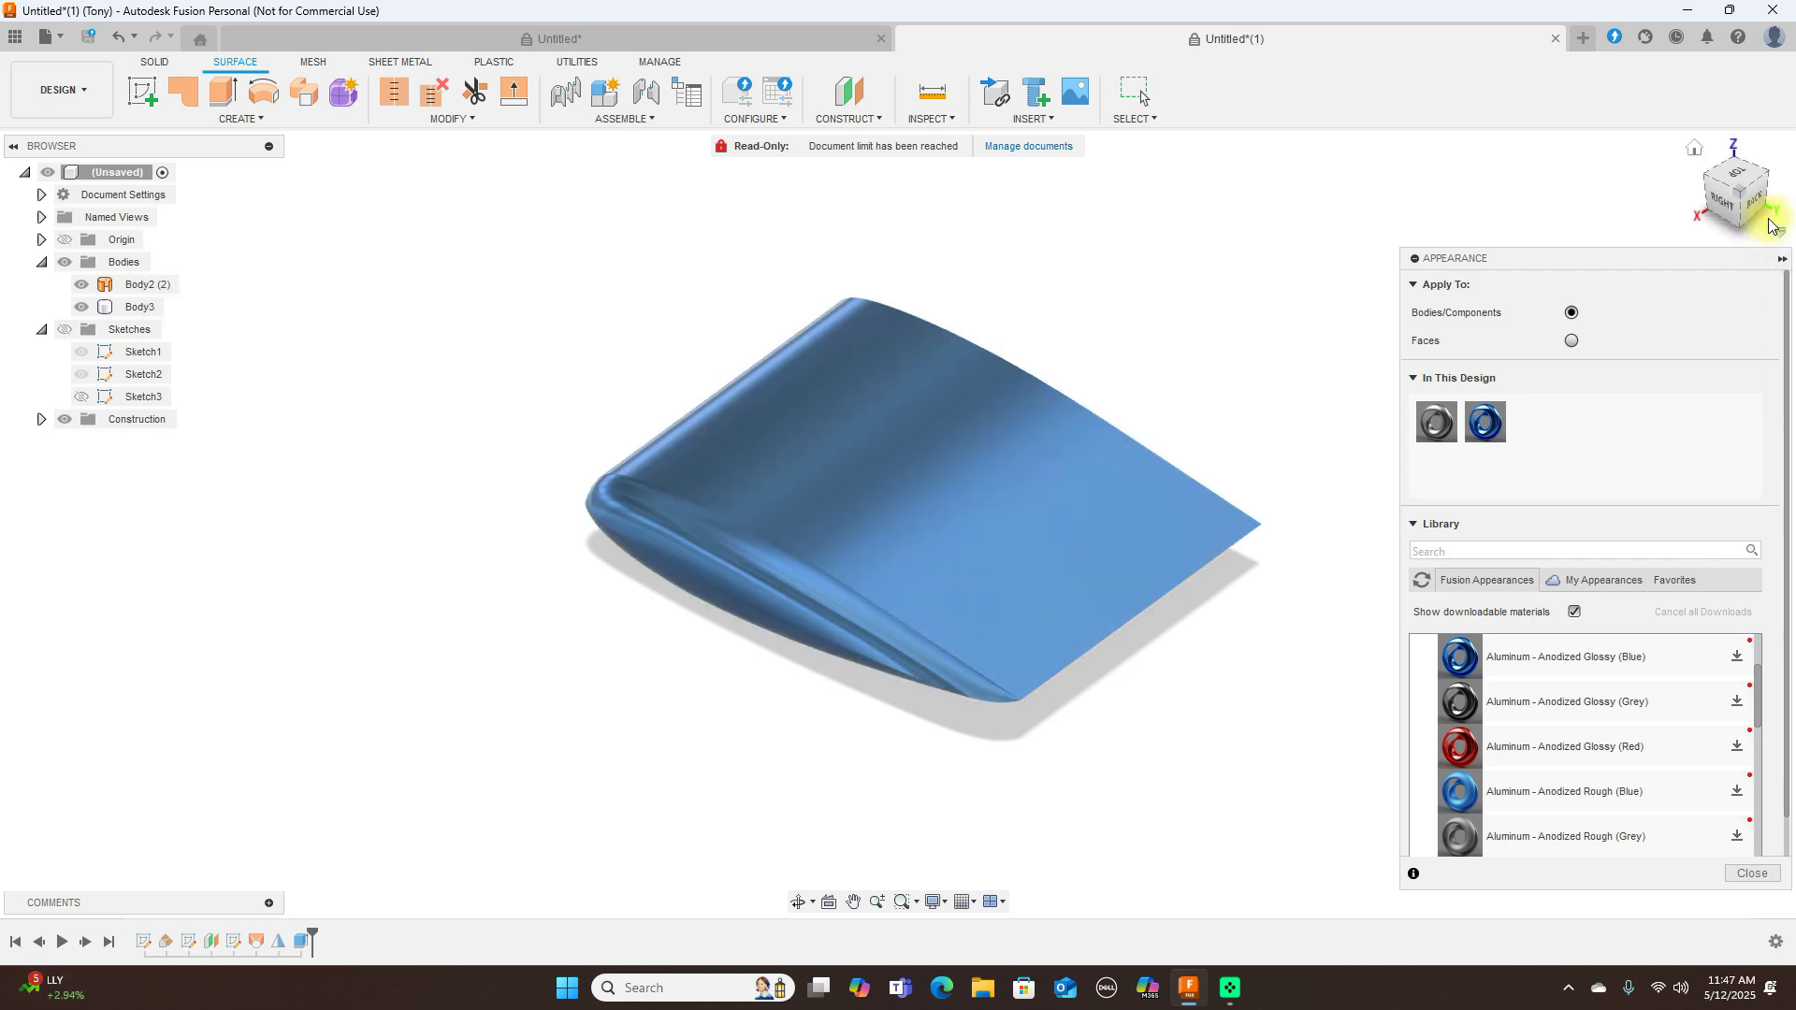
left_click(1736, 190)
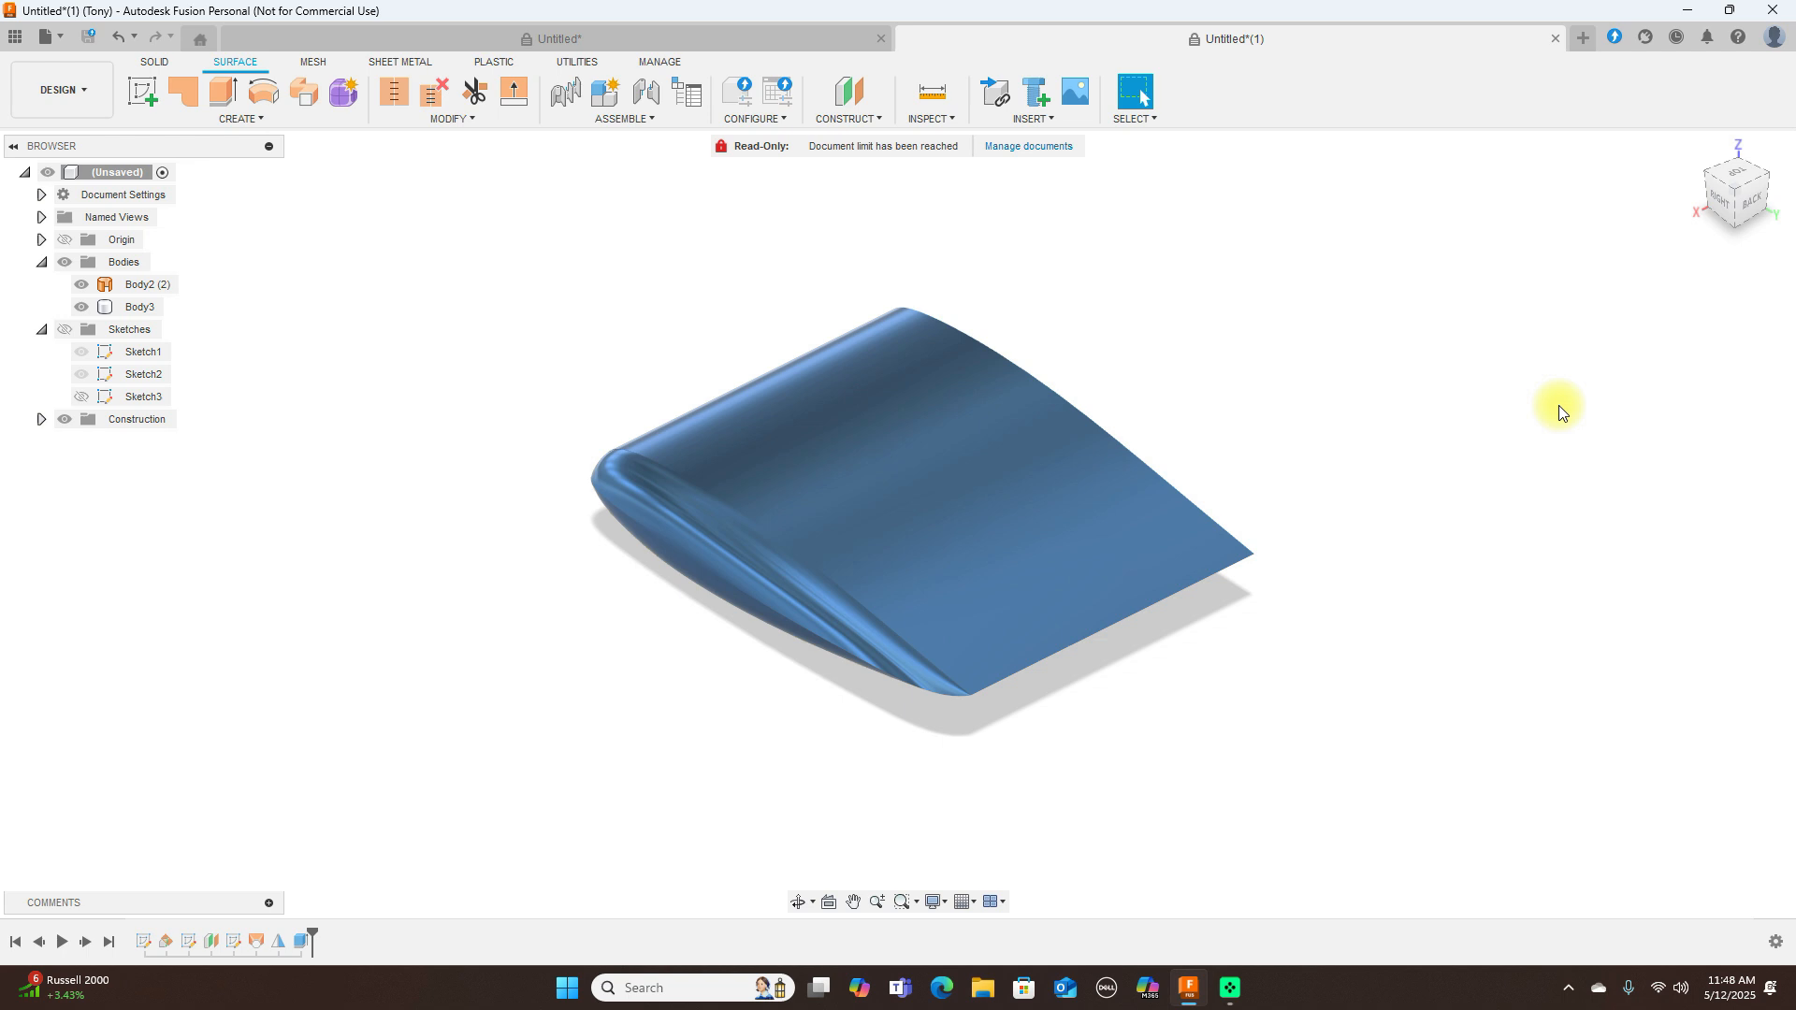
mouse_move(1619, 466)
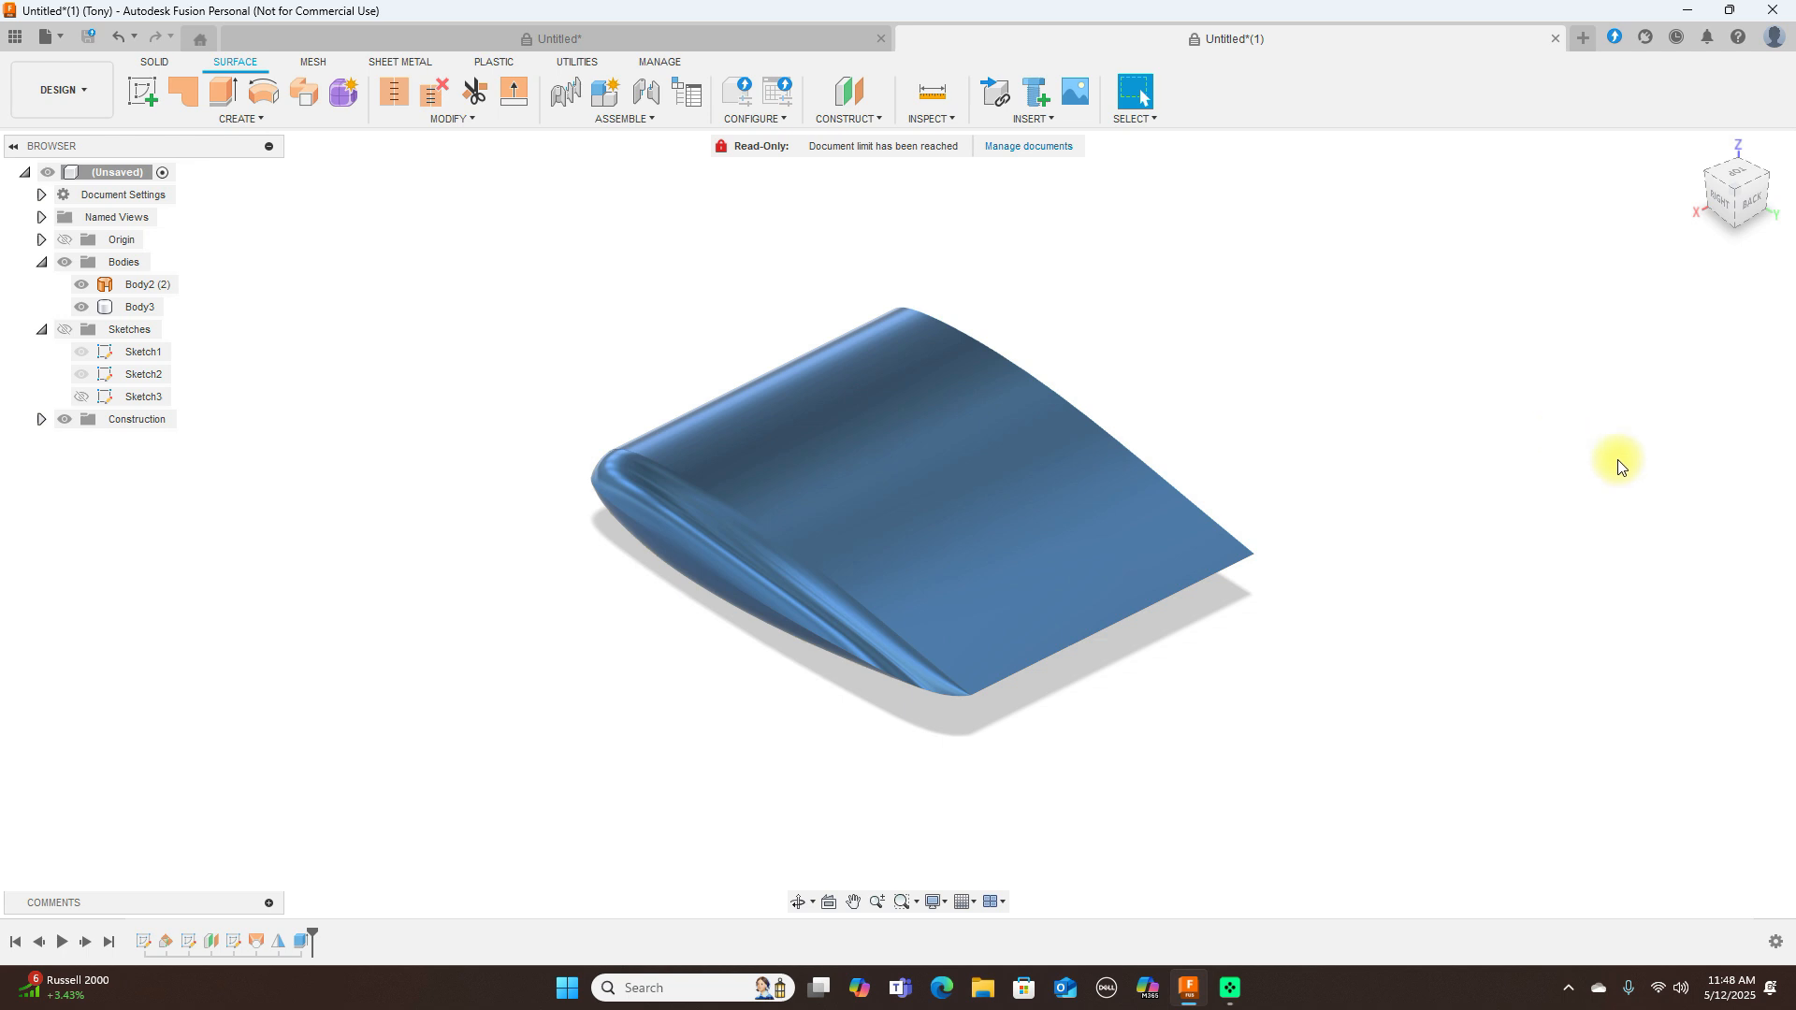